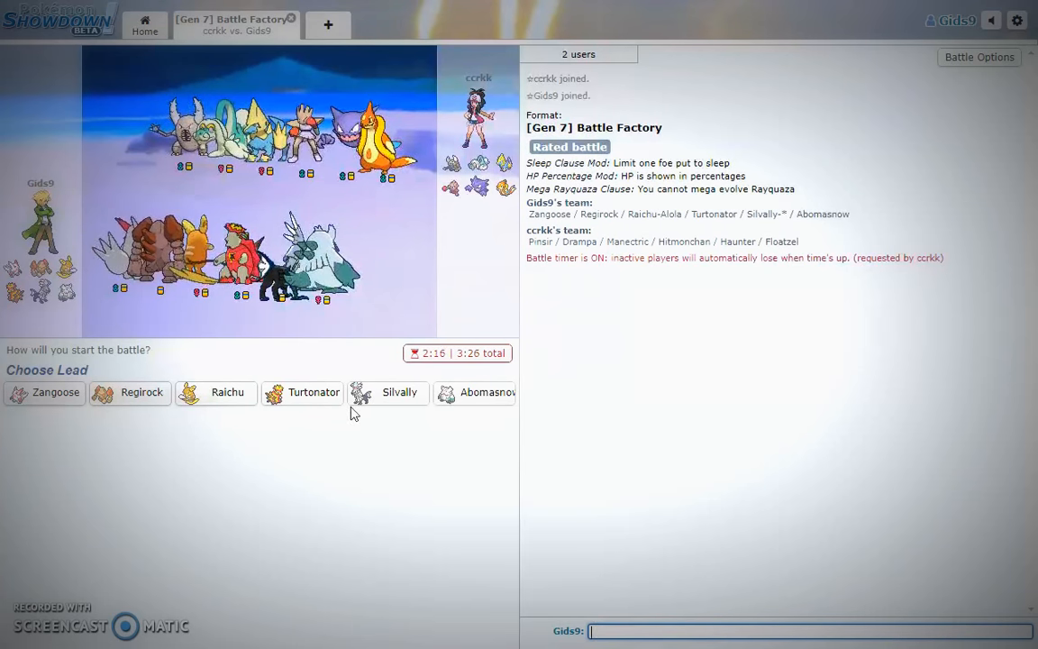
pyautogui.moveTo(222, 392)
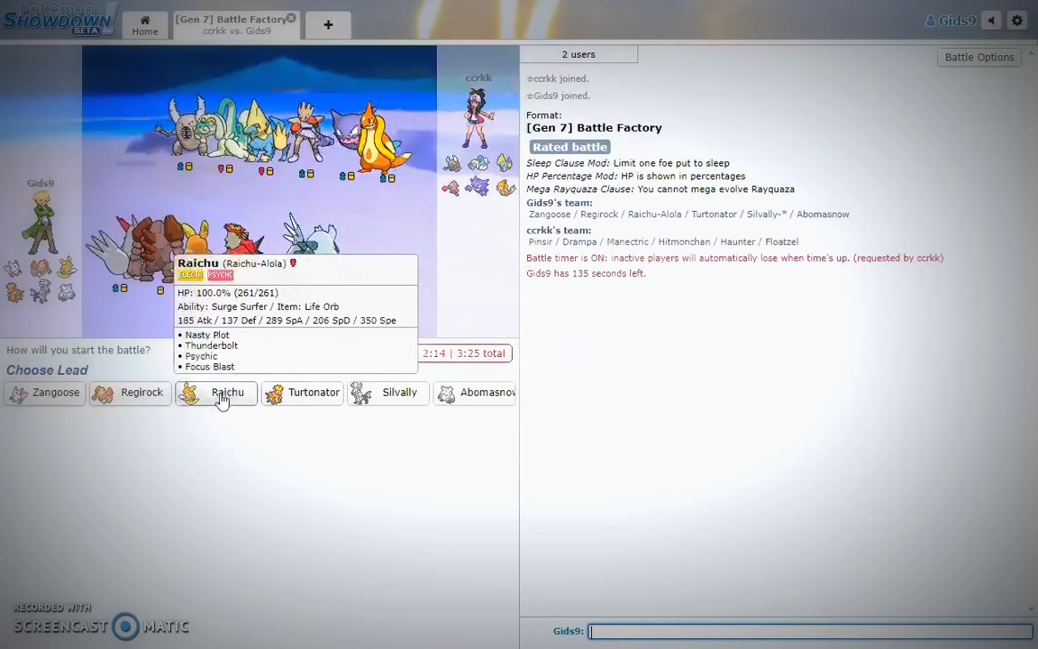
pyautogui.moveTo(45, 393)
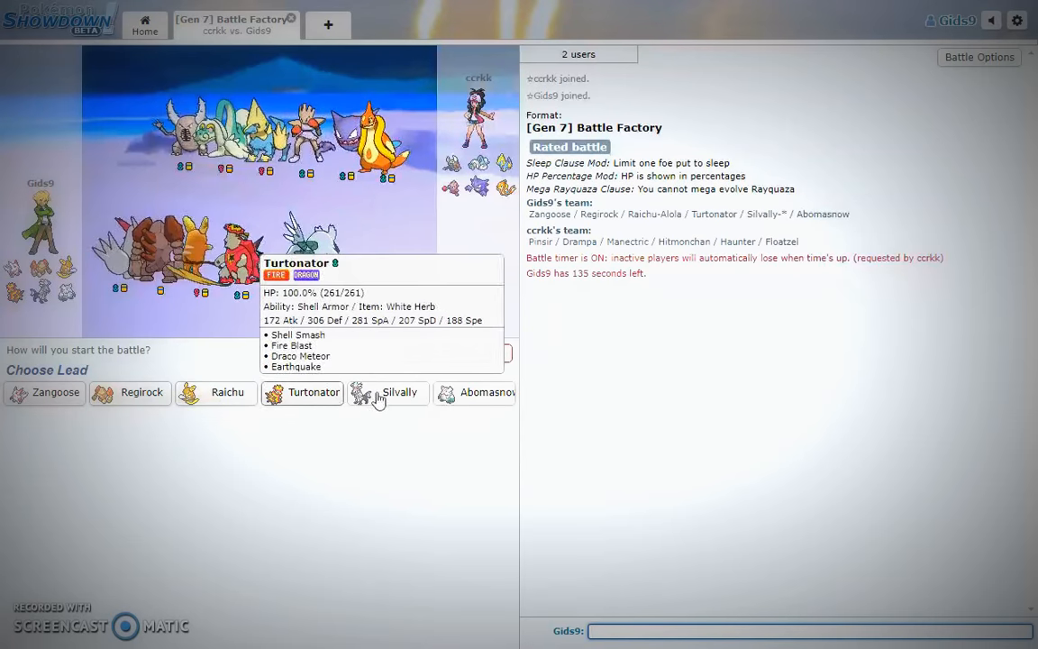
pyautogui.moveTo(479, 393)
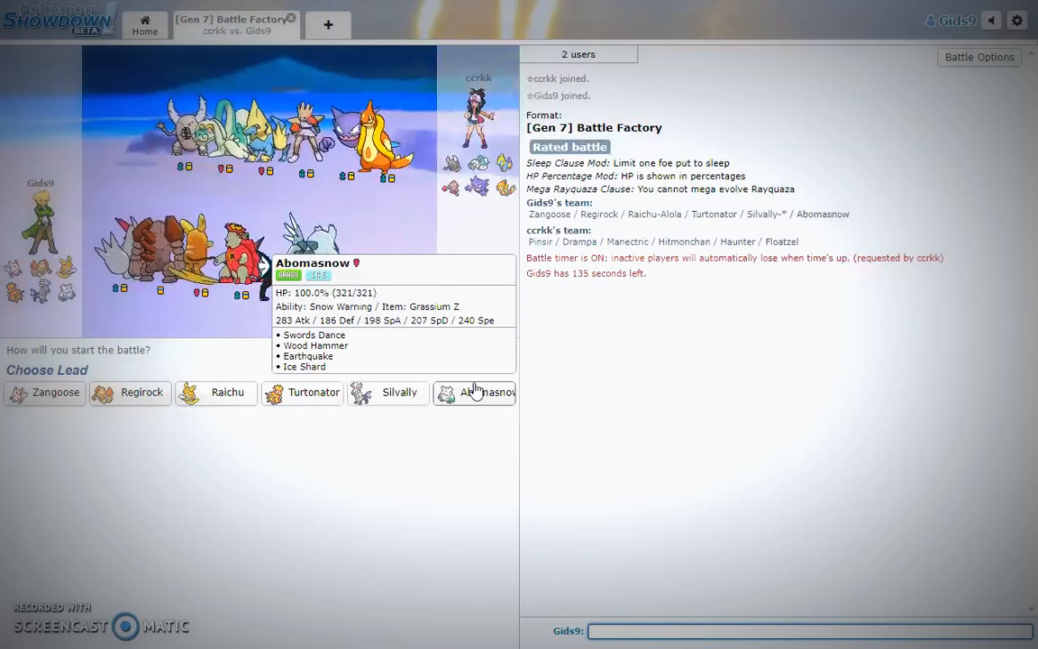
pyautogui.moveTo(313, 392)
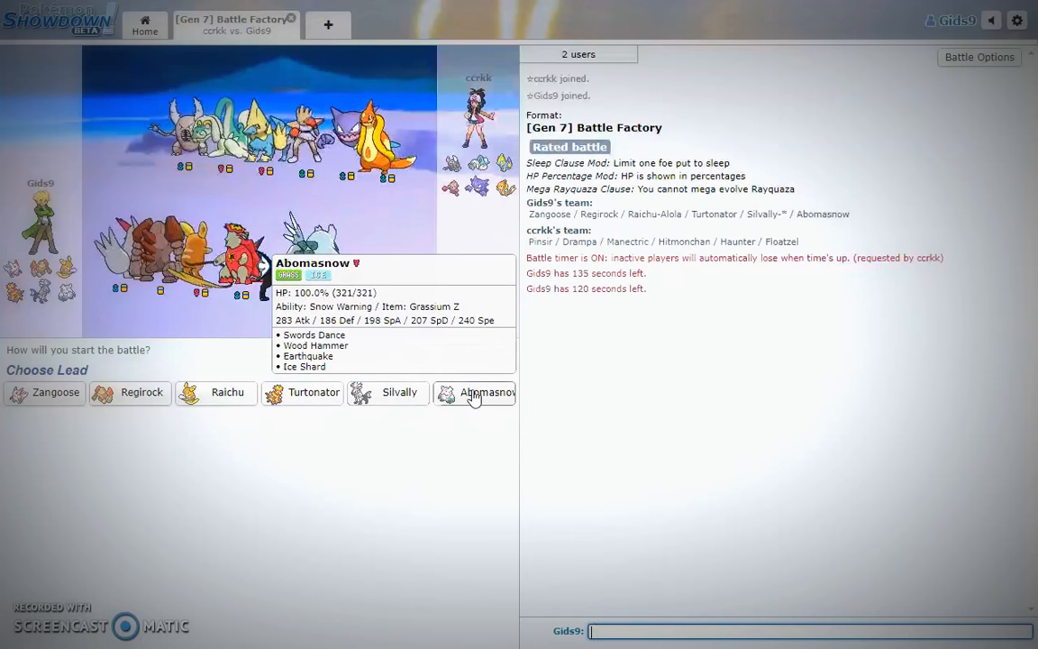
pyautogui.moveTo(388, 392)
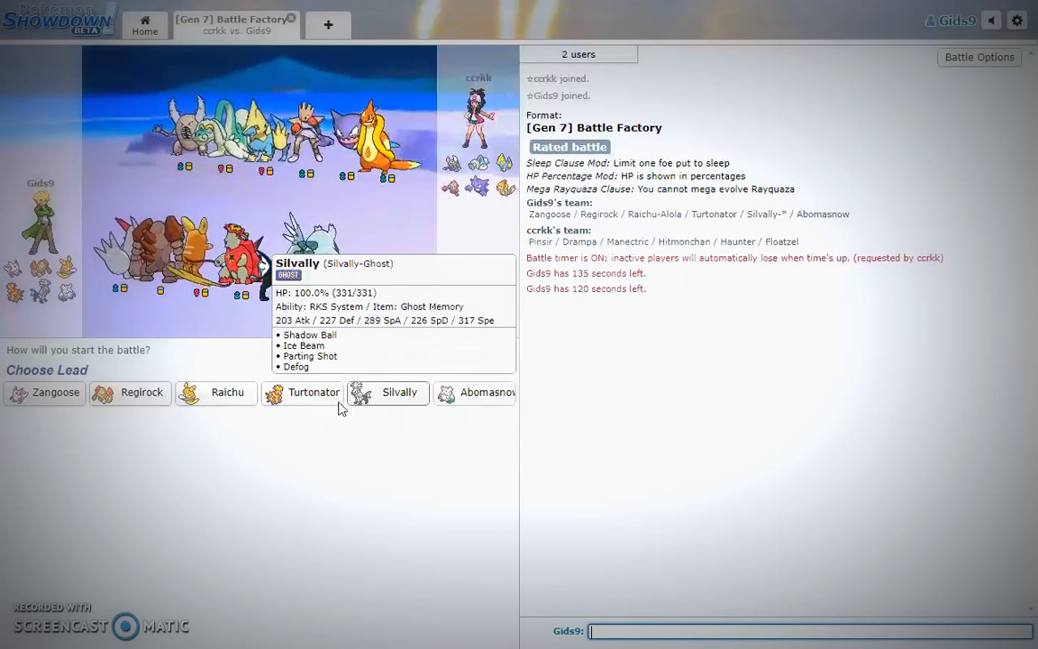
pyautogui.moveTo(312, 392)
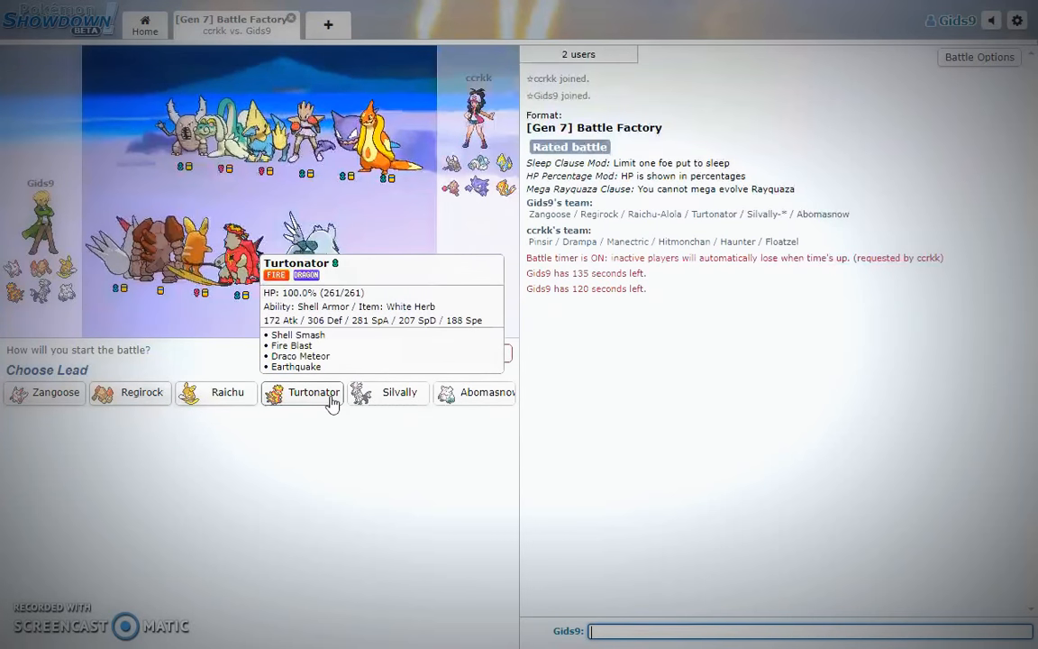
pyautogui.moveTo(489, 399)
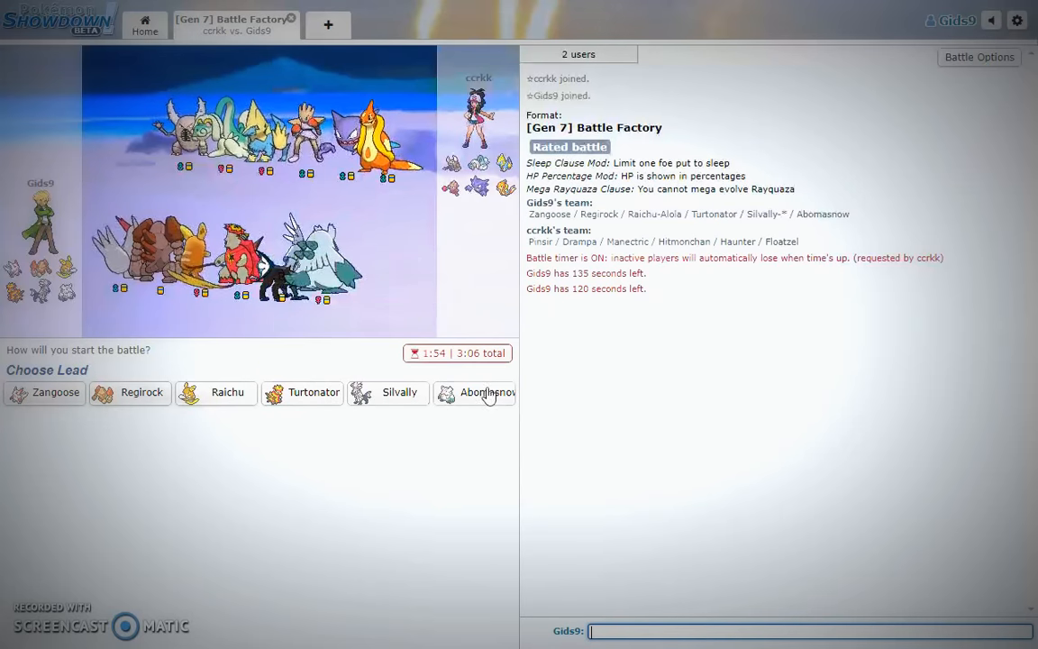
pyautogui.moveTo(484, 392)
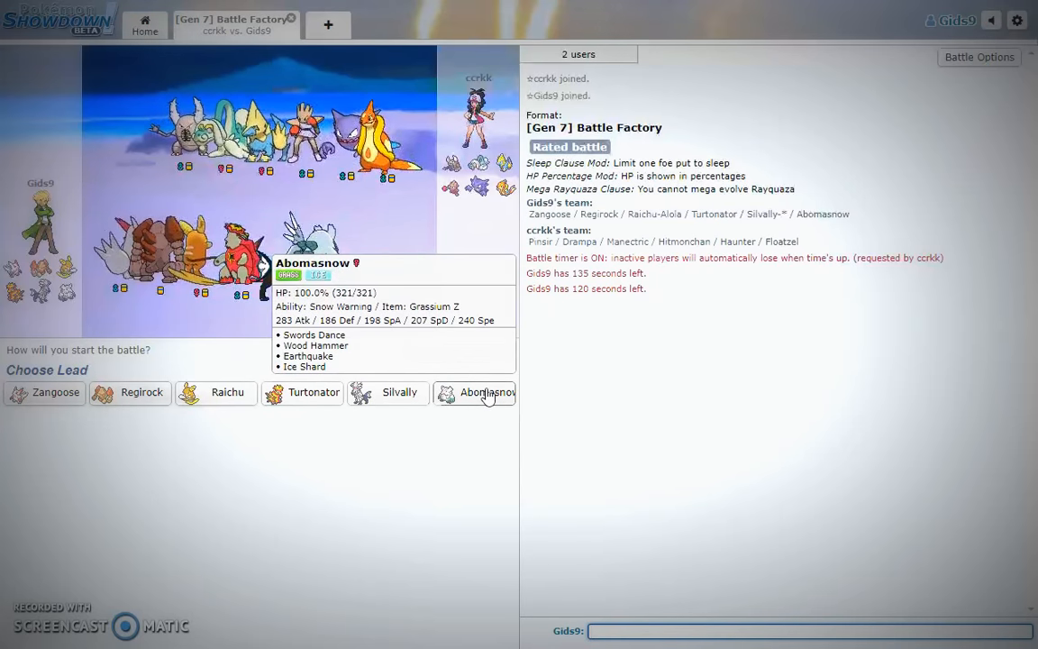
# Choose Abomasnow as the lead Pokémon to start the battle.
pyautogui.click(485, 392)
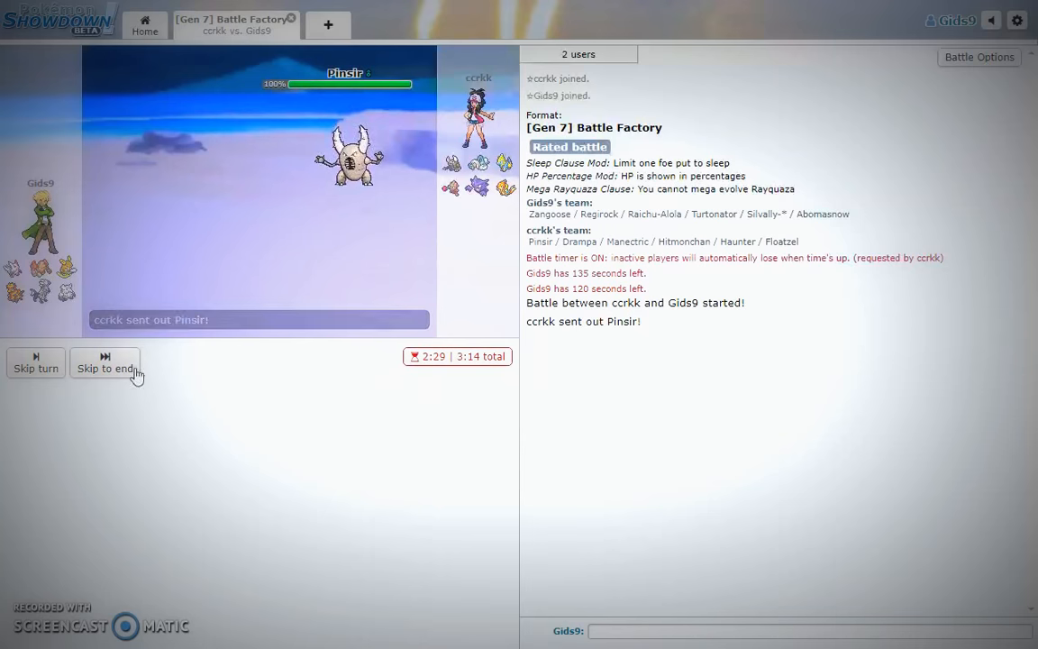
# Skip the opening animation and queue Abomasnow's Ice Shard against Pinsir for Turn 2.
pyautogui.click(105, 368)
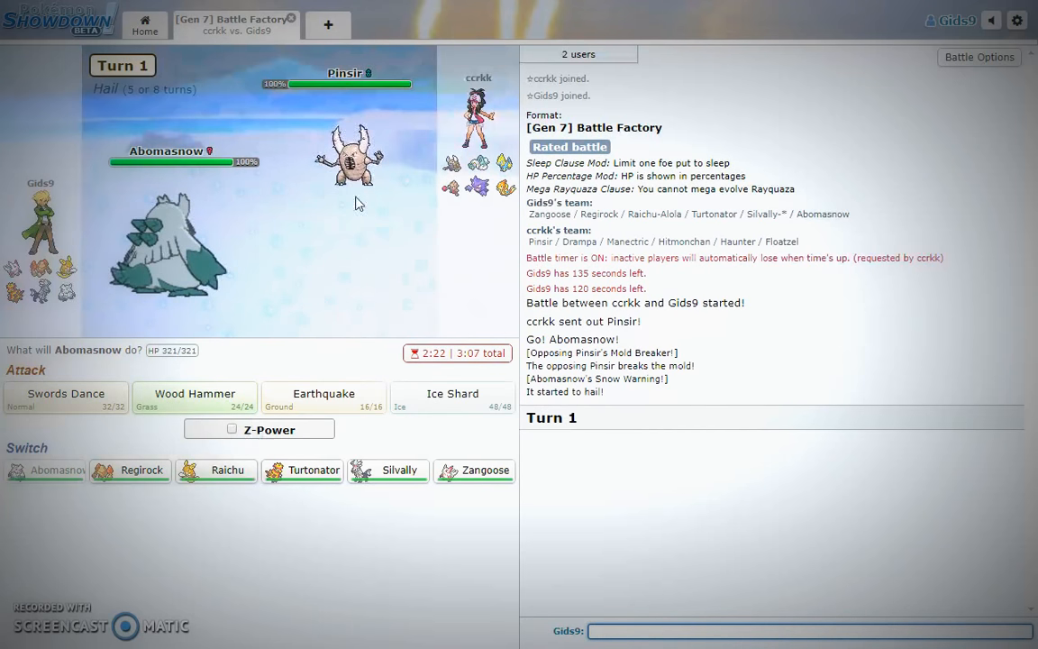
pyautogui.moveTo(351, 162)
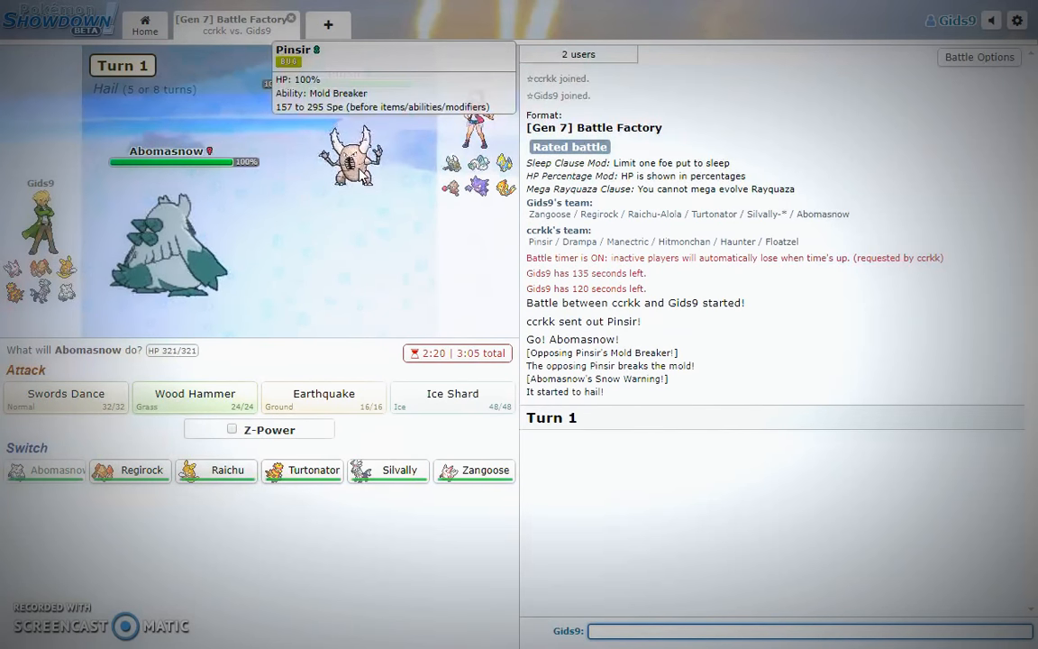
pyautogui.moveTo(178, 273)
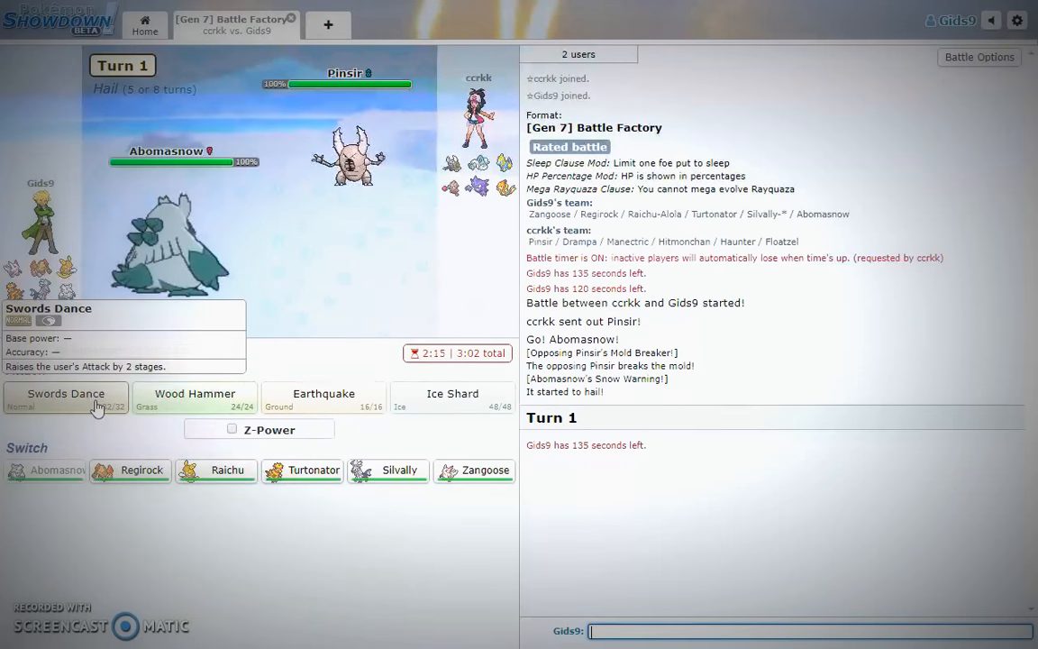
pyautogui.moveTo(414, 428)
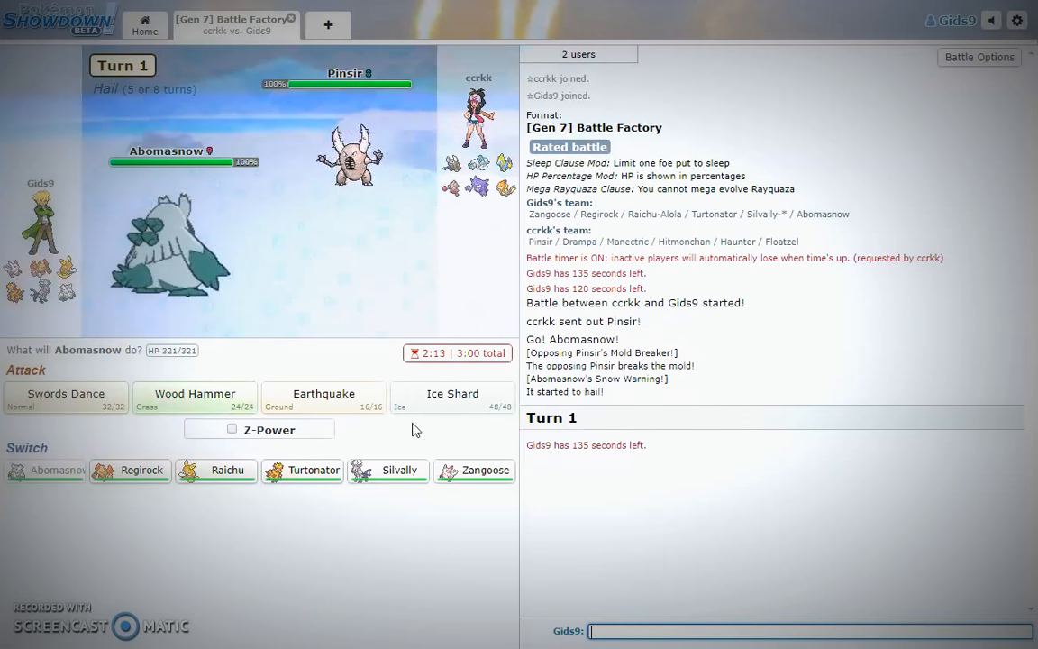
pyautogui.moveTo(438, 397)
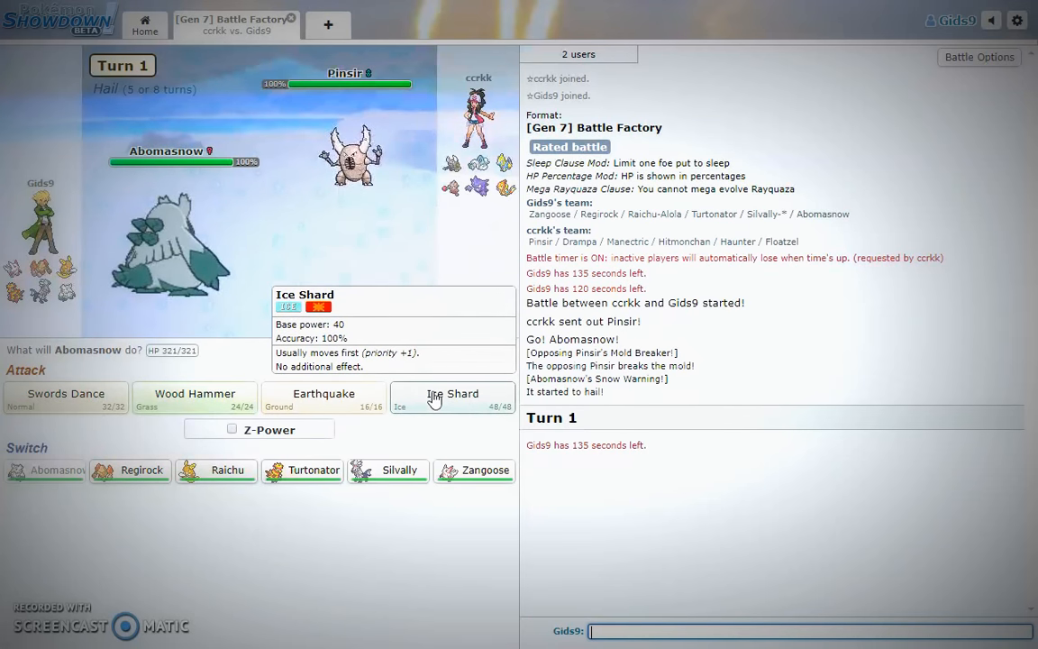
pyautogui.moveTo(311, 354)
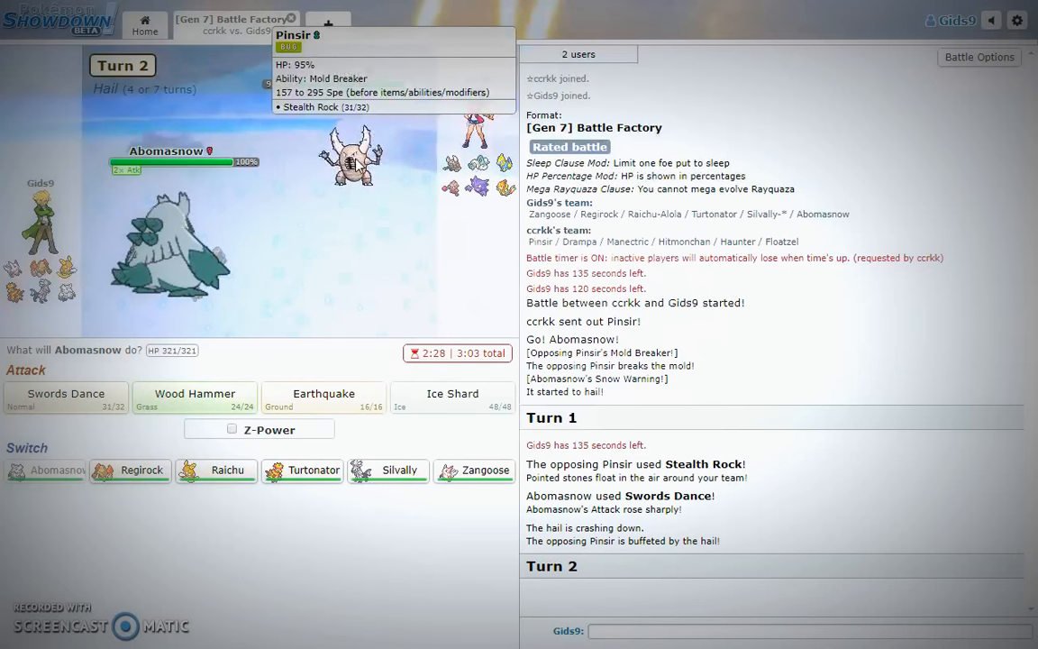
pyautogui.moveTo(430, 401)
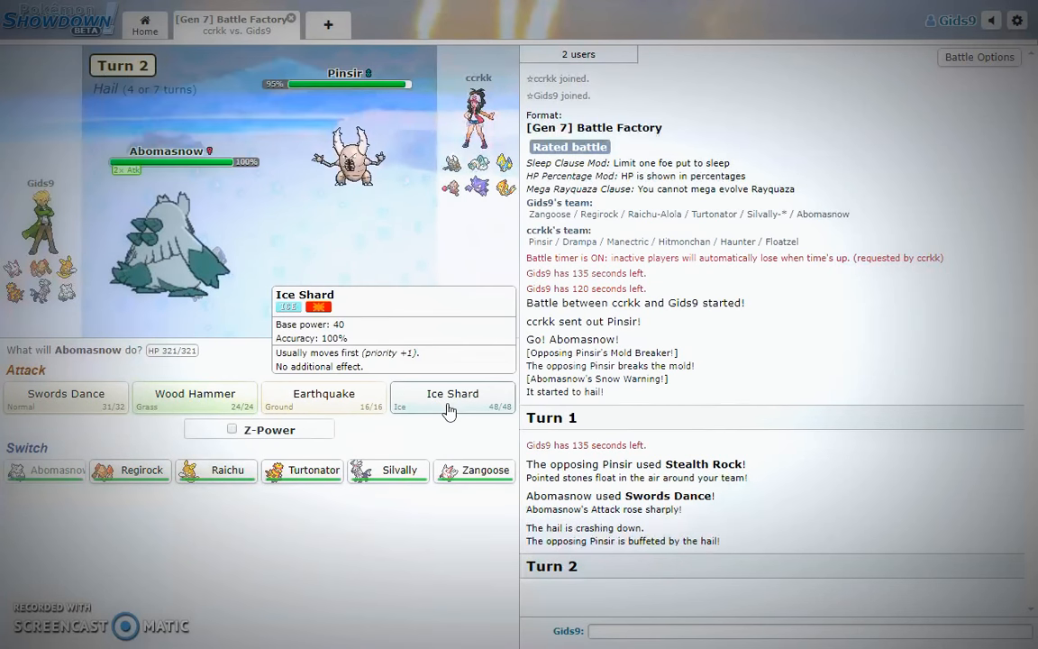
pyautogui.click(452, 394)
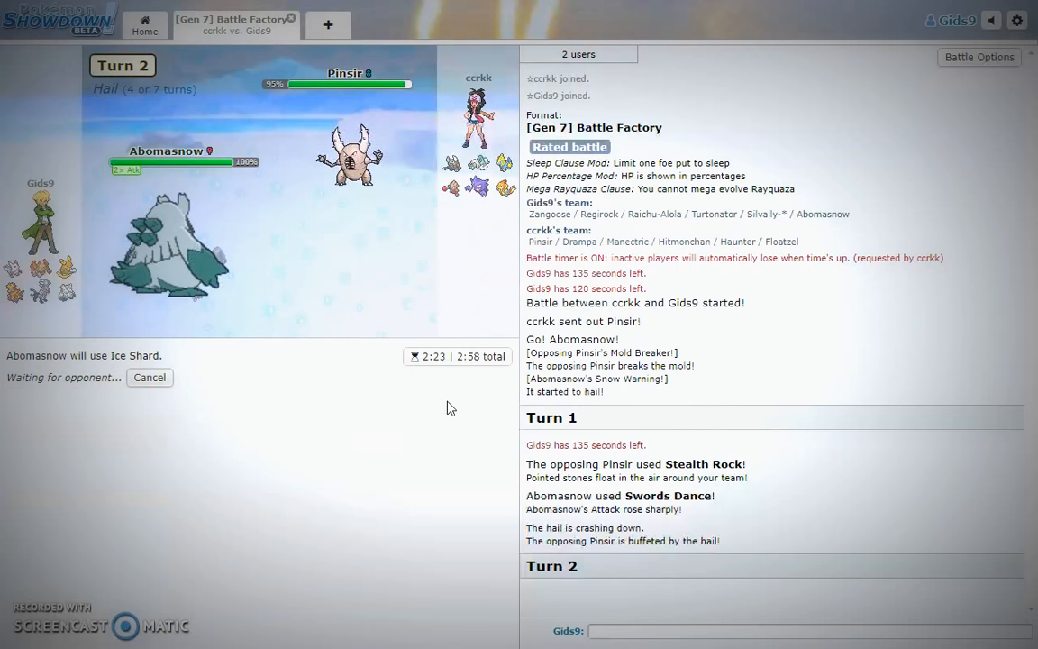
pyautogui.moveTo(153, 279)
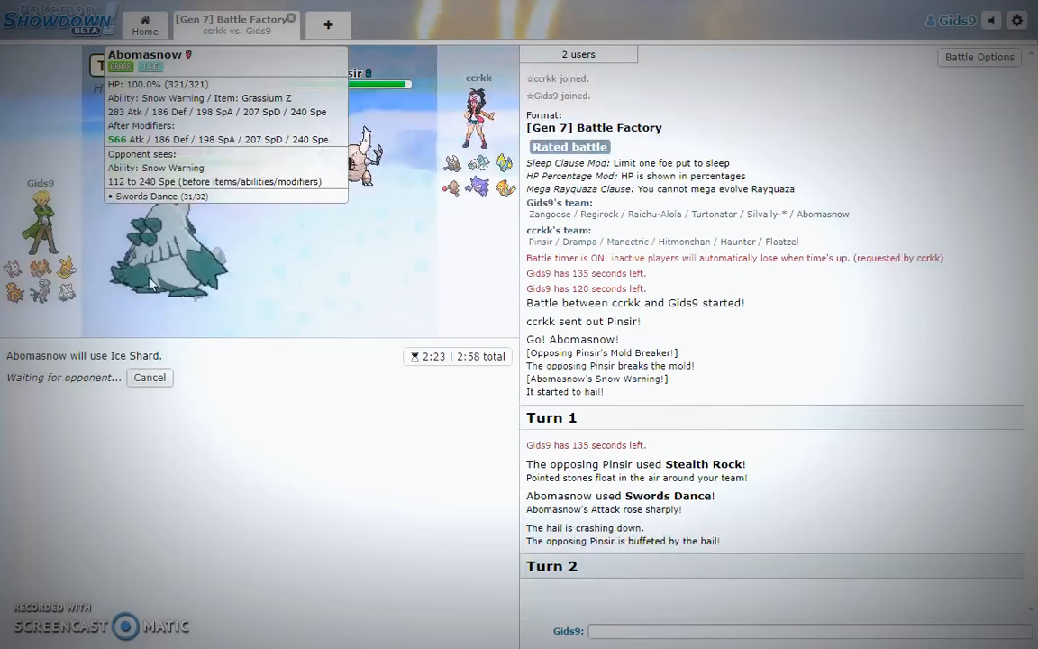
pyautogui.moveTo(360, 200)
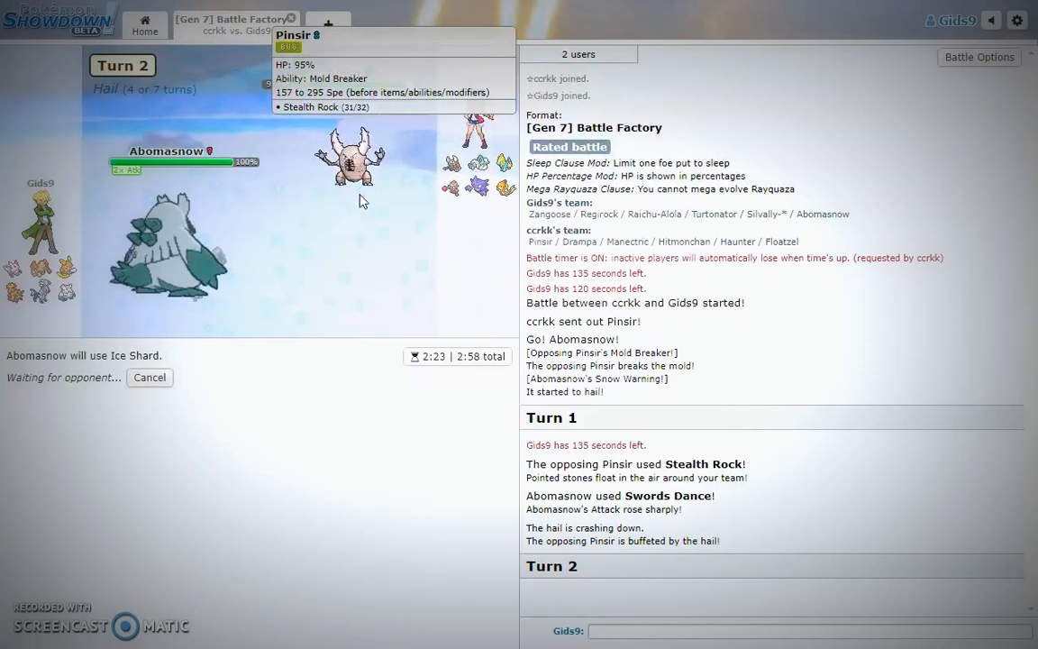
pyautogui.moveTo(388, 290)
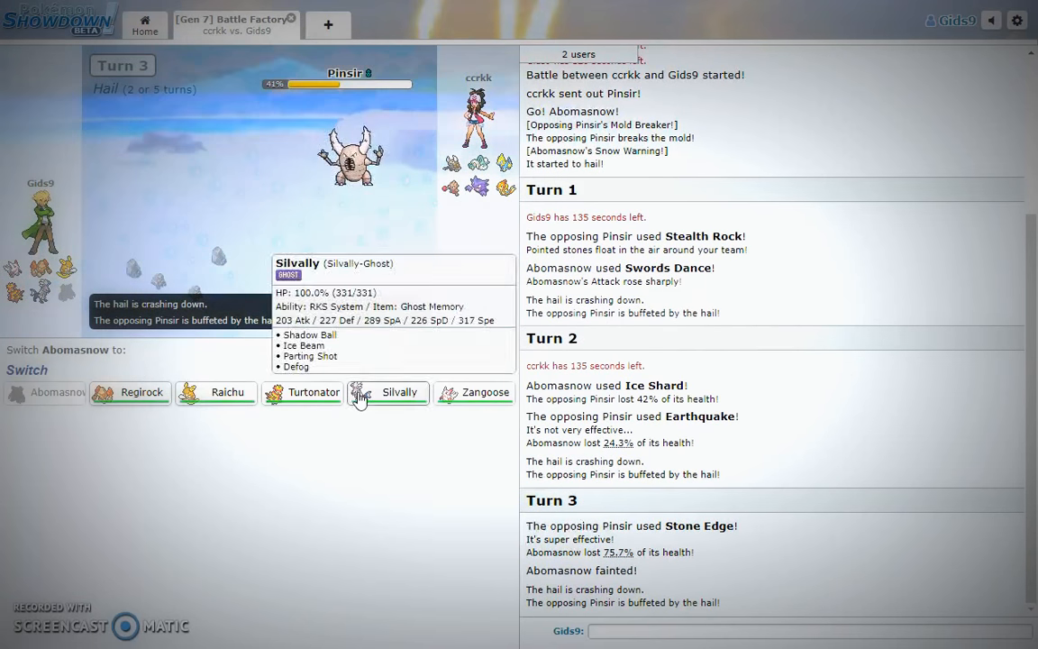
pyautogui.moveTo(302, 398)
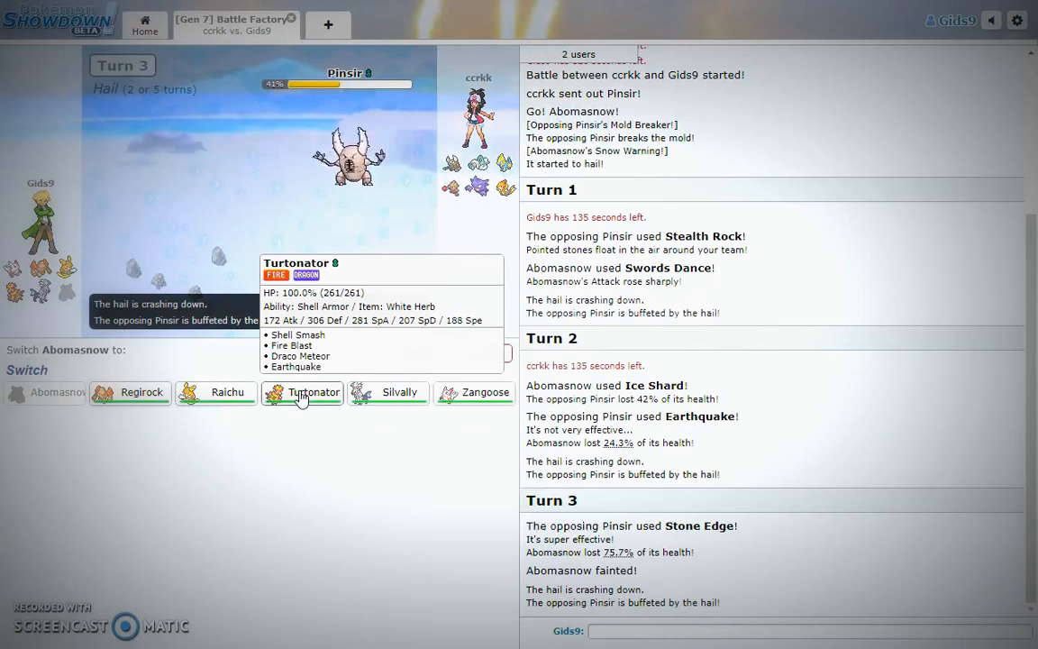
pyautogui.moveTo(227, 393)
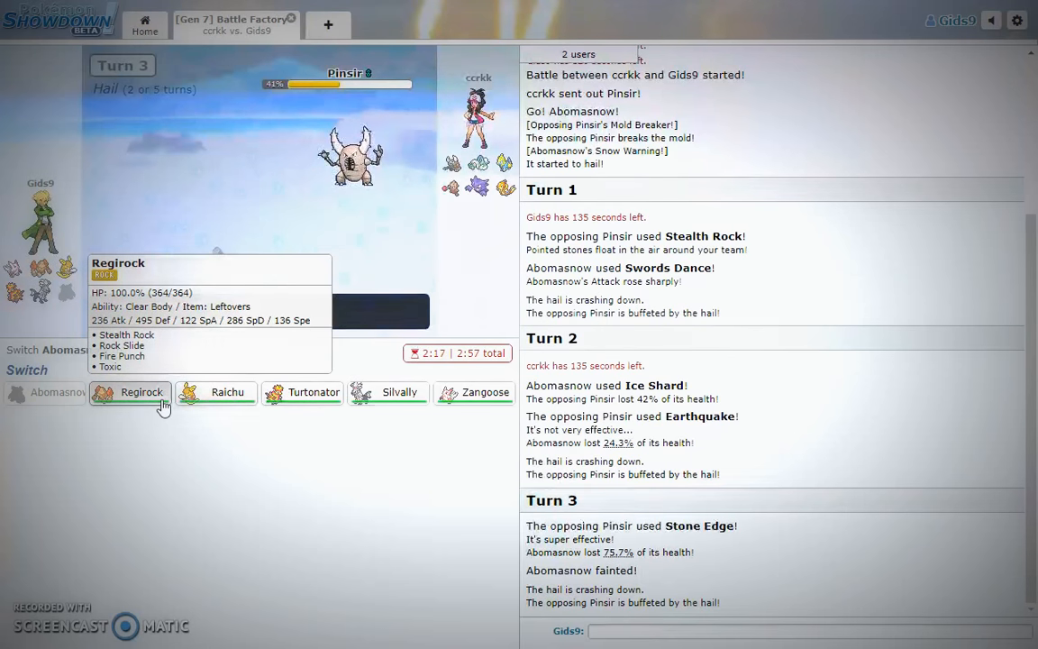
# Send Regirock in for fainted Abomasnow, set Stealth Rock, then Rock Slide Pinsir.
pyautogui.click(140, 392)
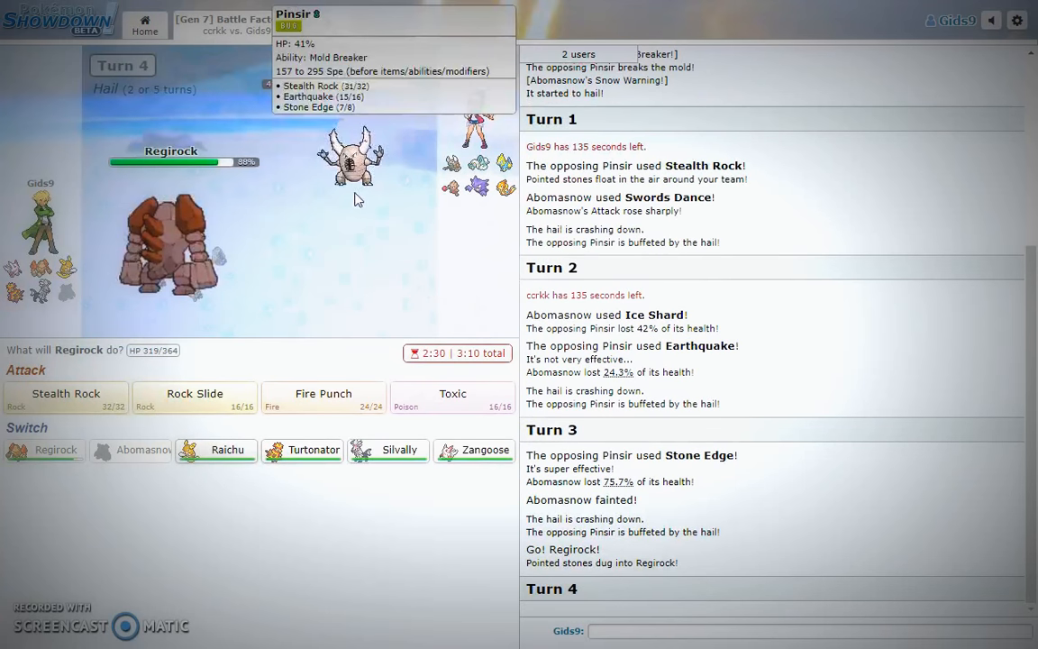
pyautogui.click(65, 394)
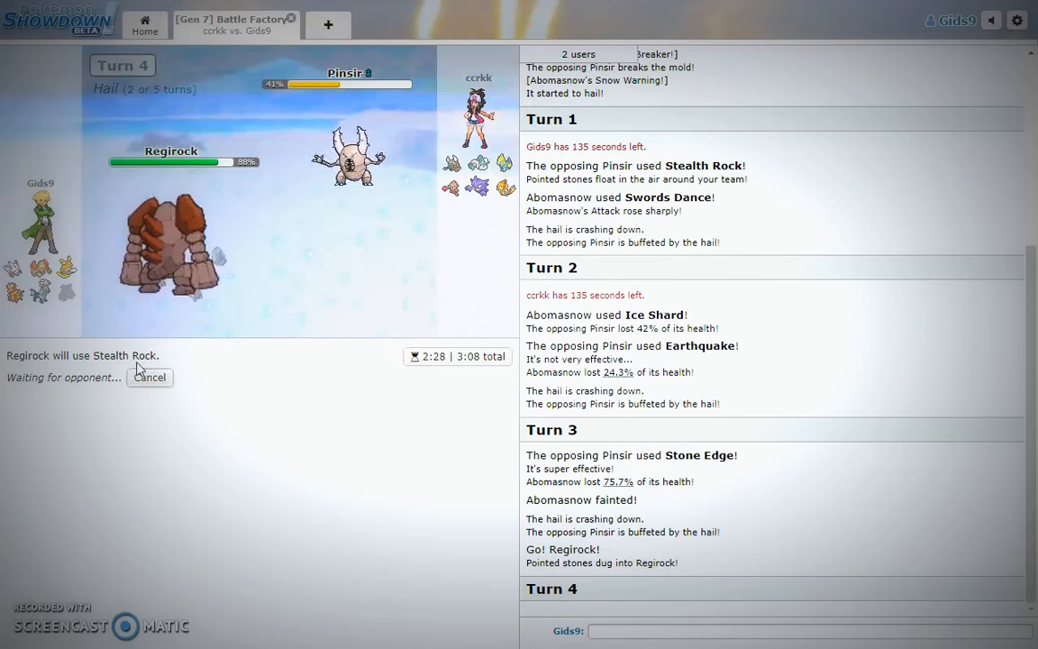
pyautogui.moveTo(149, 378)
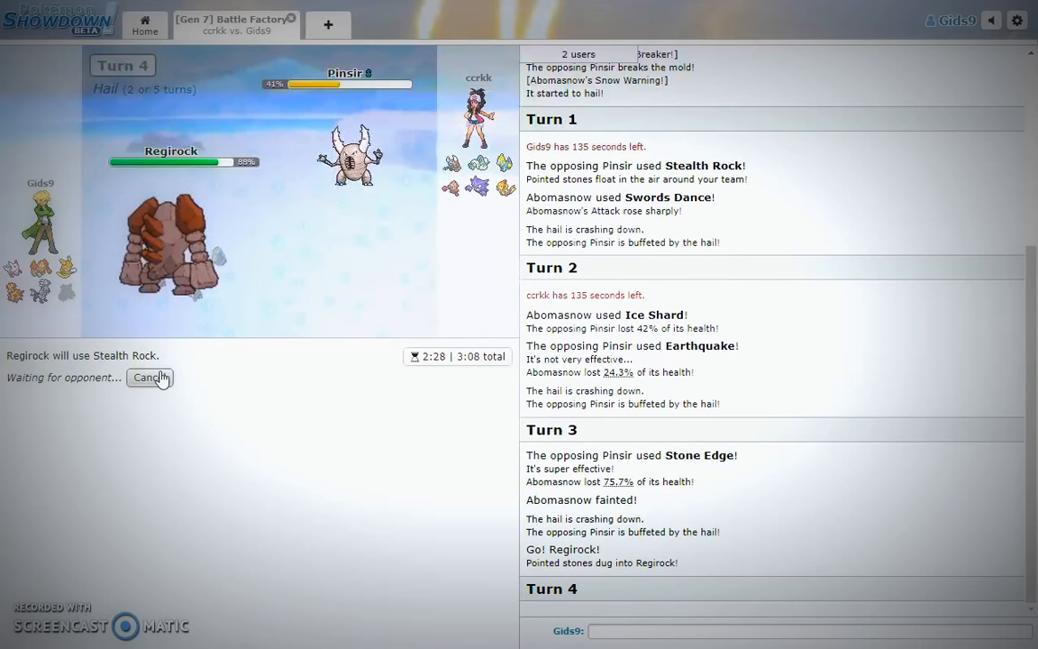
pyautogui.click(149, 377)
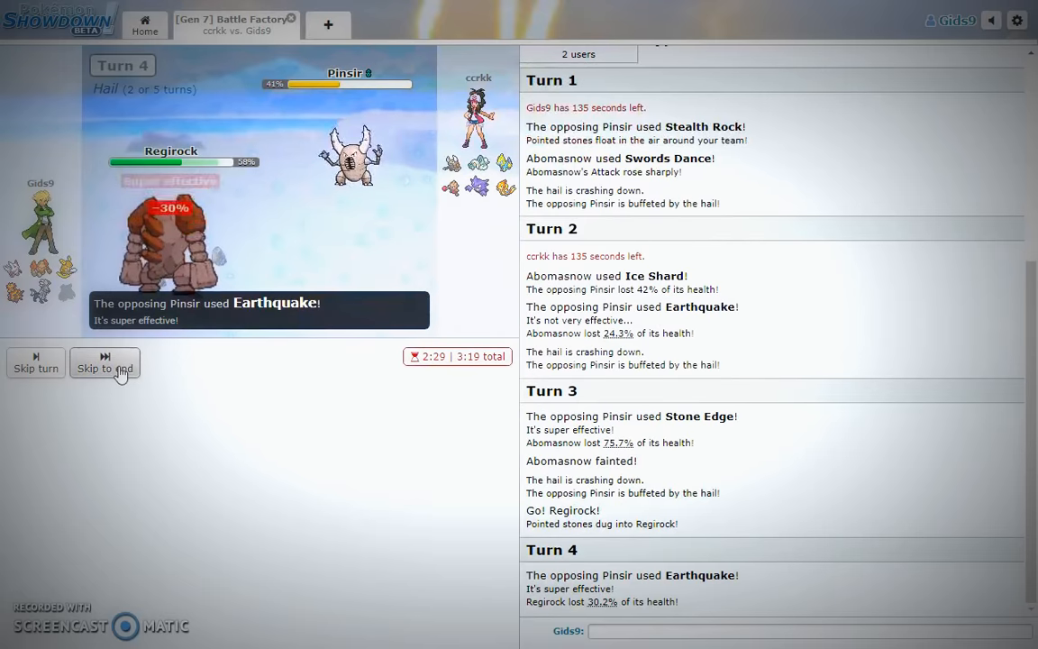
pyautogui.click(105, 365)
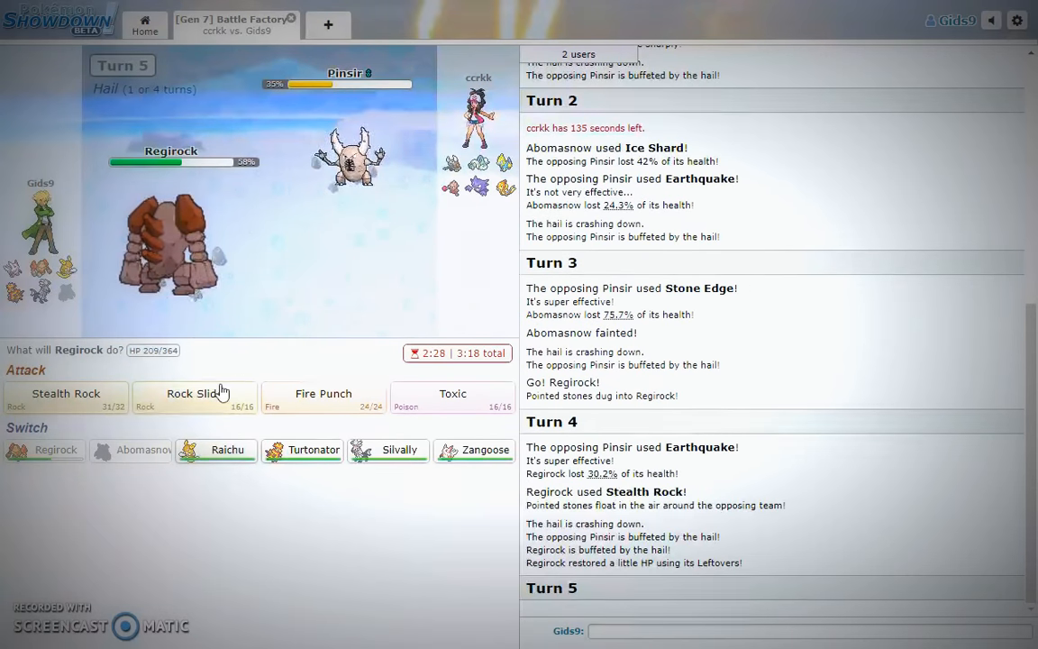
pyautogui.moveTo(218, 396)
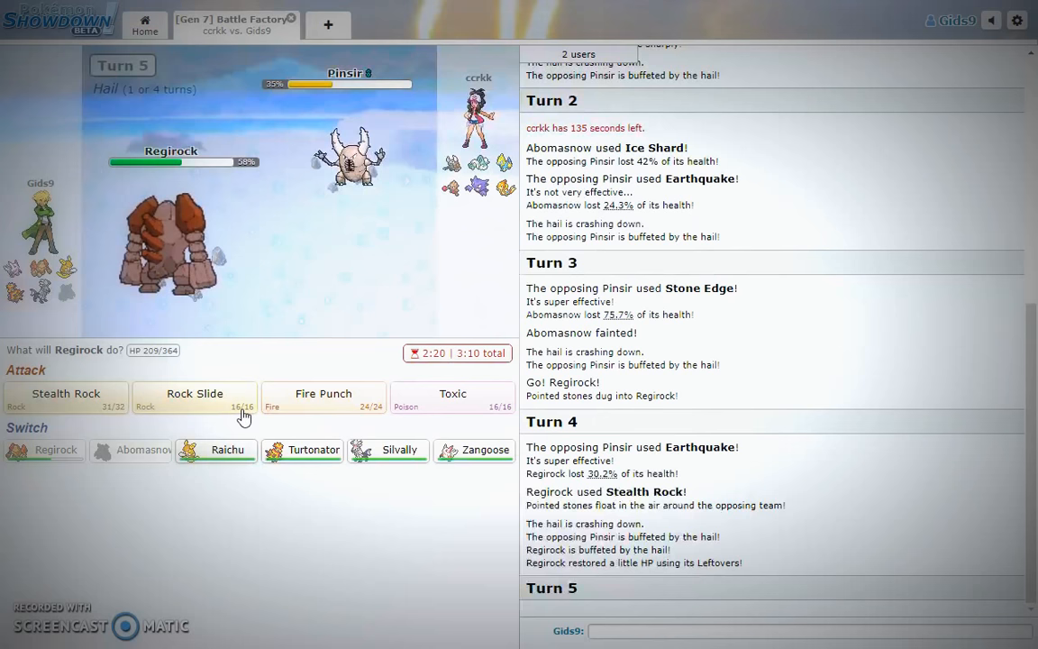
pyautogui.click(194, 396)
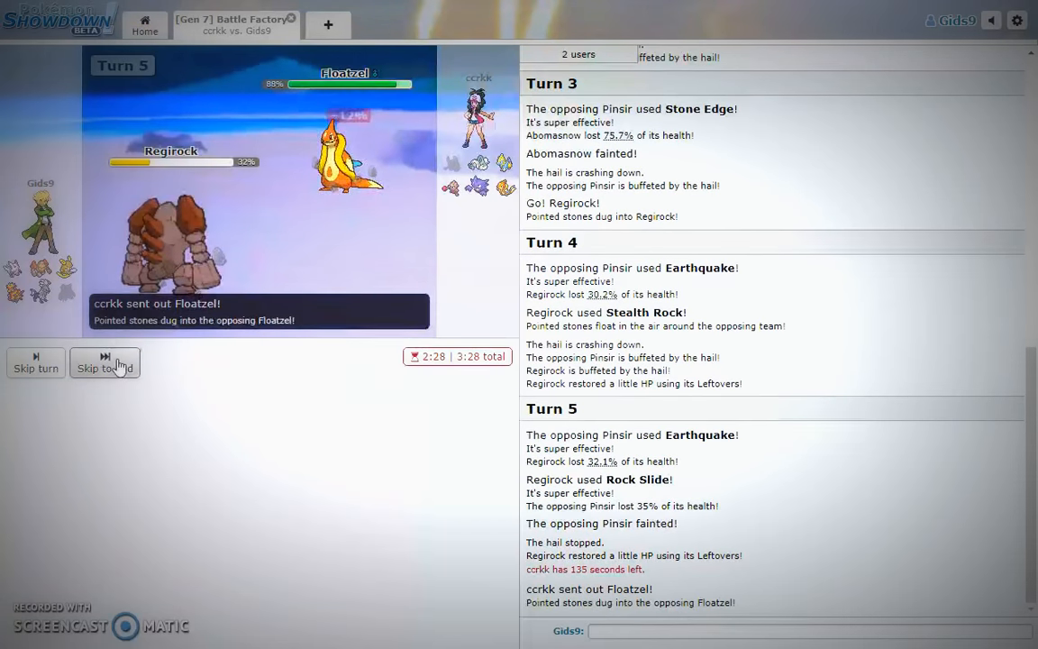
# Bring Silvally in for Regirock, use Defog, then Shadow Ball Floatzel.
pyautogui.click(105, 363)
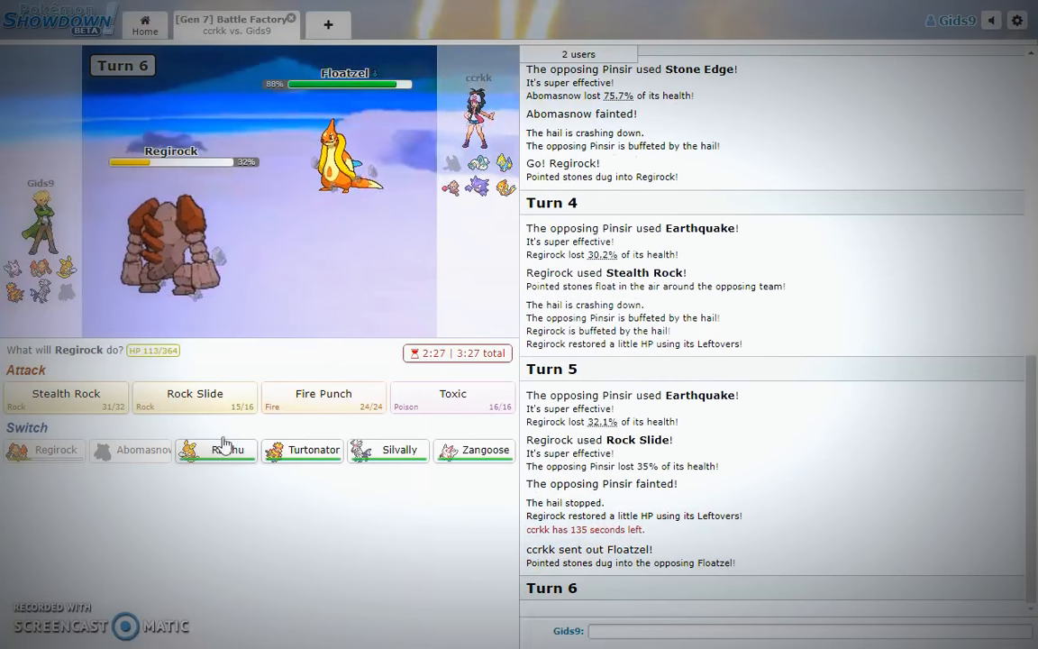
pyautogui.moveTo(399, 451)
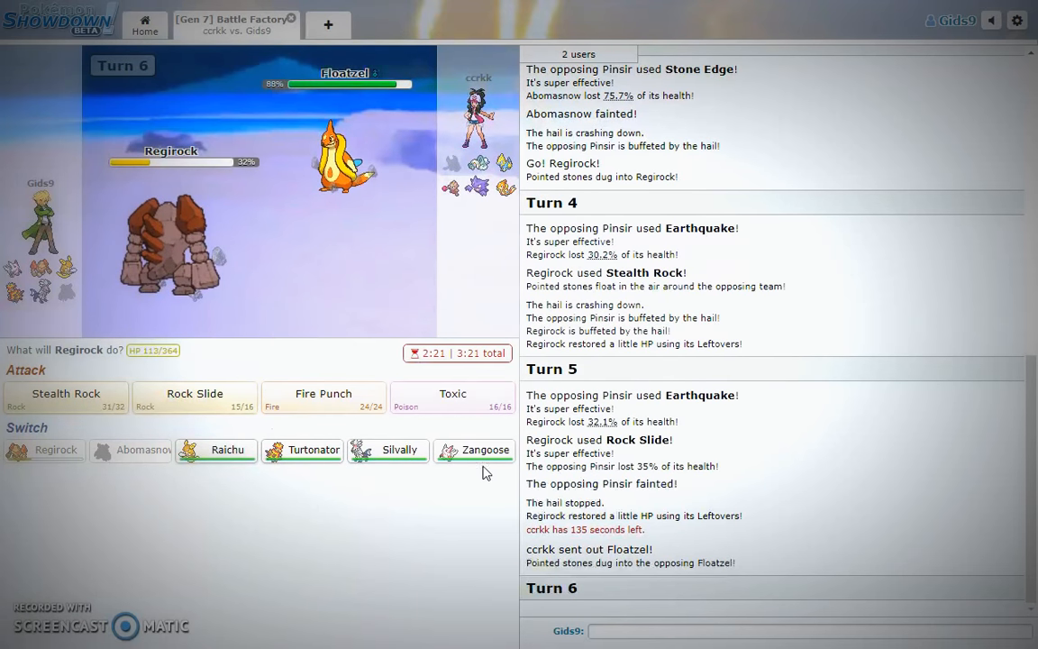
pyautogui.moveTo(397, 455)
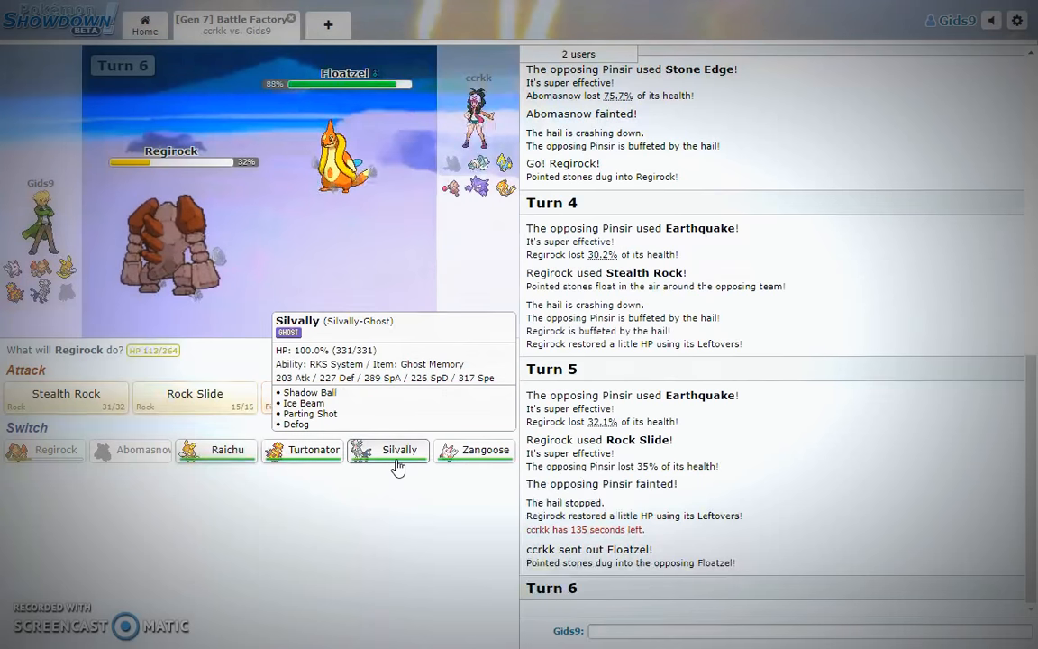
pyautogui.click(399, 450)
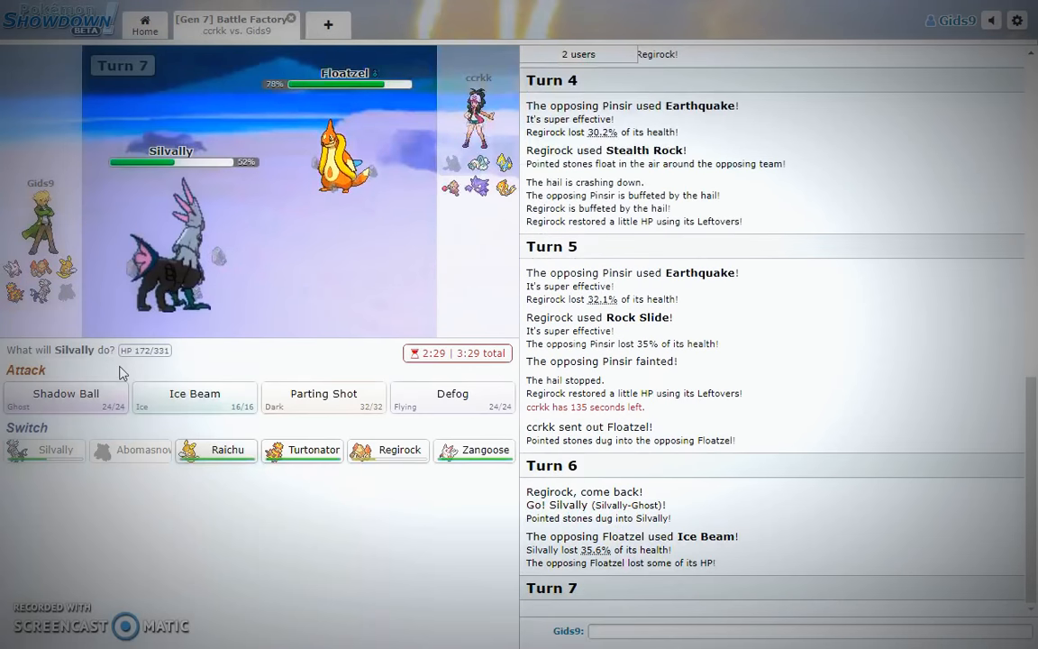
pyautogui.moveTo(323, 395)
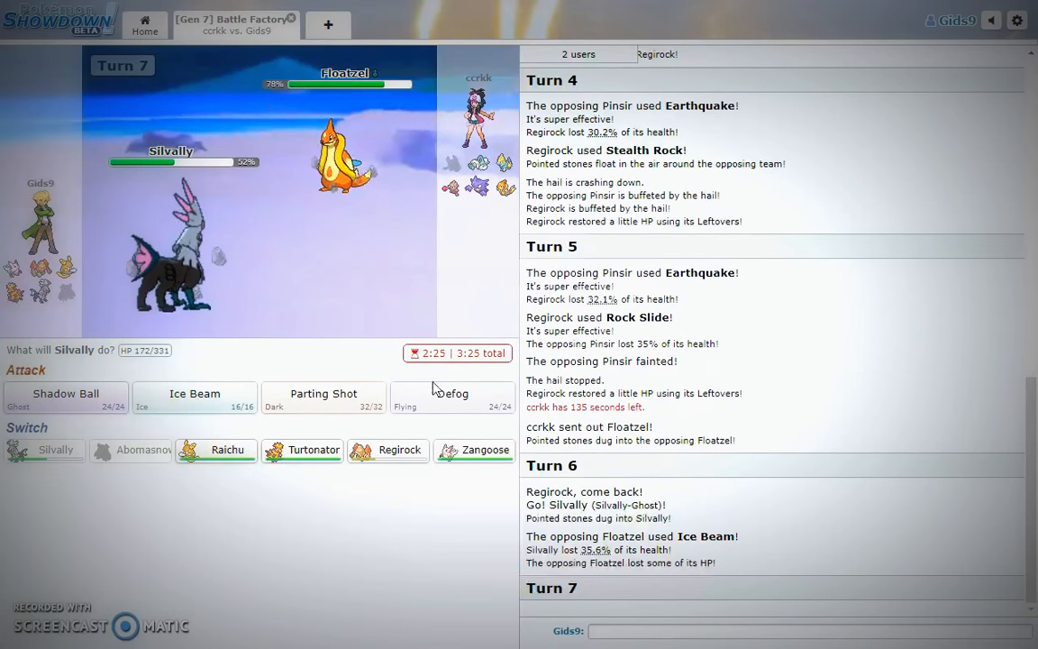
pyautogui.click(450, 395)
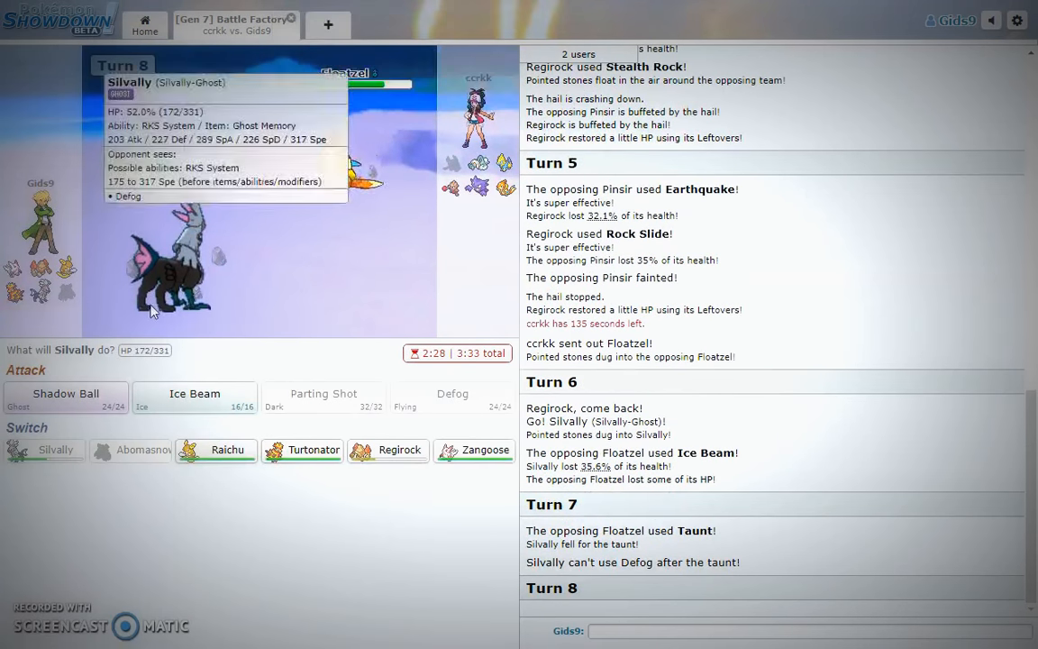
pyautogui.moveTo(66, 394)
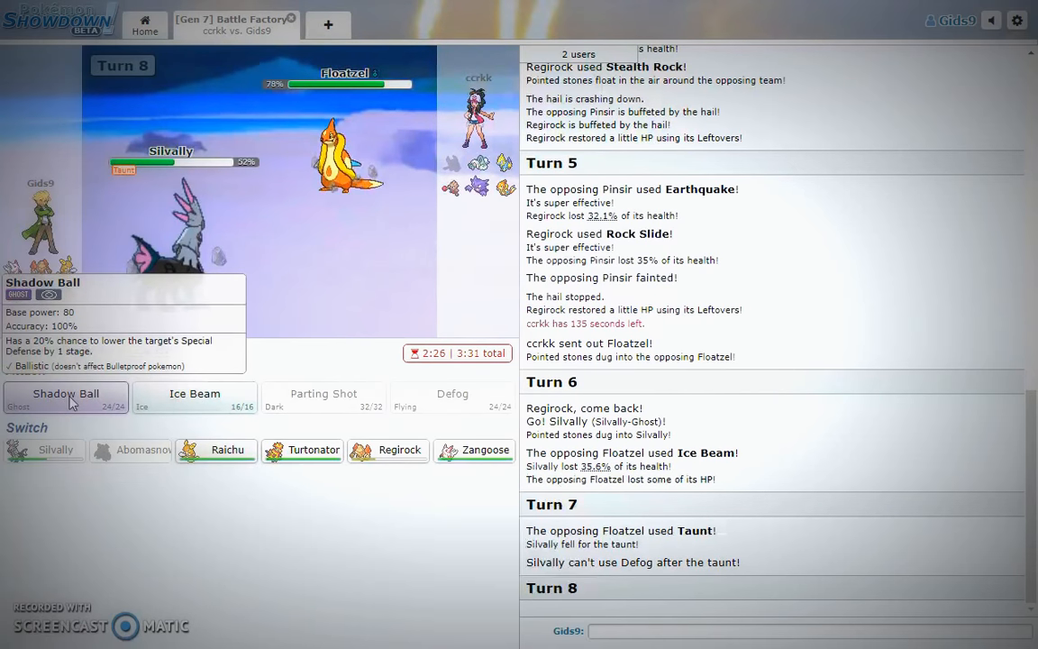
pyautogui.click(64, 393)
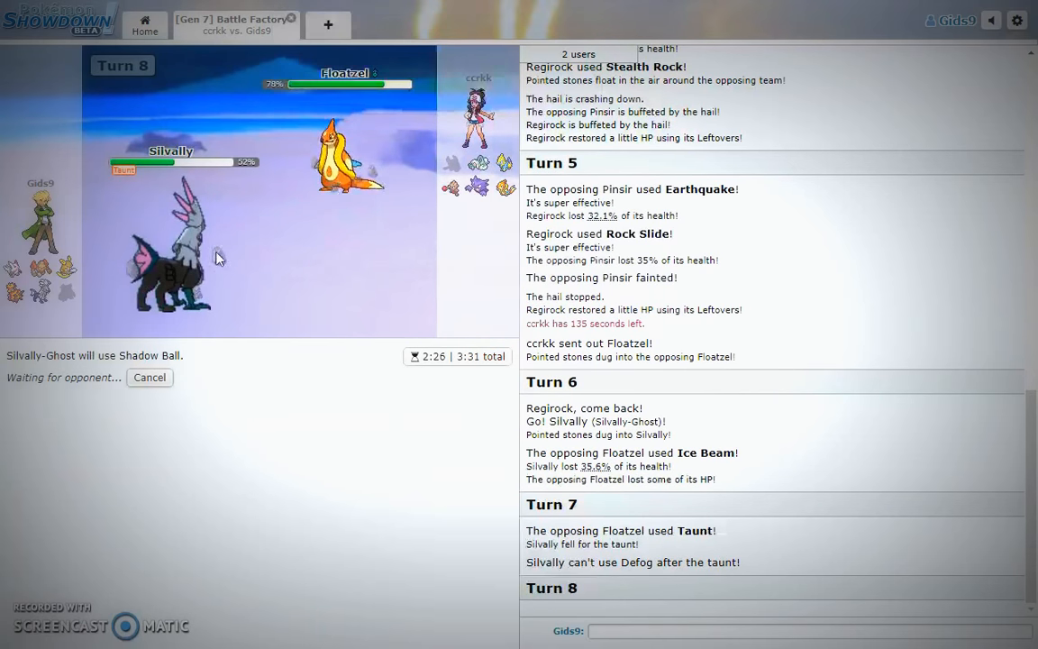
pyautogui.moveTo(176, 279)
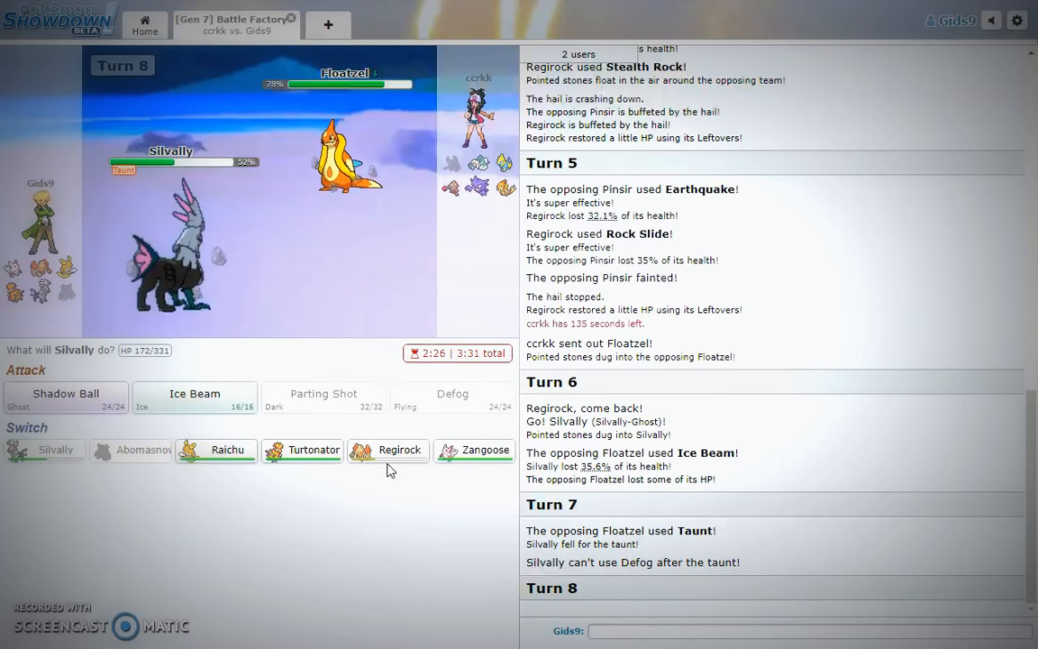
pyautogui.moveTo(474, 451)
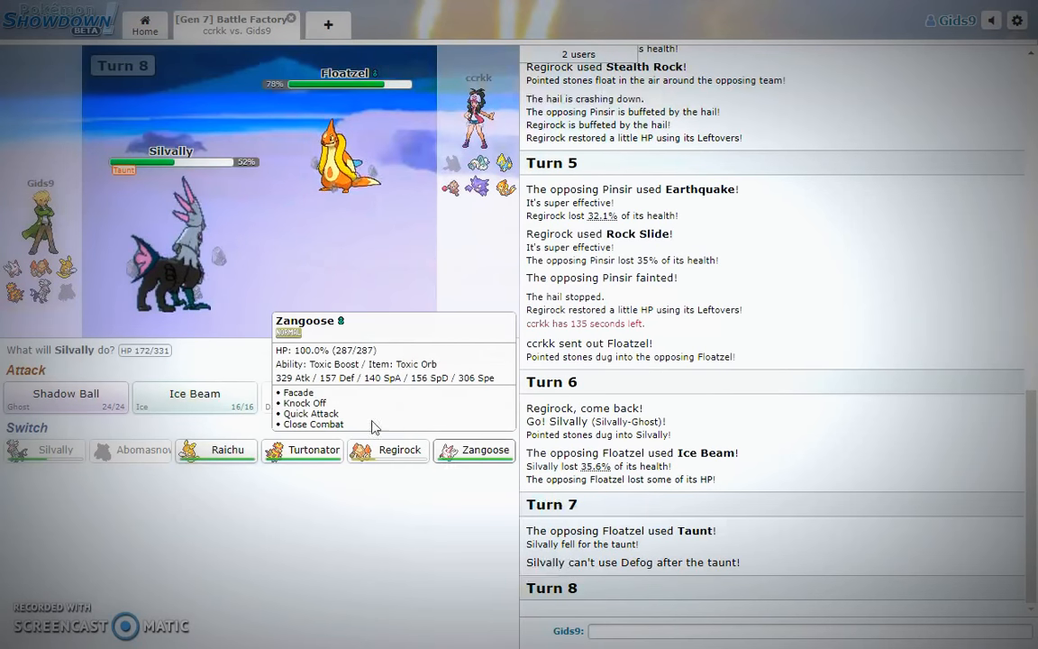
pyautogui.click(65, 393)
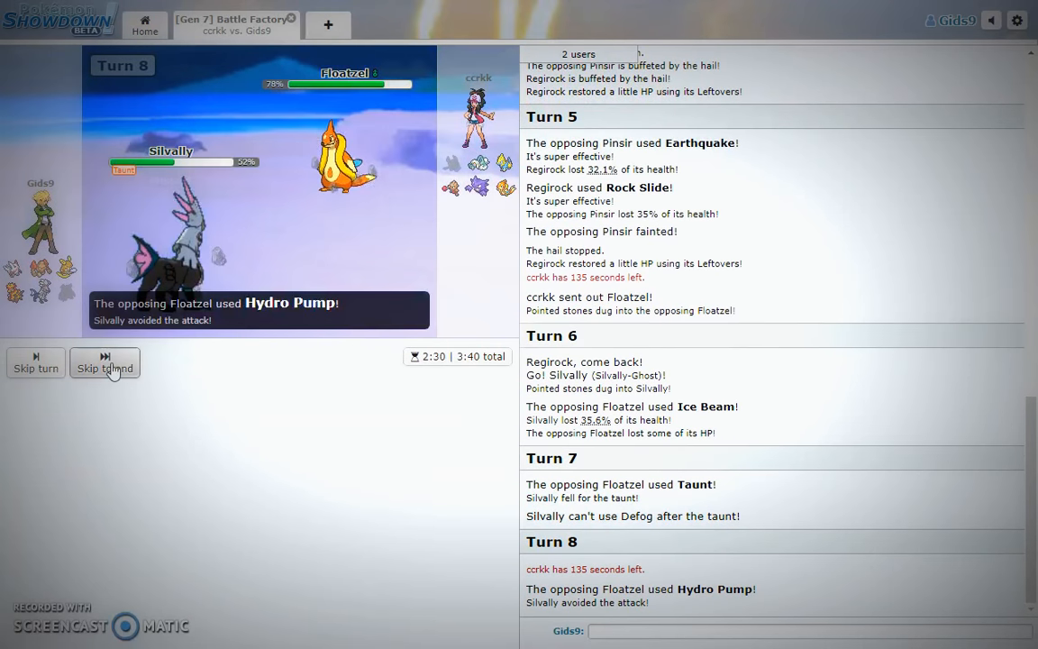
pyautogui.click(104, 365)
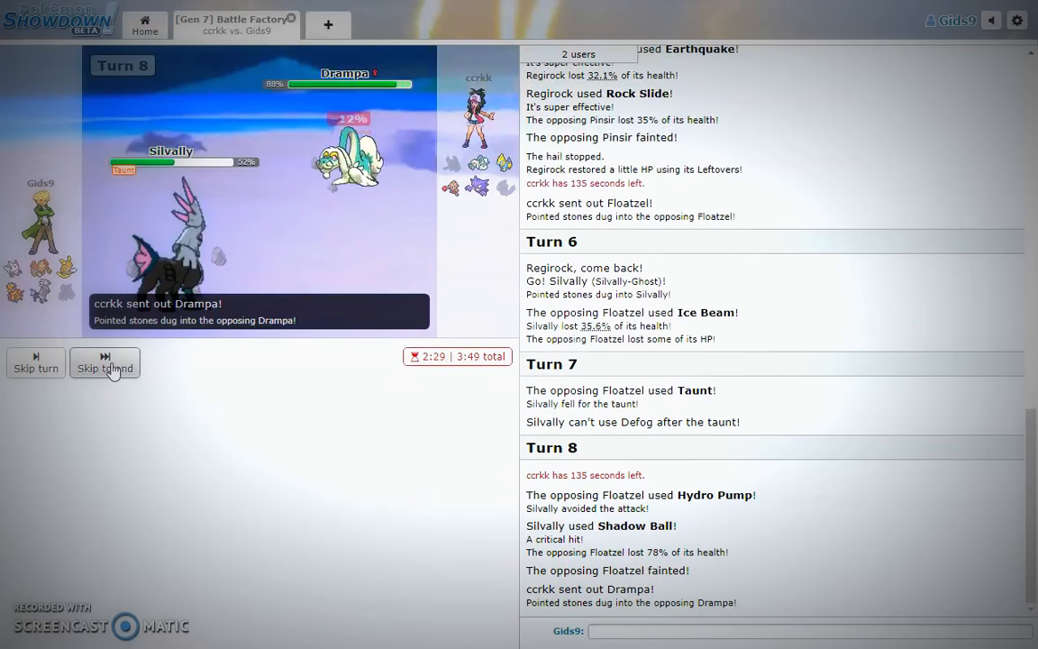
# Switch Silvally out for Regirock, then send Silvally back in after Regirock faints.
pyautogui.click(105, 363)
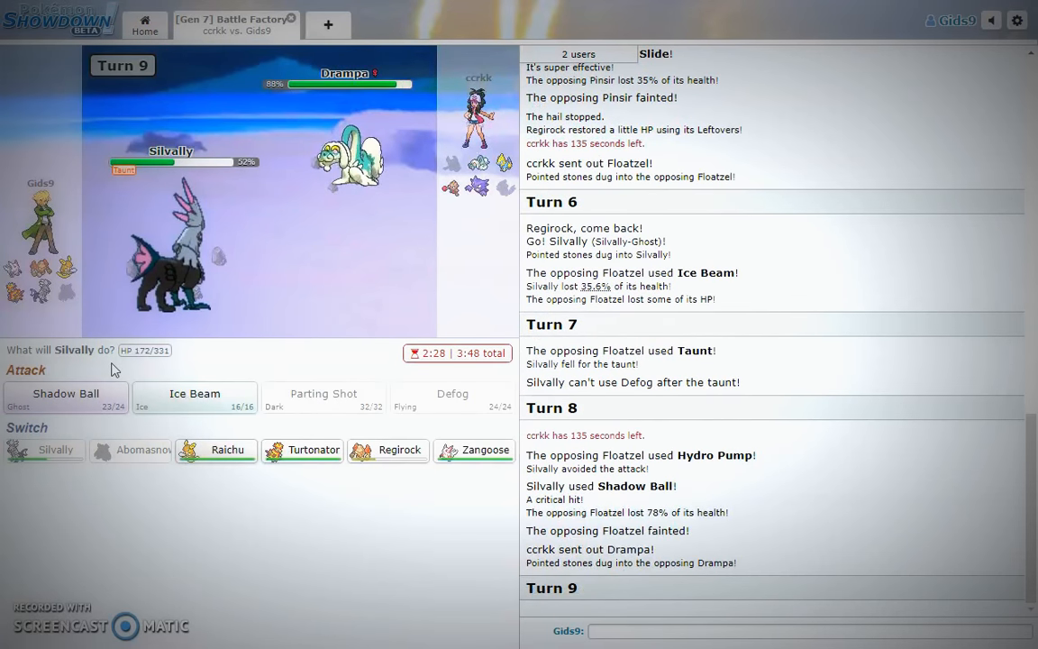
pyautogui.moveTo(216, 394)
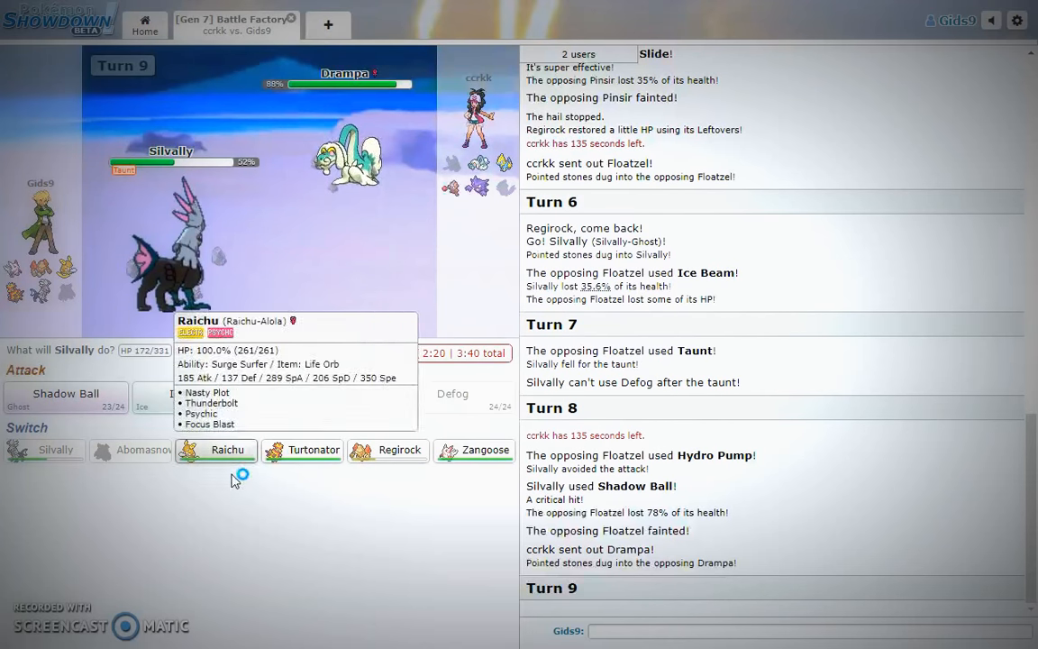
pyautogui.moveTo(314, 450)
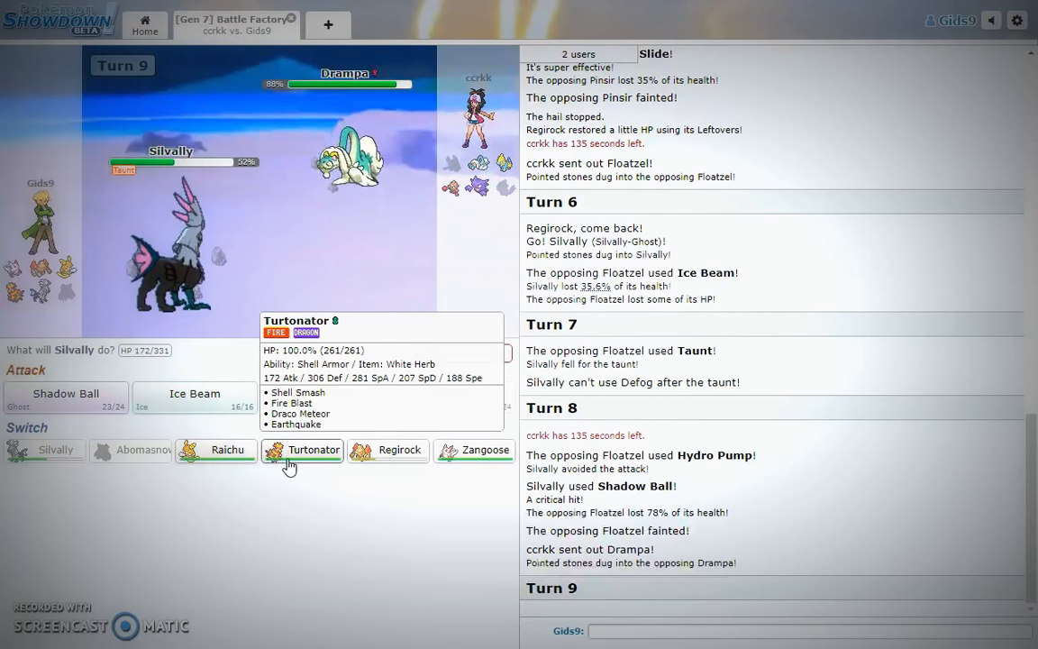
pyautogui.moveTo(398, 460)
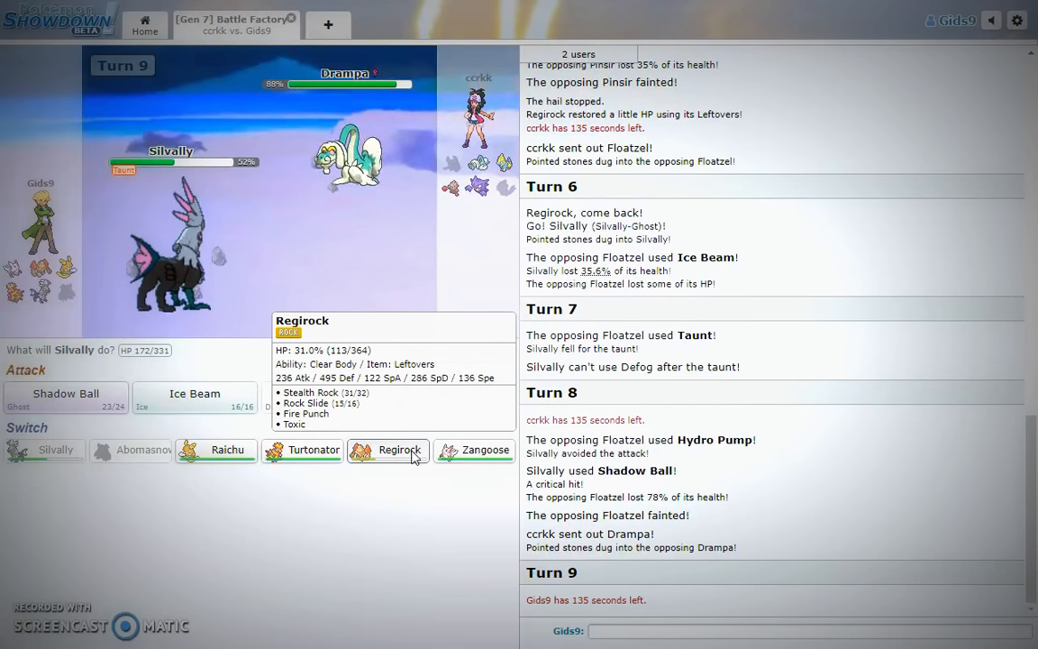
pyautogui.click(397, 451)
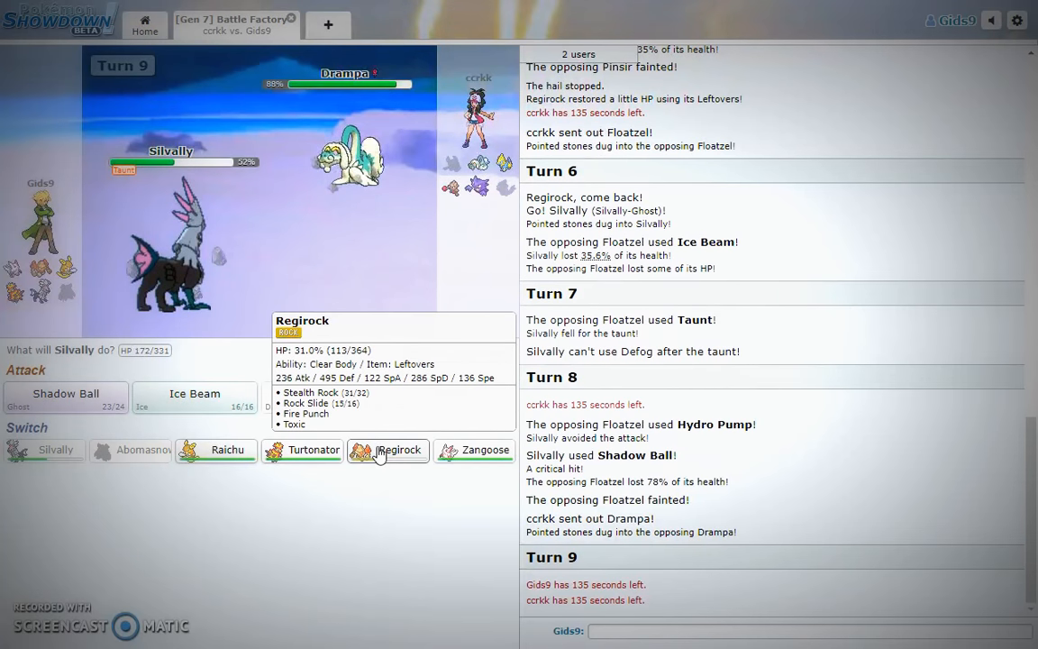
pyautogui.click(391, 451)
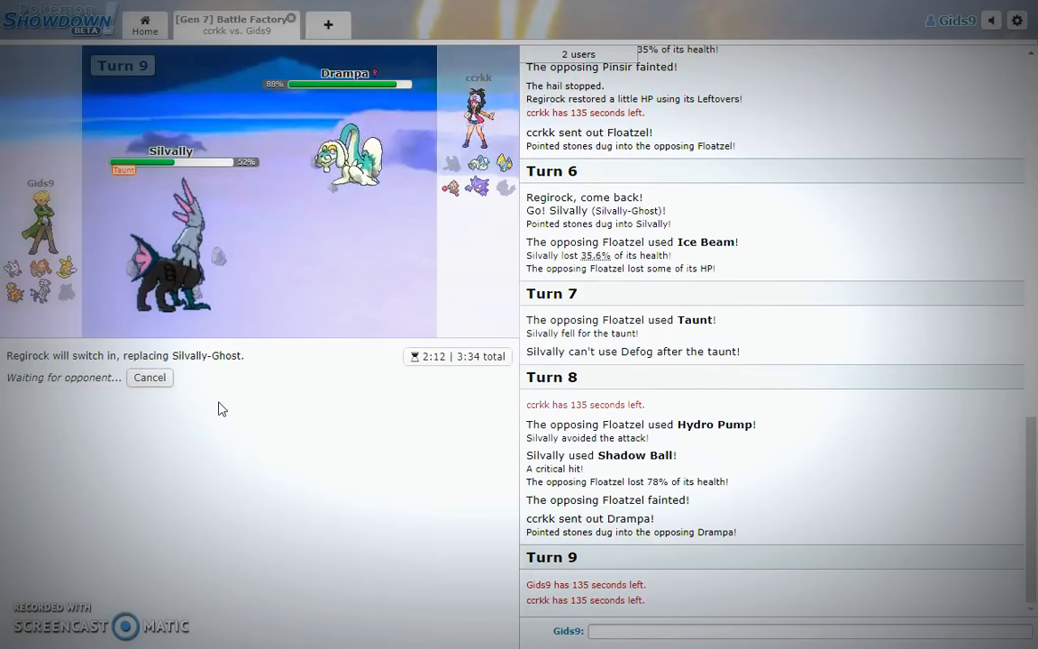
pyautogui.moveTo(229, 386)
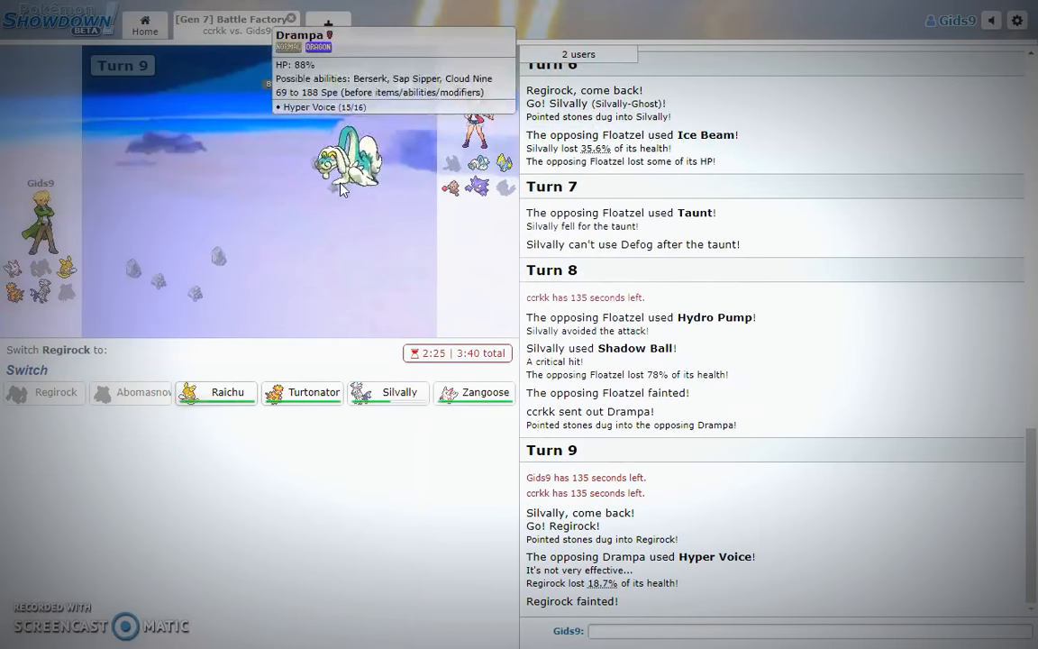
pyautogui.moveTo(378, 399)
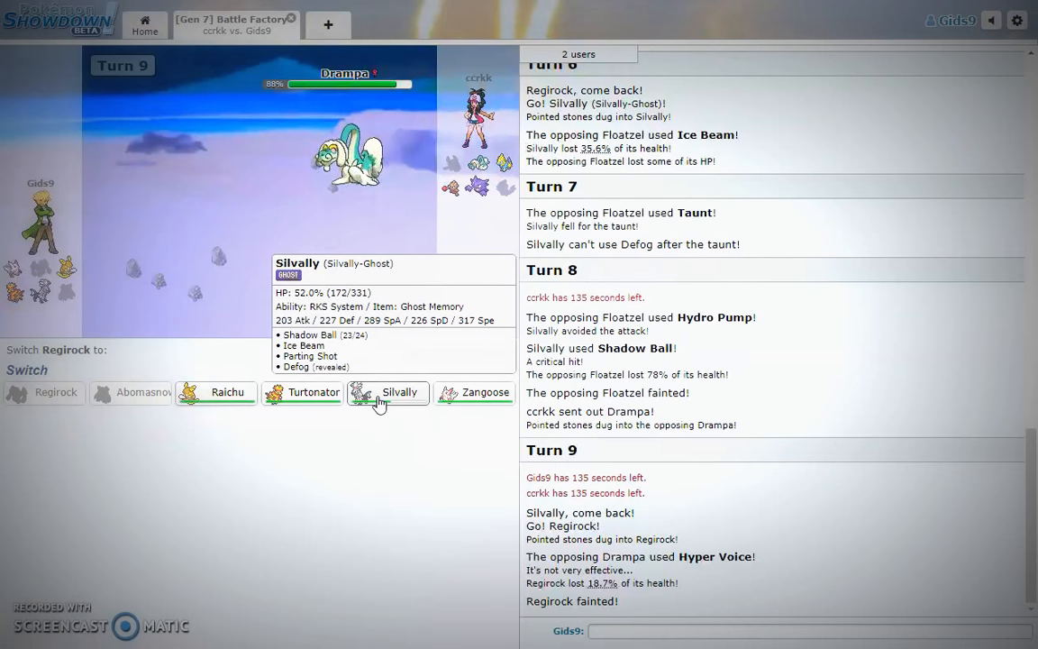
pyautogui.click(388, 392)
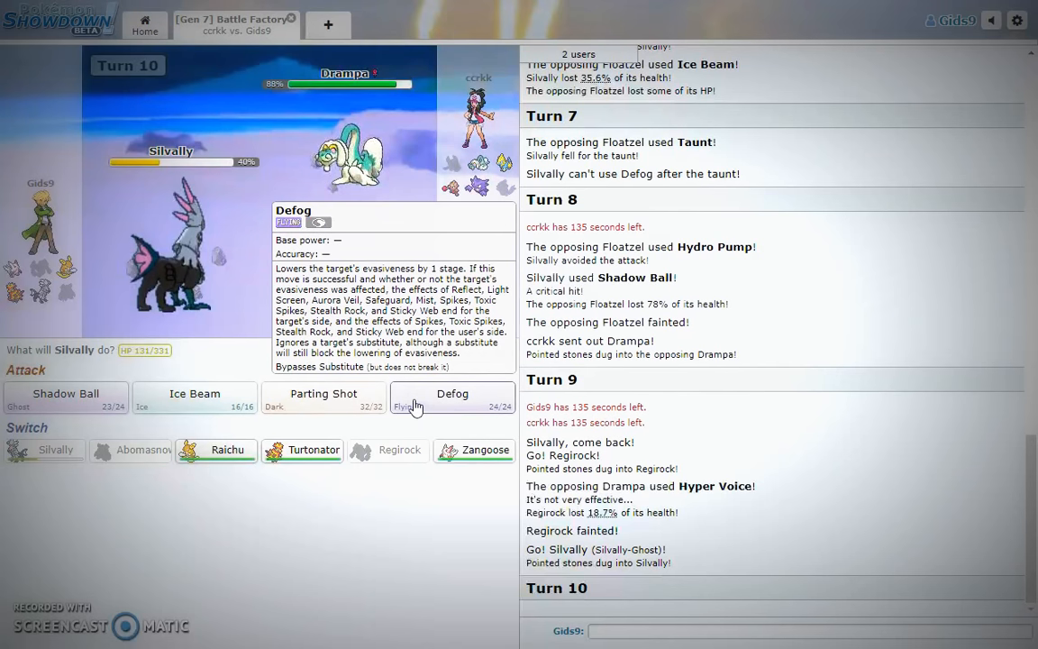
# Use Silvally's Defog against Drampa, then swap Silvally out for Turtonator.
pyautogui.click(452, 400)
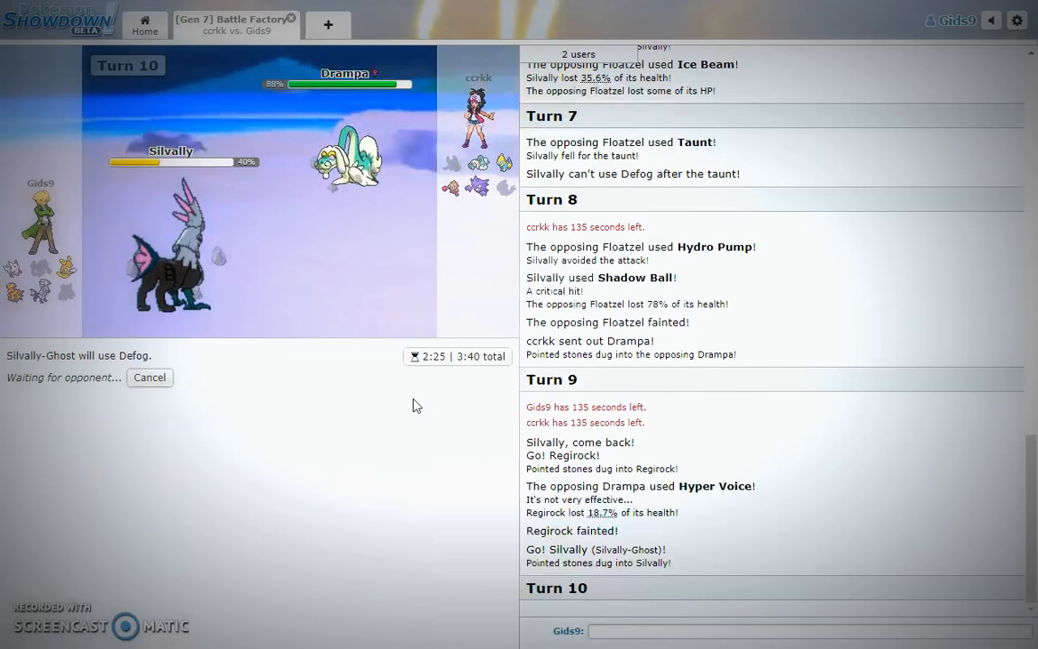
pyautogui.moveTo(171, 271)
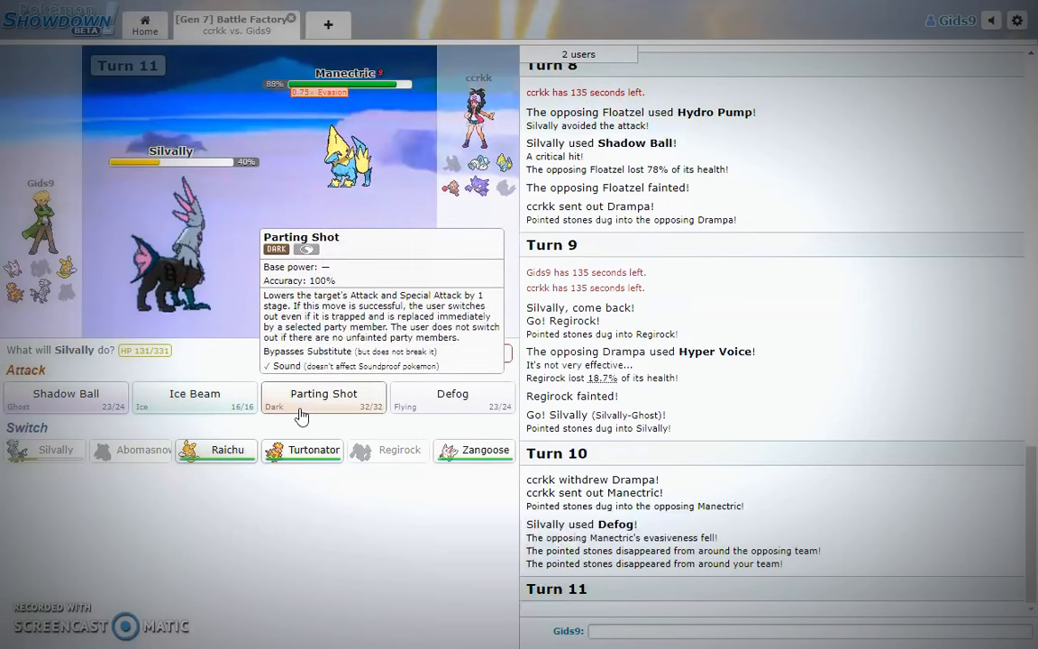
pyautogui.click(323, 393)
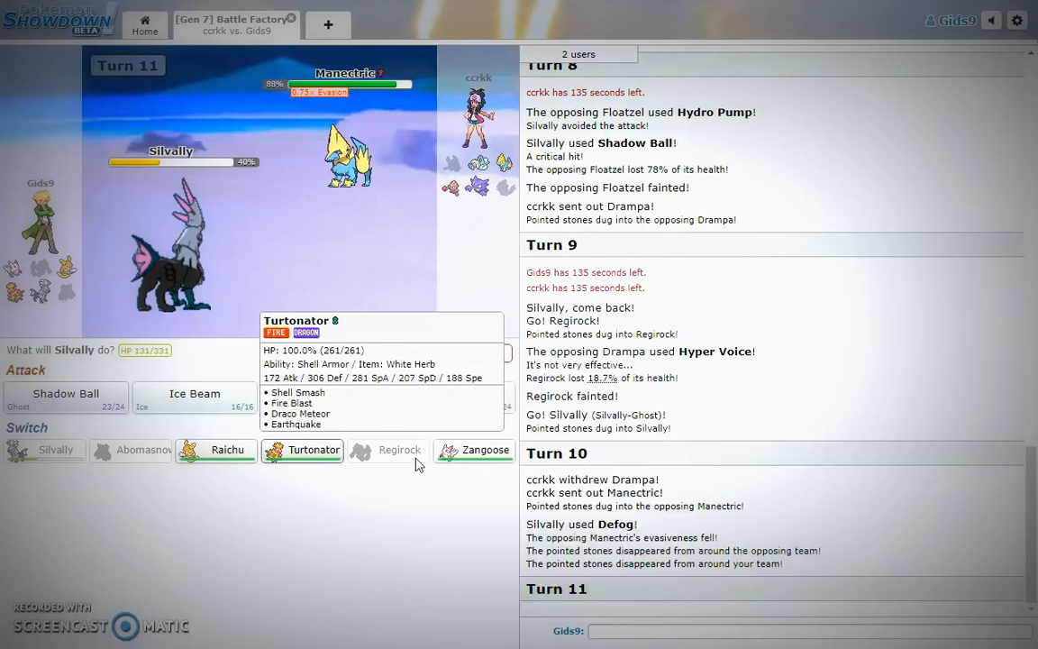
pyautogui.moveTo(449, 461)
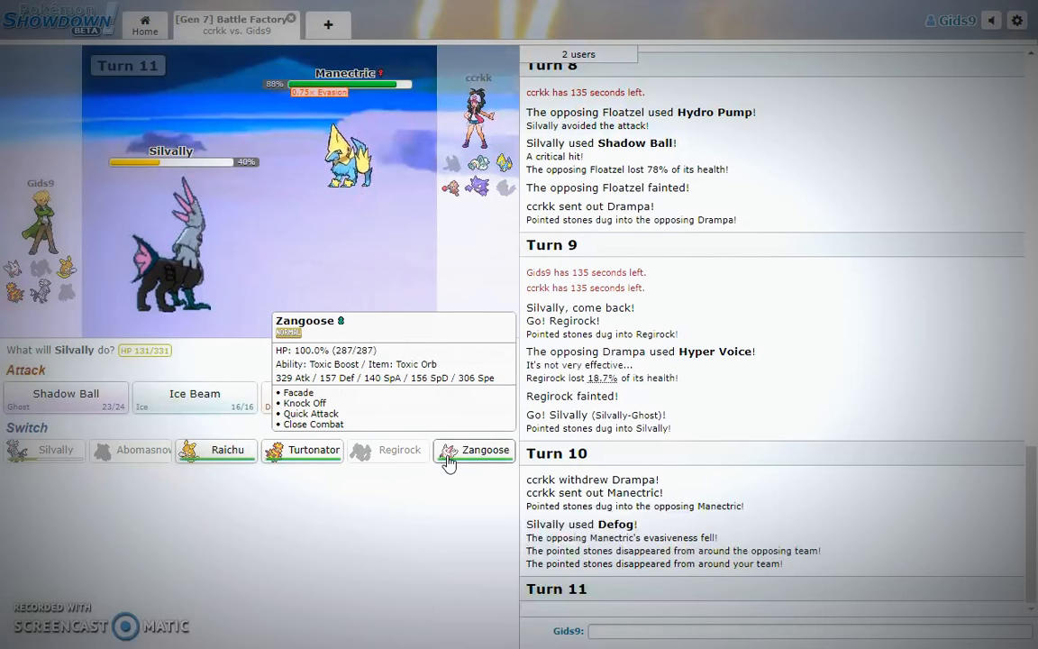
pyautogui.click(313, 450)
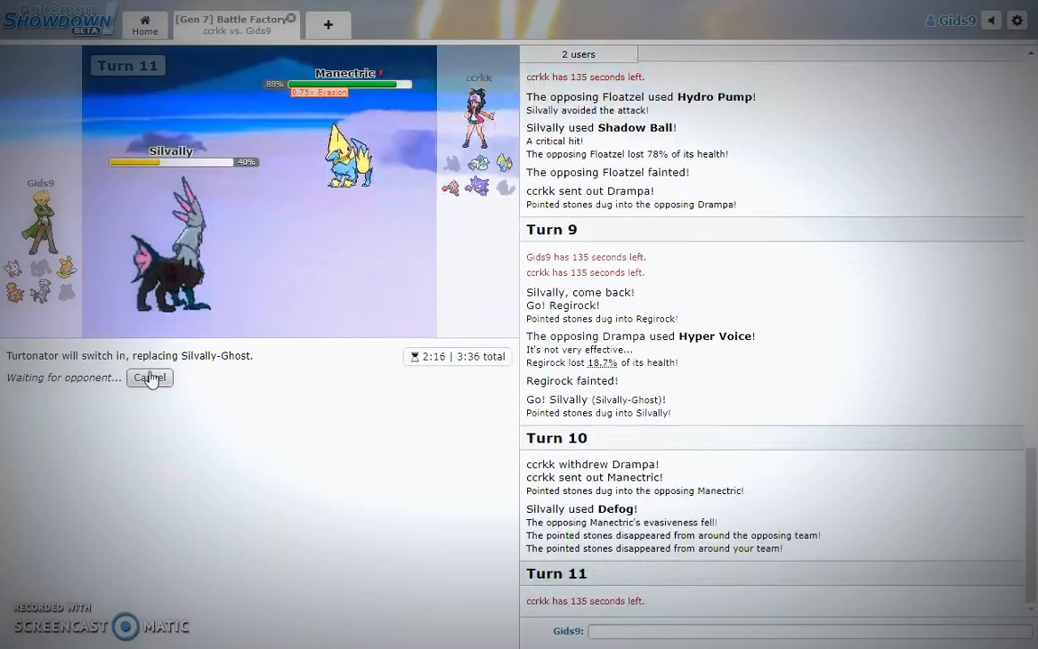
pyautogui.click(150, 377)
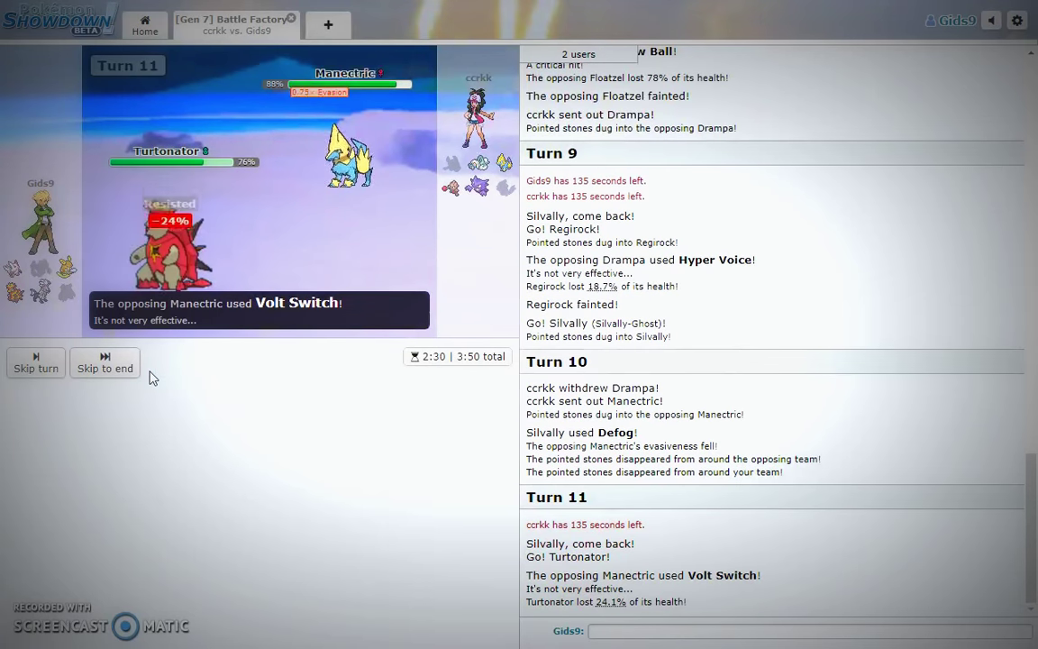
pyautogui.click(36, 363)
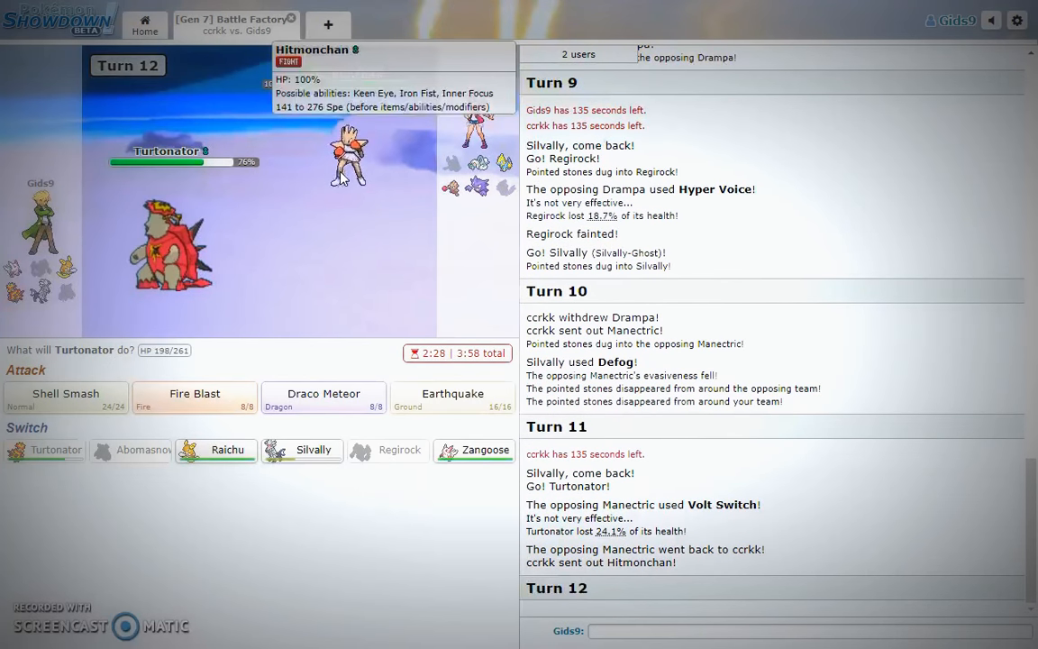
pyautogui.moveTo(65, 397)
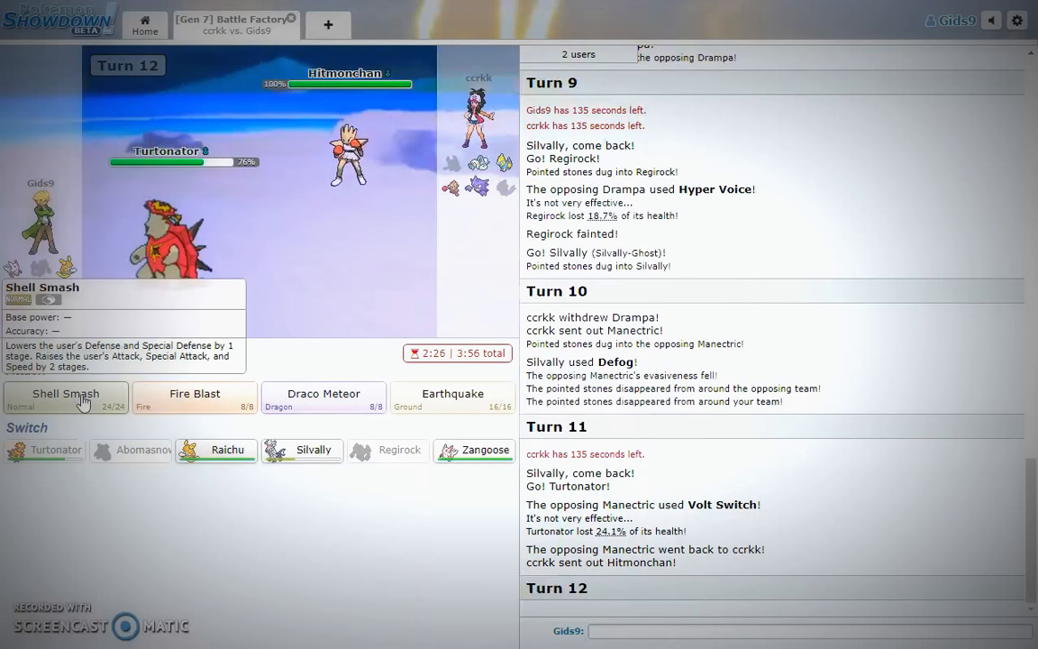
# Have Turtonator use Shell Smash, Fire Blast, then Earthquake twice, including on Manectric.
pyautogui.click(65, 393)
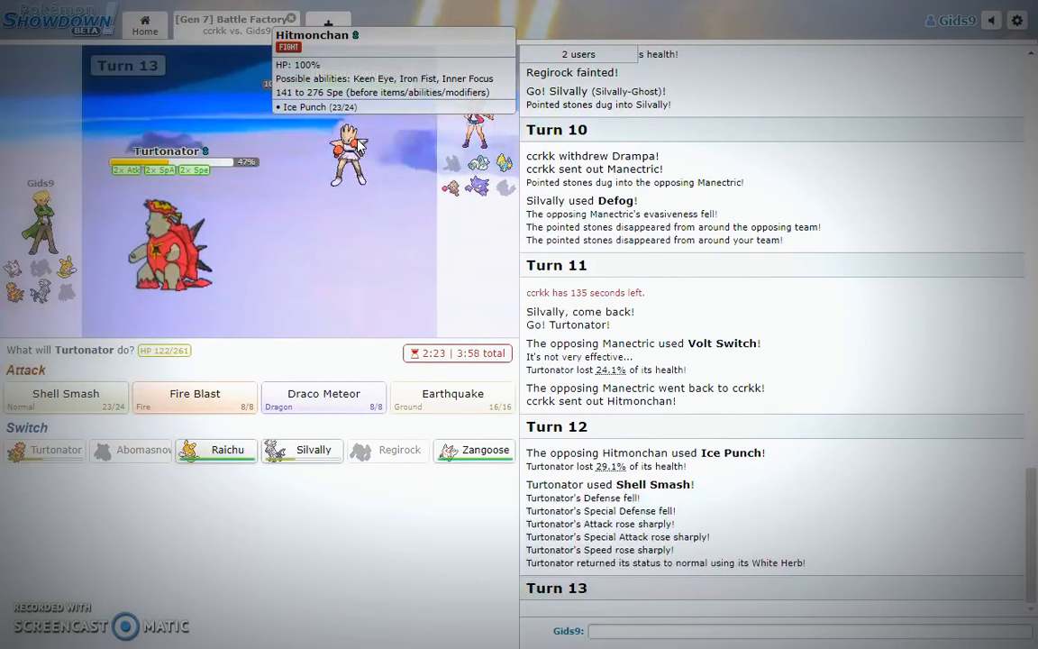
pyautogui.moveTo(178, 260)
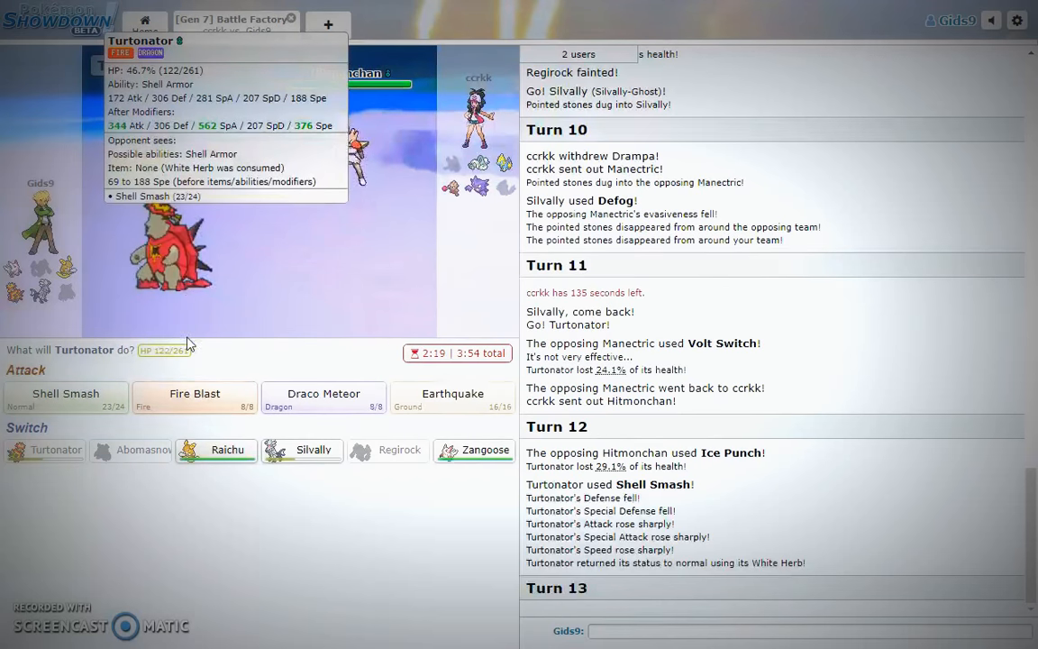
pyautogui.moveTo(193, 398)
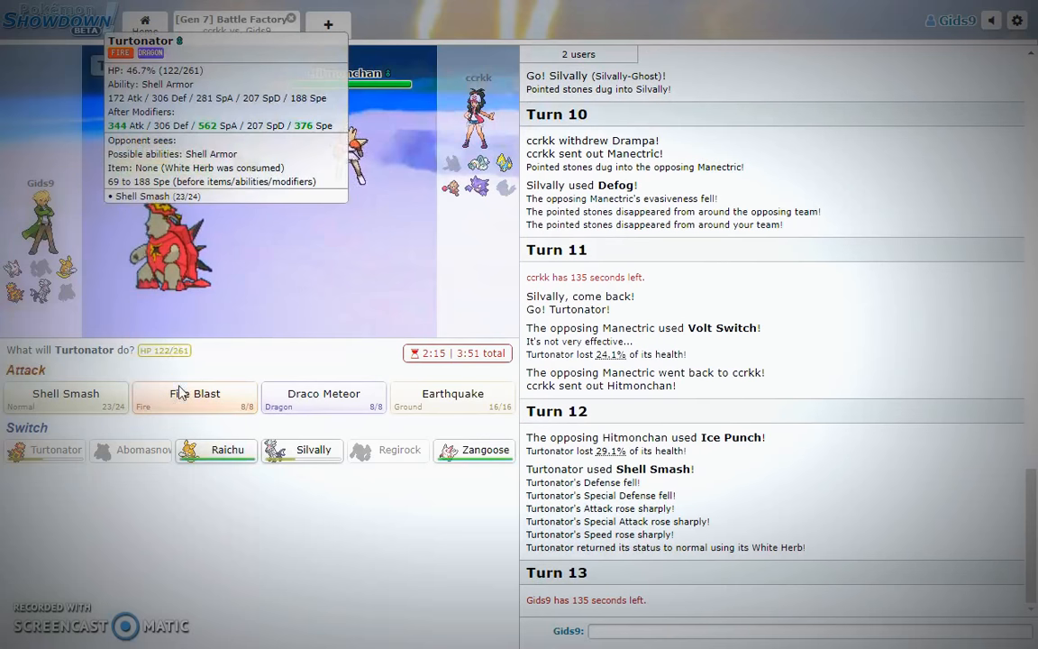
pyautogui.moveTo(188, 405)
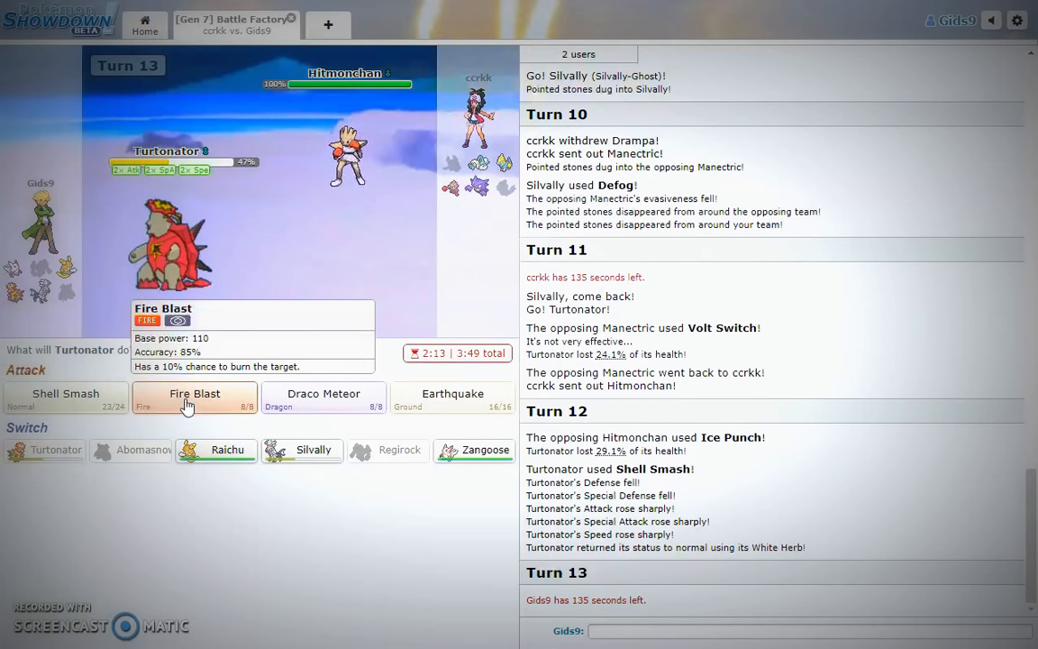
pyautogui.click(194, 393)
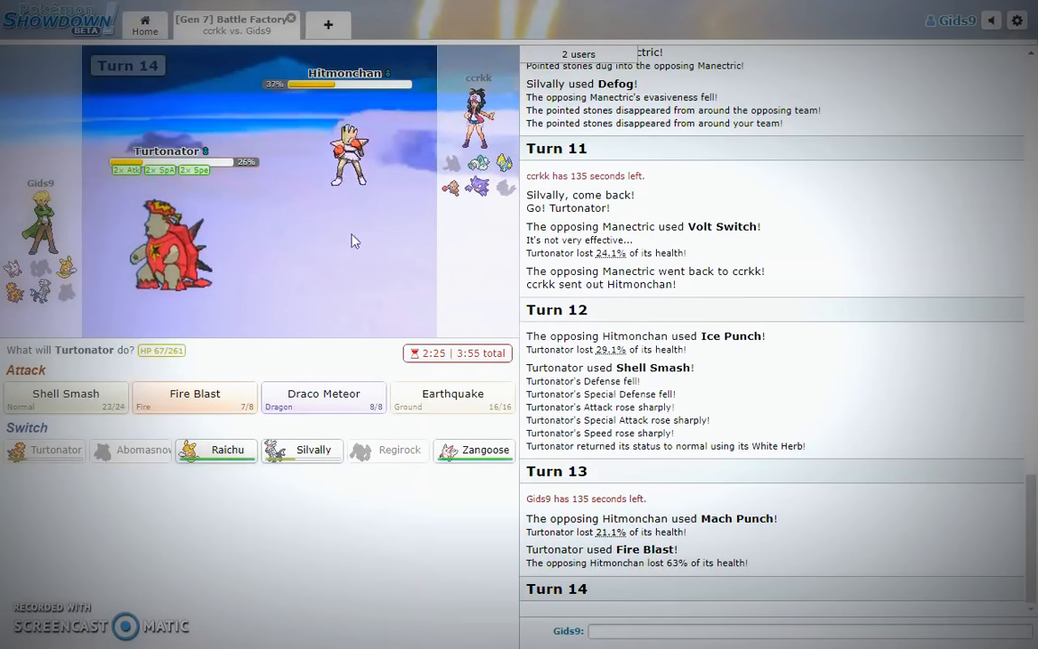
pyautogui.moveTo(452, 397)
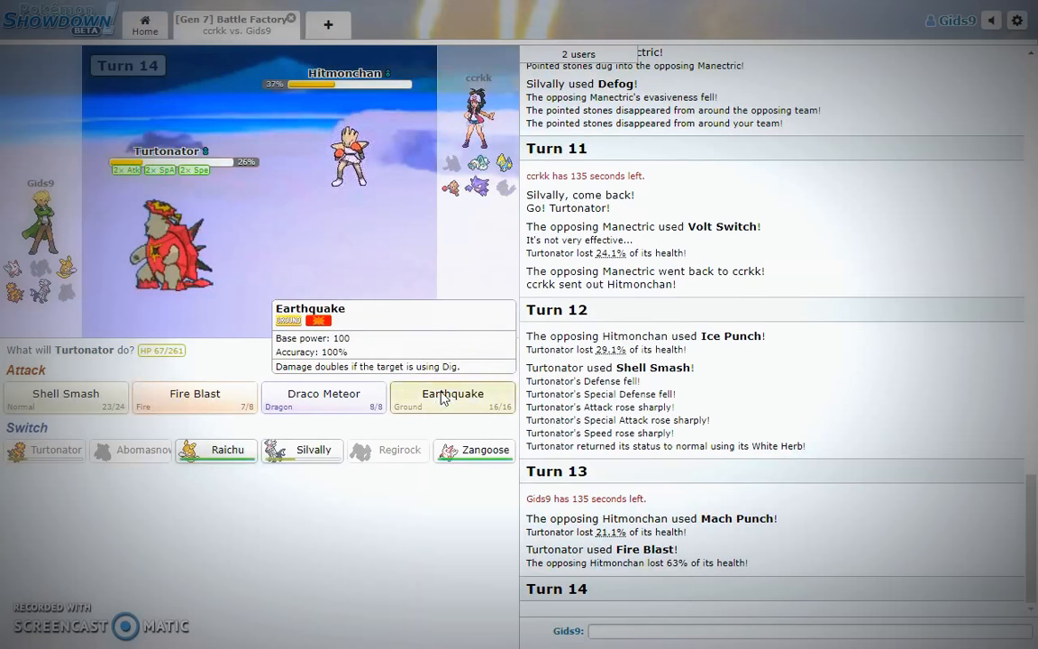
pyautogui.click(450, 394)
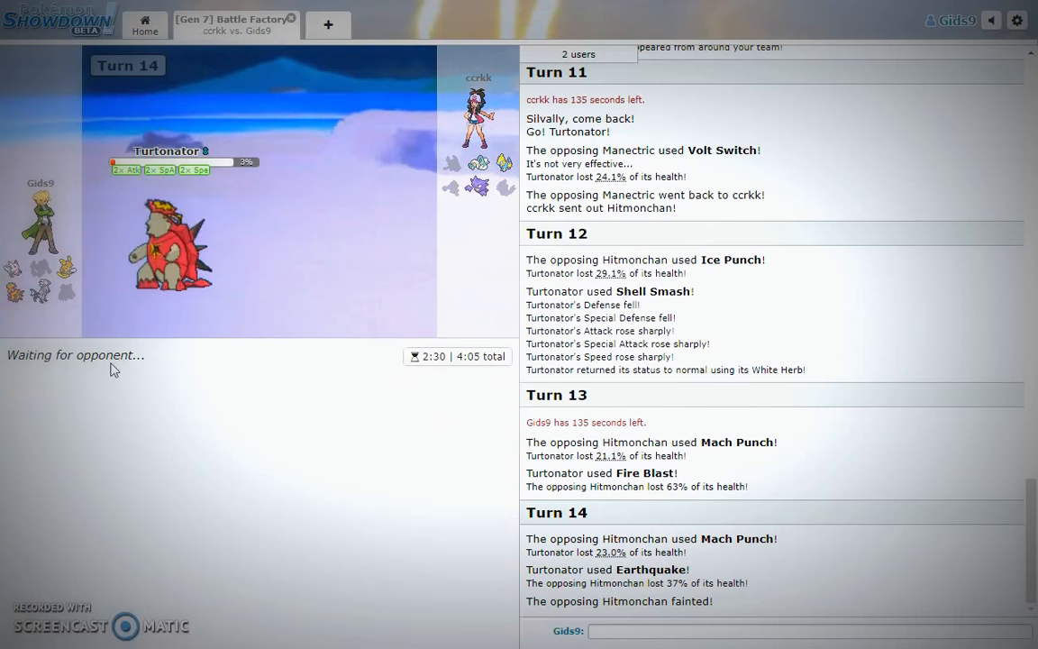
pyautogui.moveTo(167, 257)
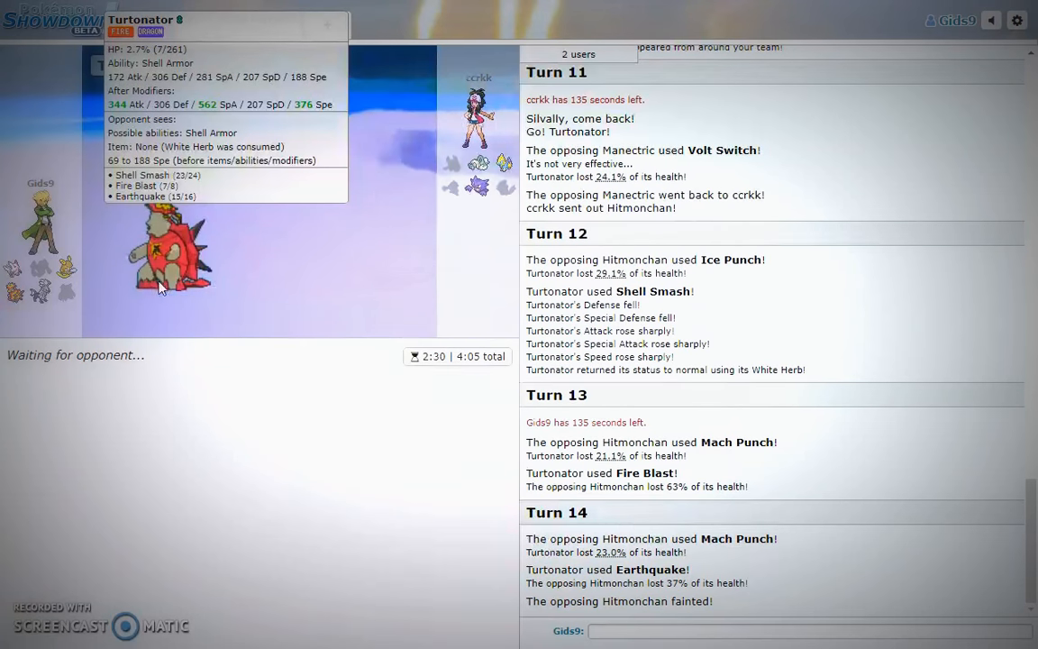
pyautogui.moveTo(275, 315)
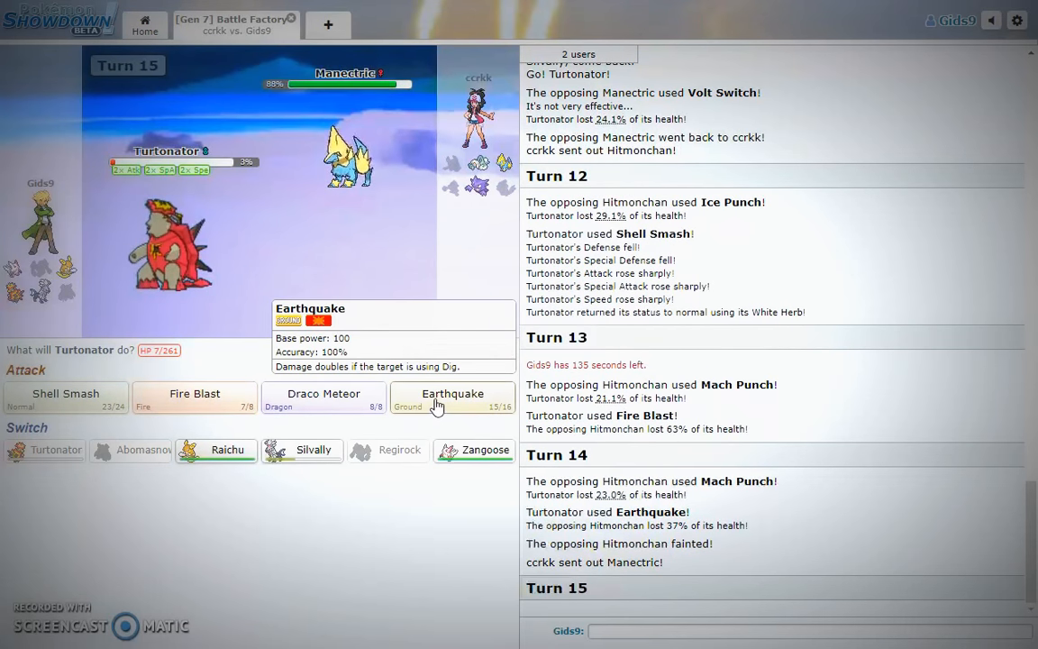
pyautogui.click(450, 394)
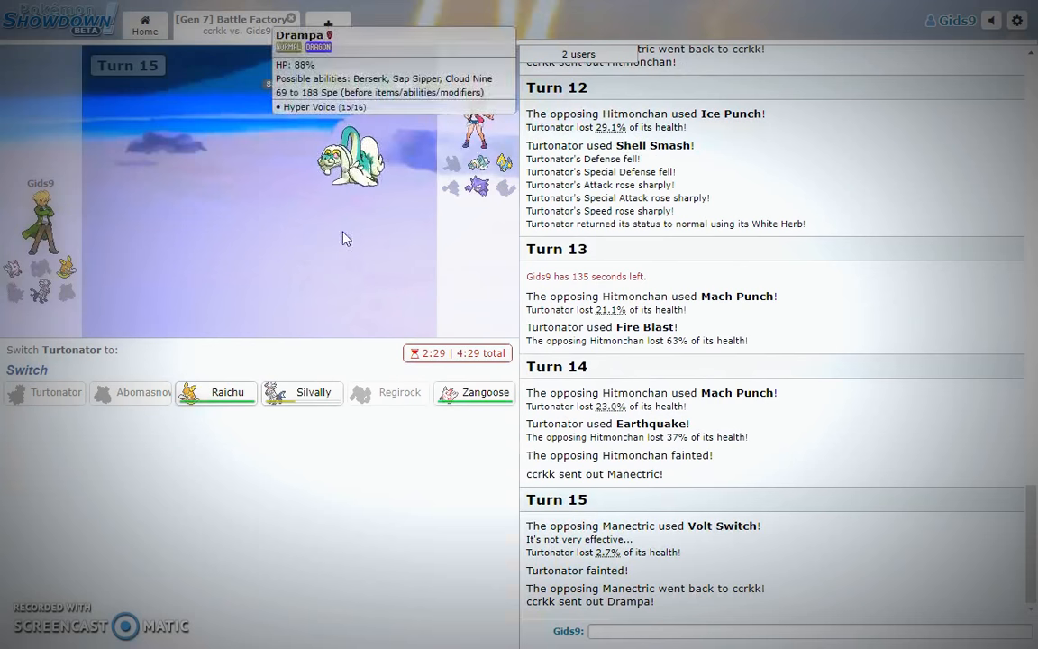
pyautogui.moveTo(257, 336)
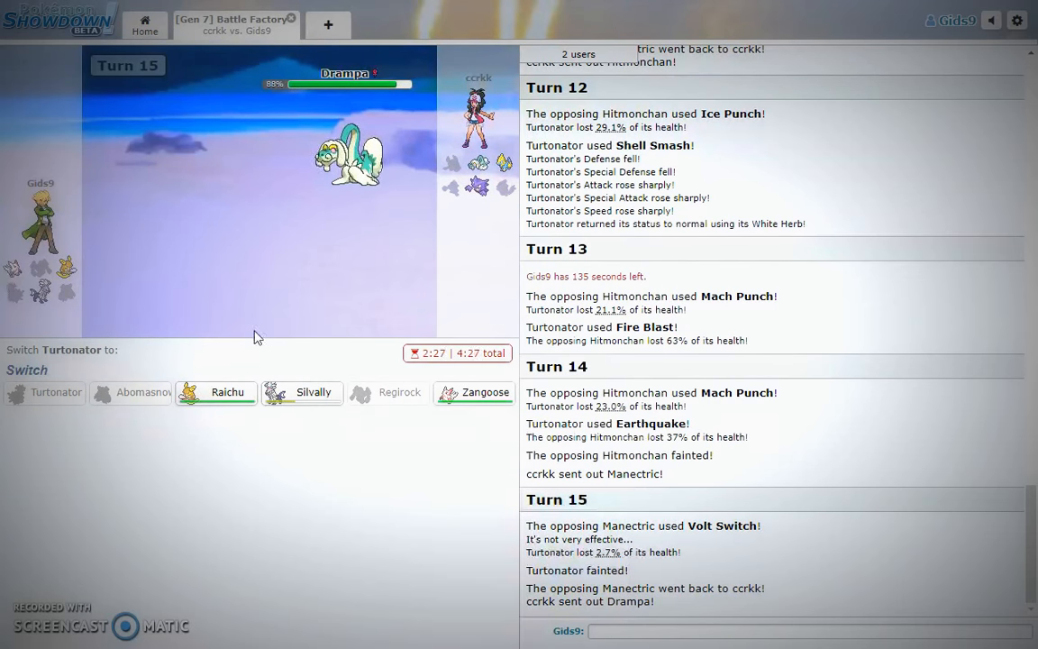
pyautogui.moveTo(455, 399)
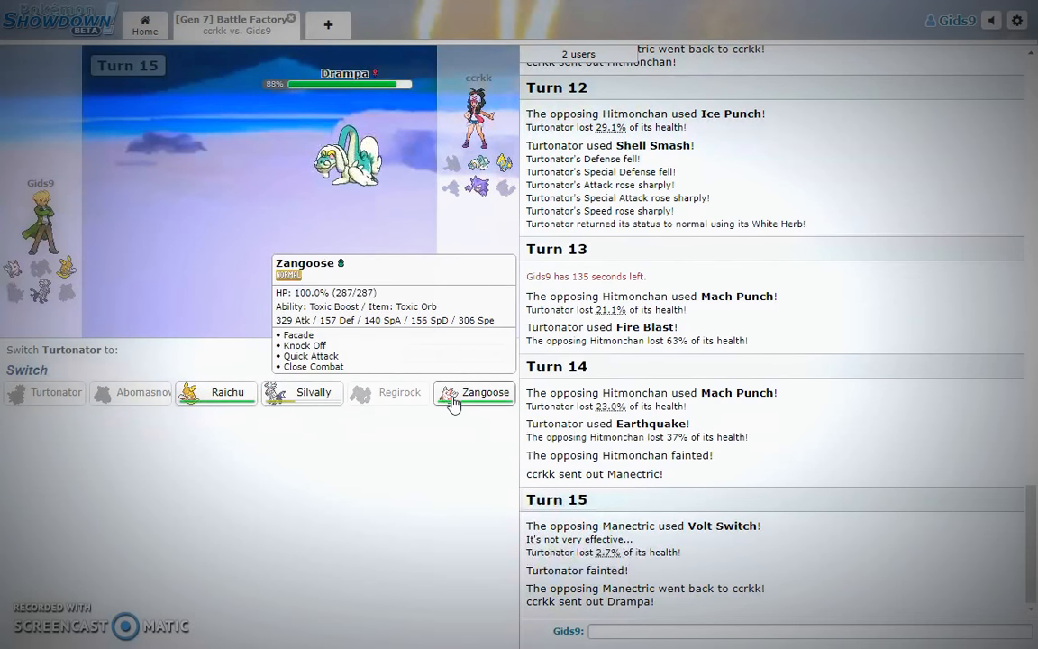
pyautogui.moveTo(463, 399)
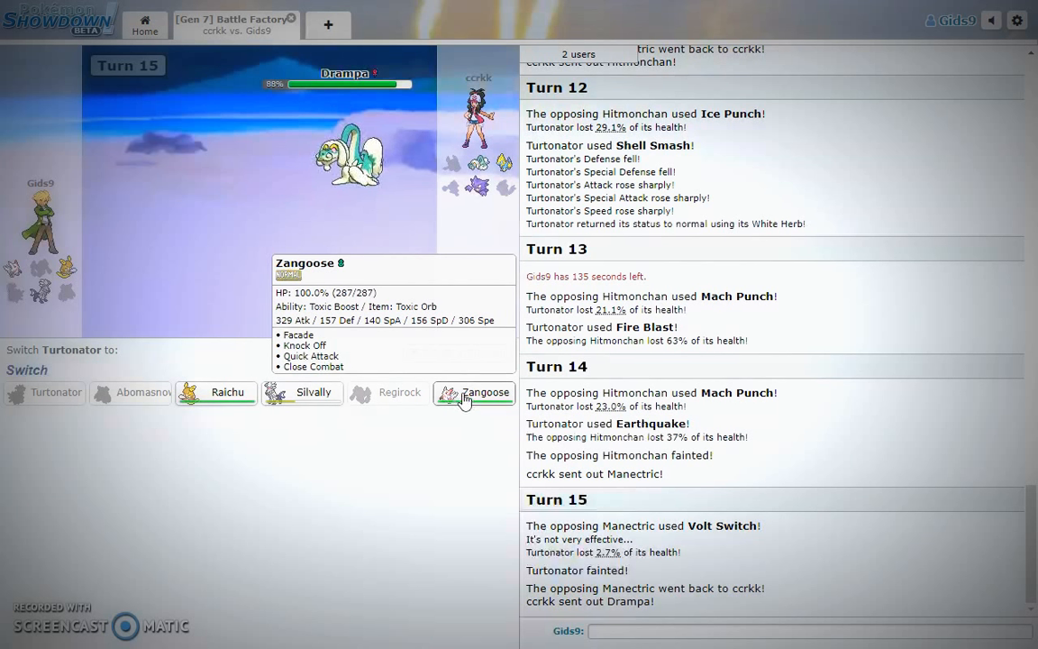
# Send in Zangoose, Knock Off Drampa, then replace fainted Zangoose with Silvally.
pyautogui.click(473, 392)
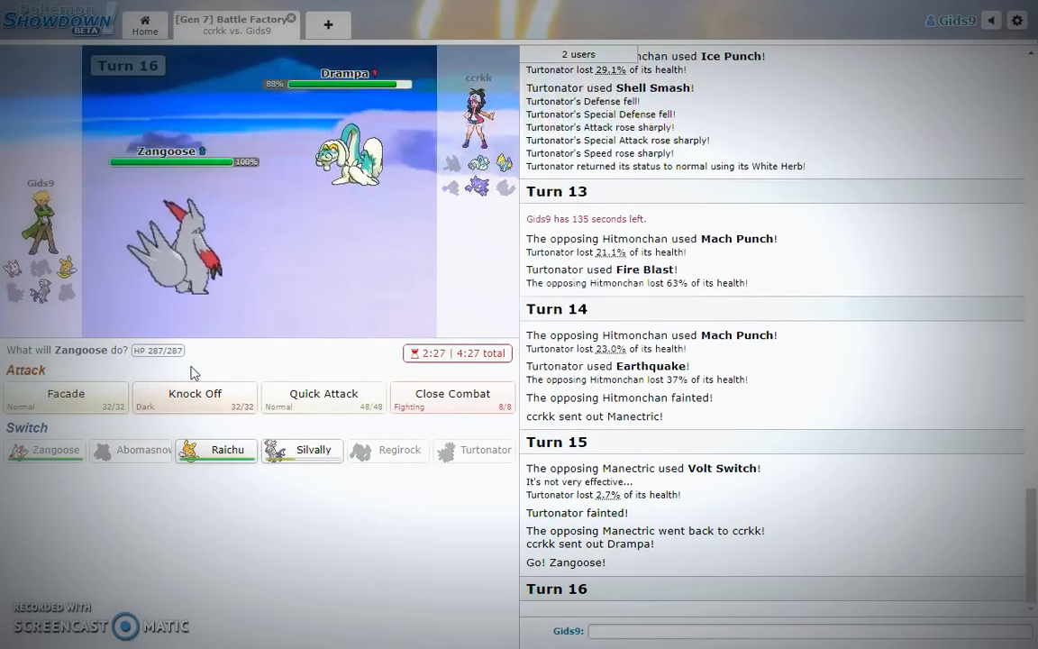
pyautogui.moveTo(194, 396)
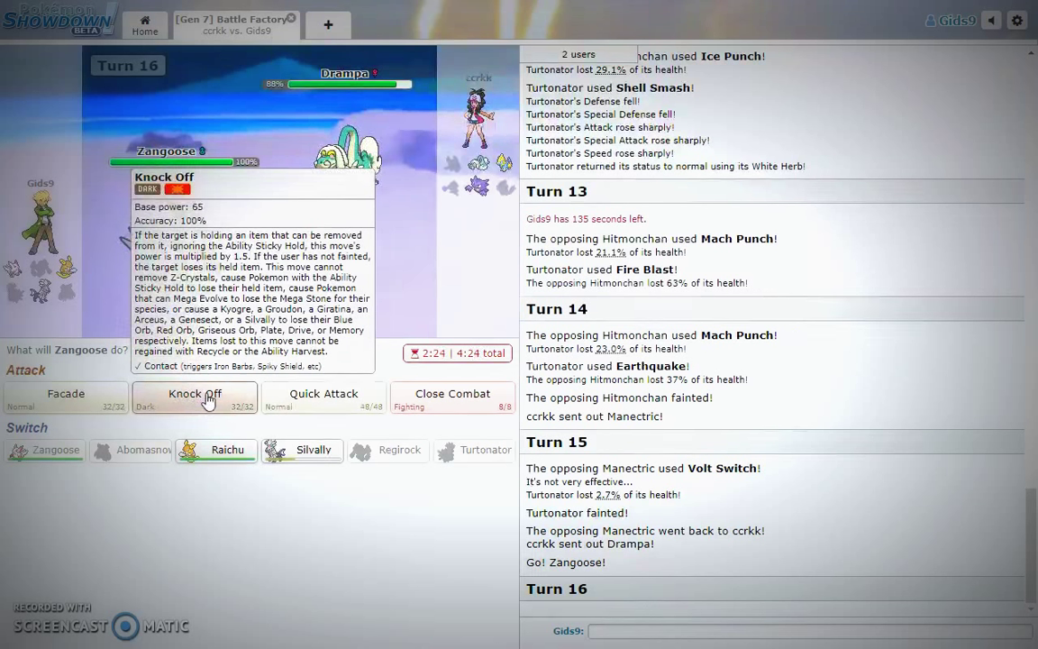
pyautogui.click(194, 392)
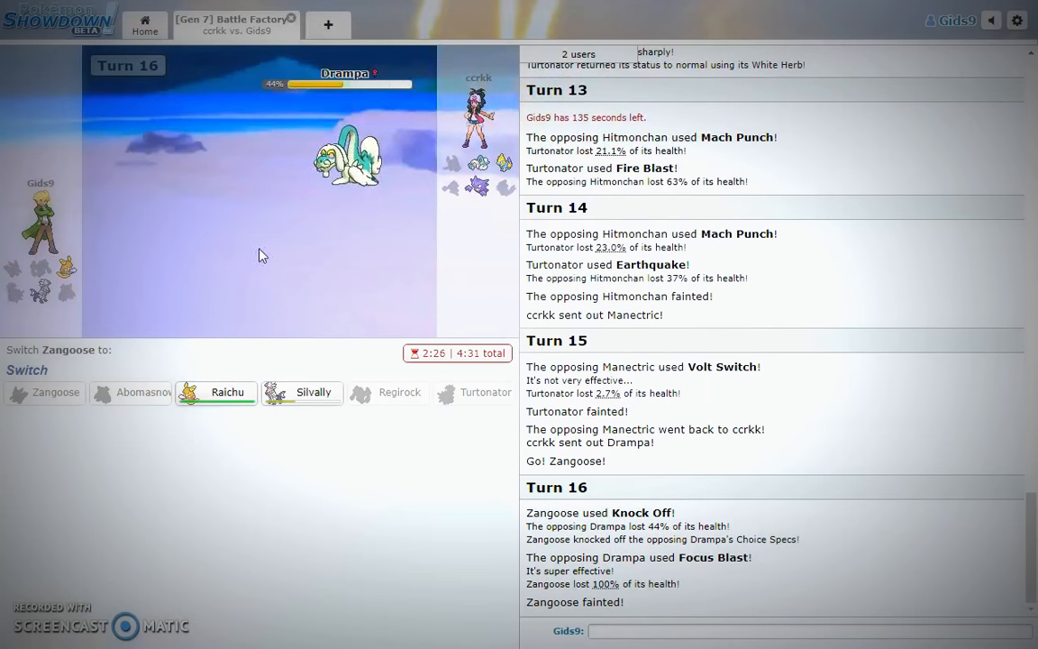
pyautogui.moveTo(284, 399)
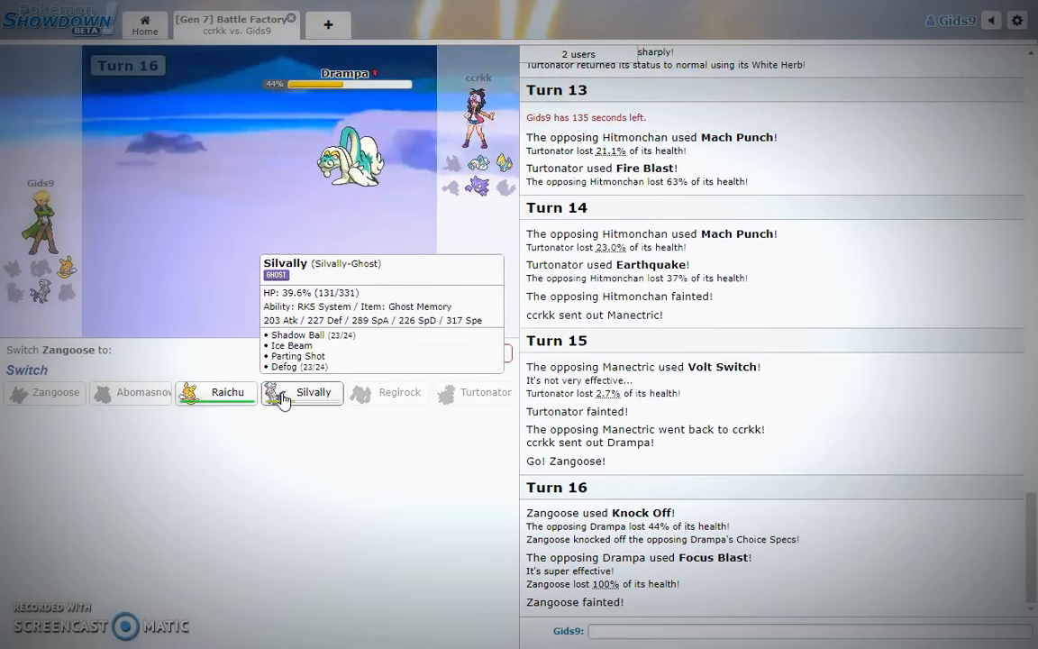
pyautogui.click(301, 392)
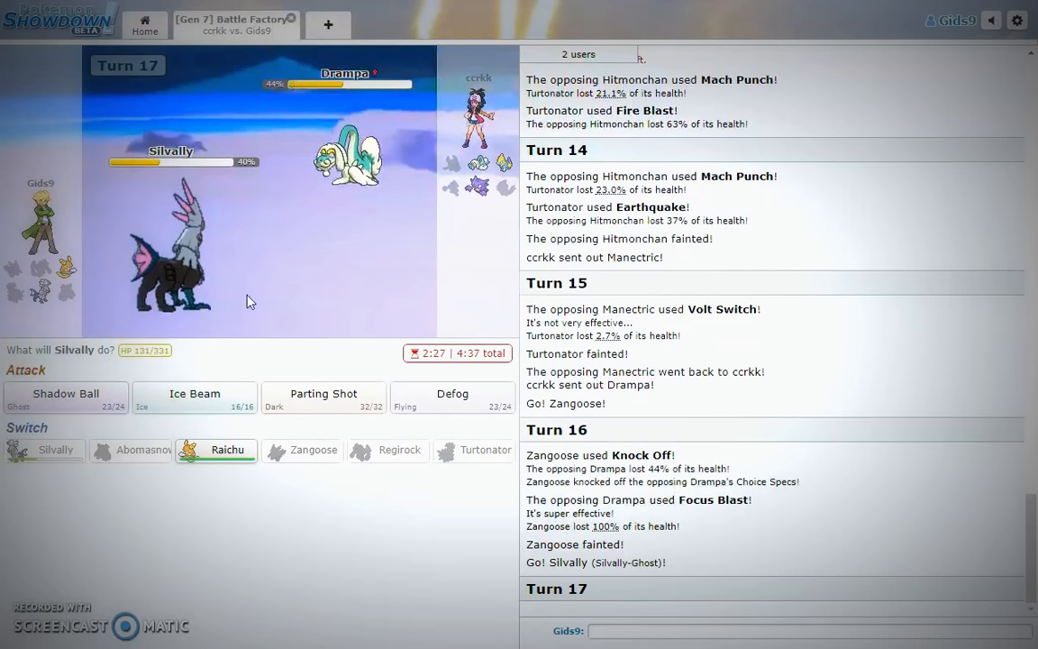
pyautogui.moveTo(340, 153)
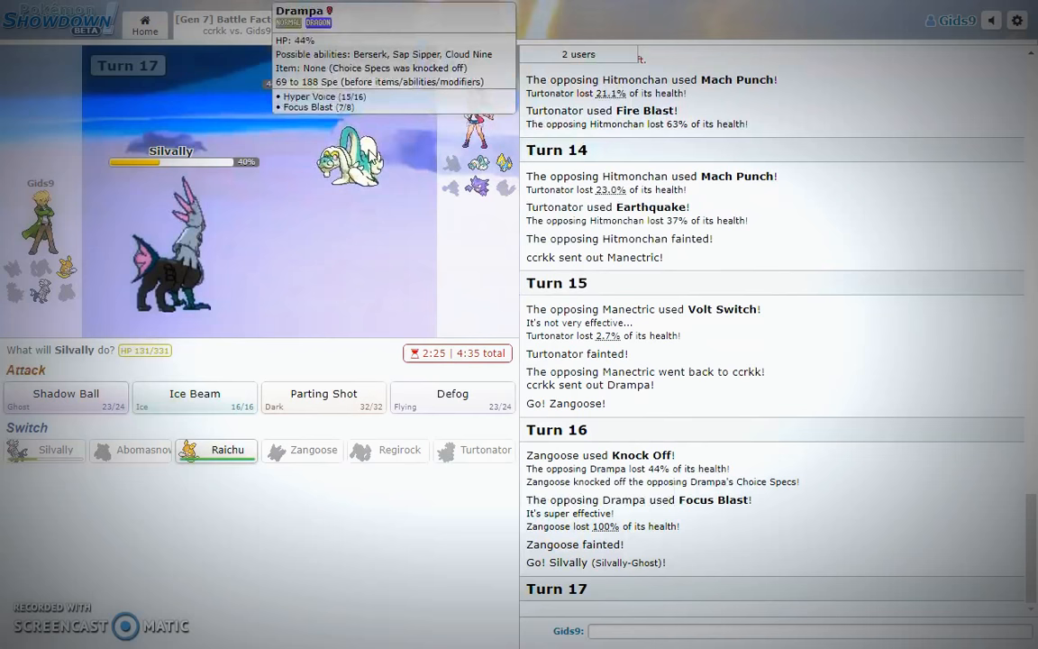
pyautogui.moveTo(301, 258)
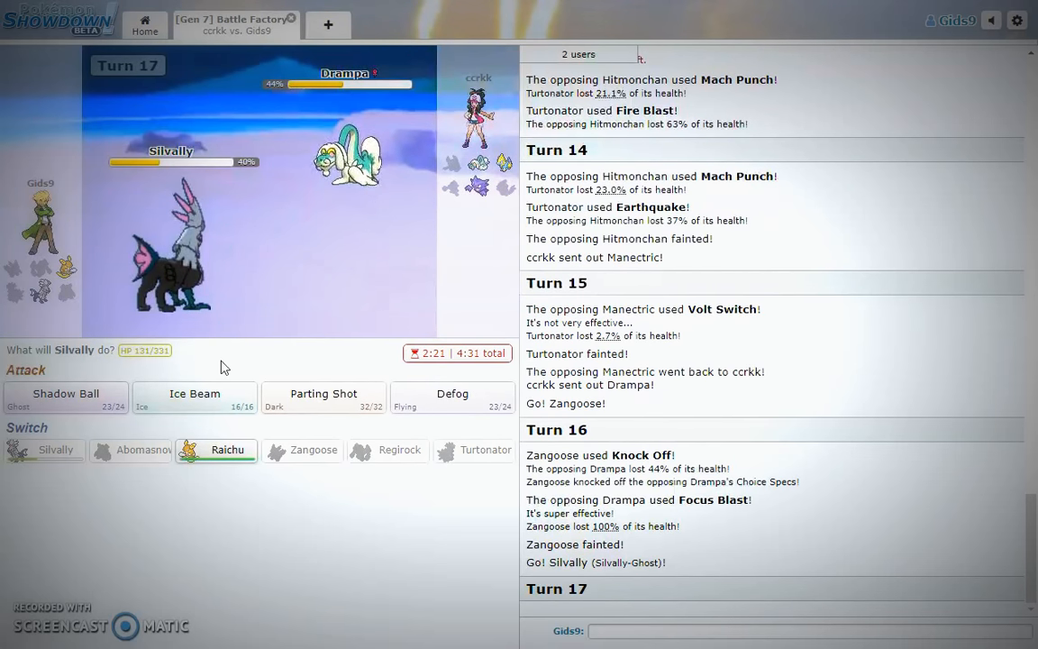
pyautogui.moveTo(227, 450)
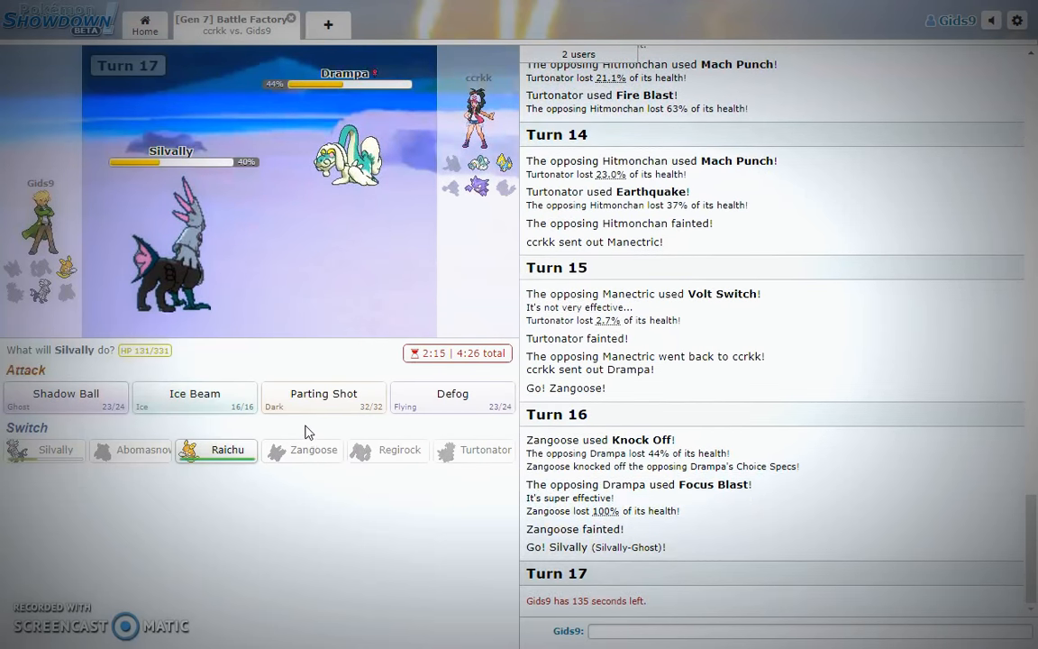
pyautogui.moveTo(307, 408)
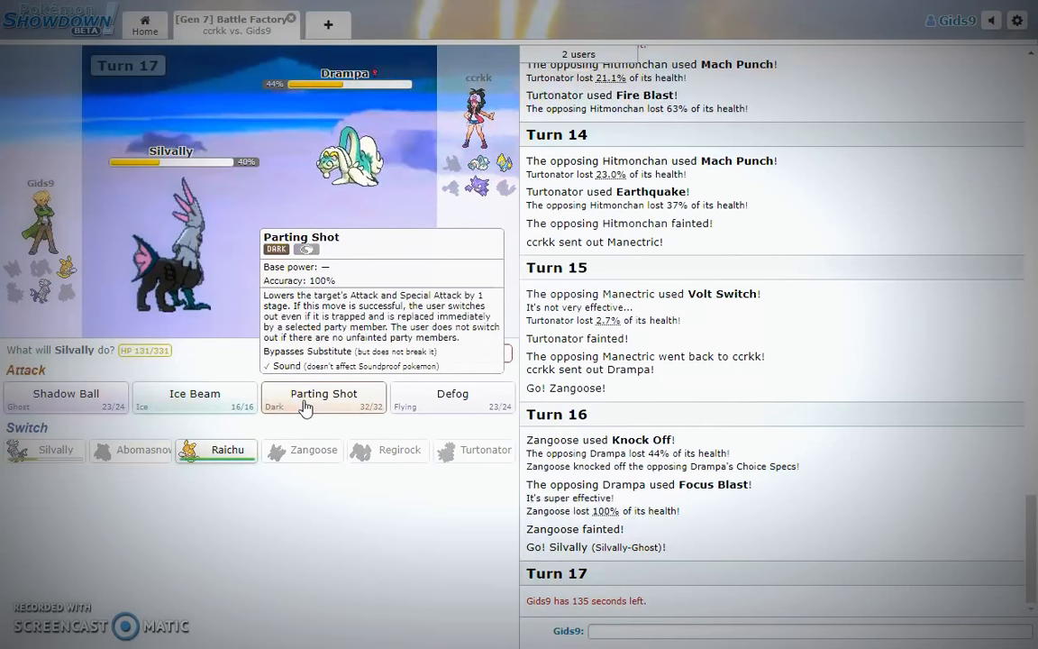
pyautogui.moveTo(195, 401)
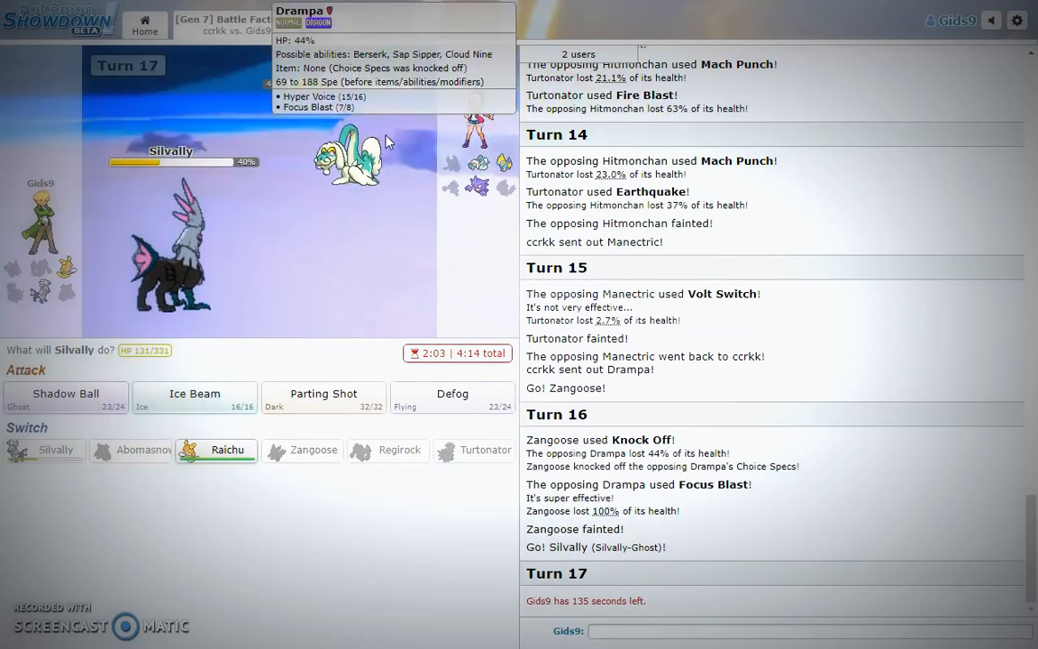
pyautogui.moveTo(323, 397)
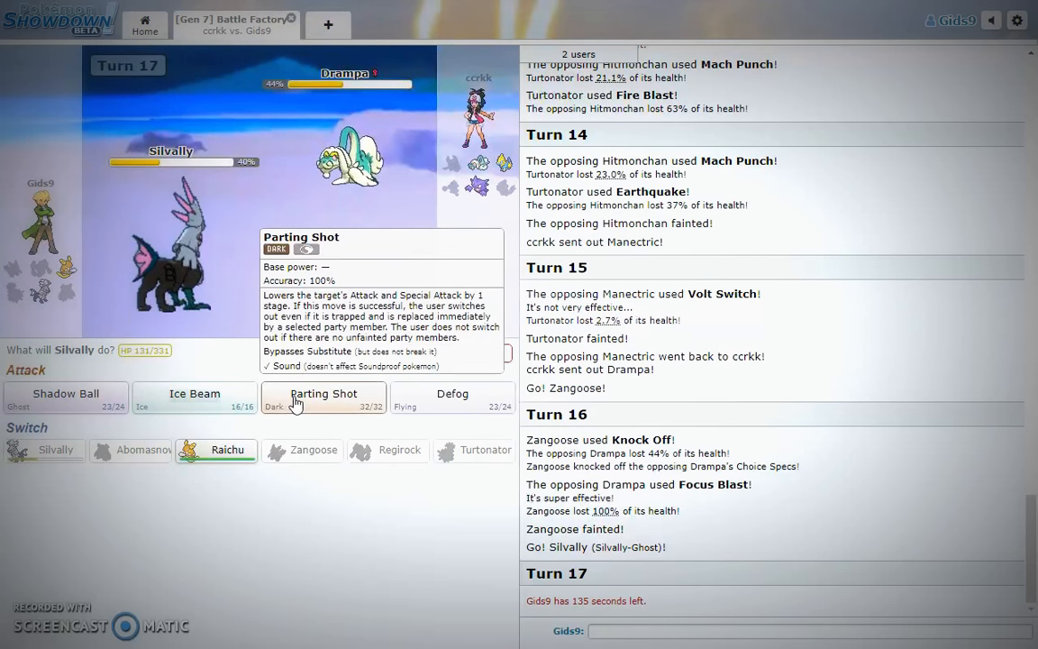
# Use Silvally's Parting Shot on Drampa and bring in Raichu as the replacement.
pyautogui.click(322, 394)
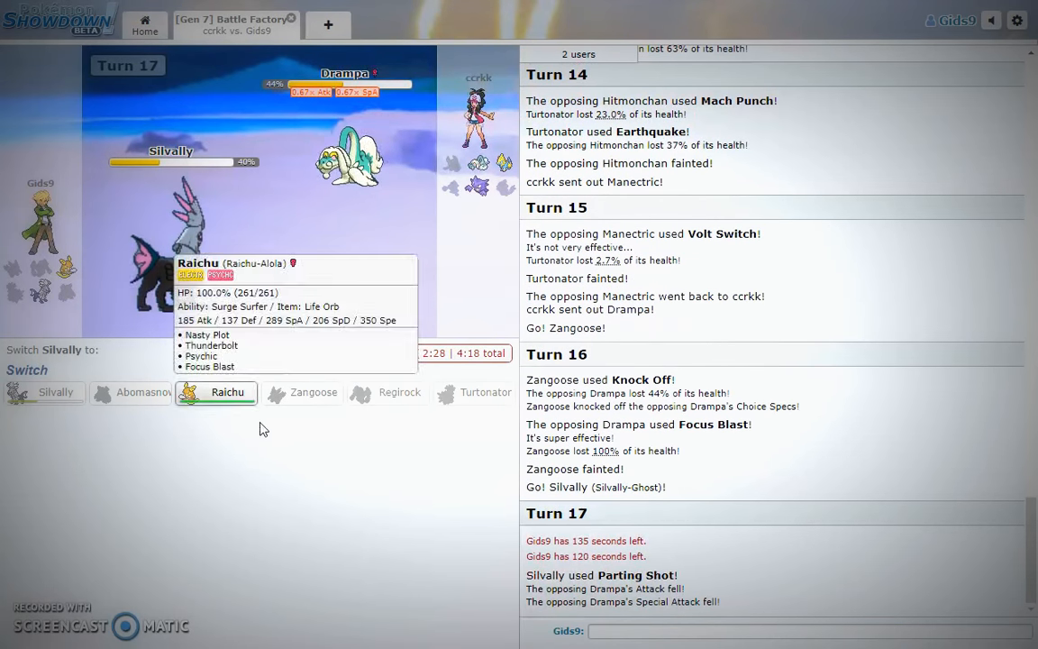
pyautogui.click(227, 391)
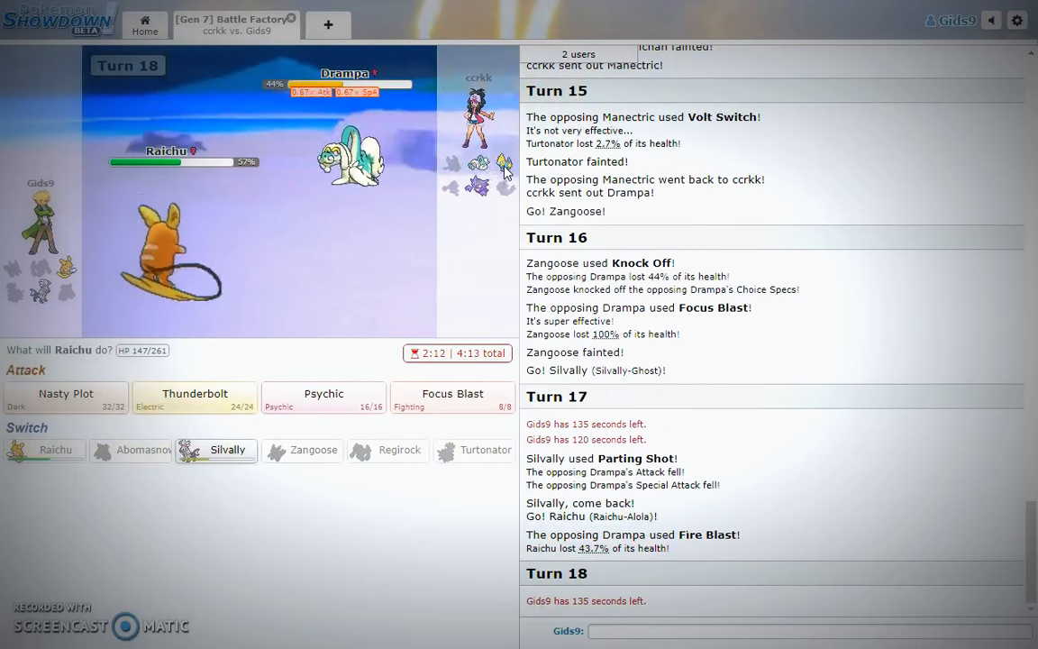
pyautogui.moveTo(323, 394)
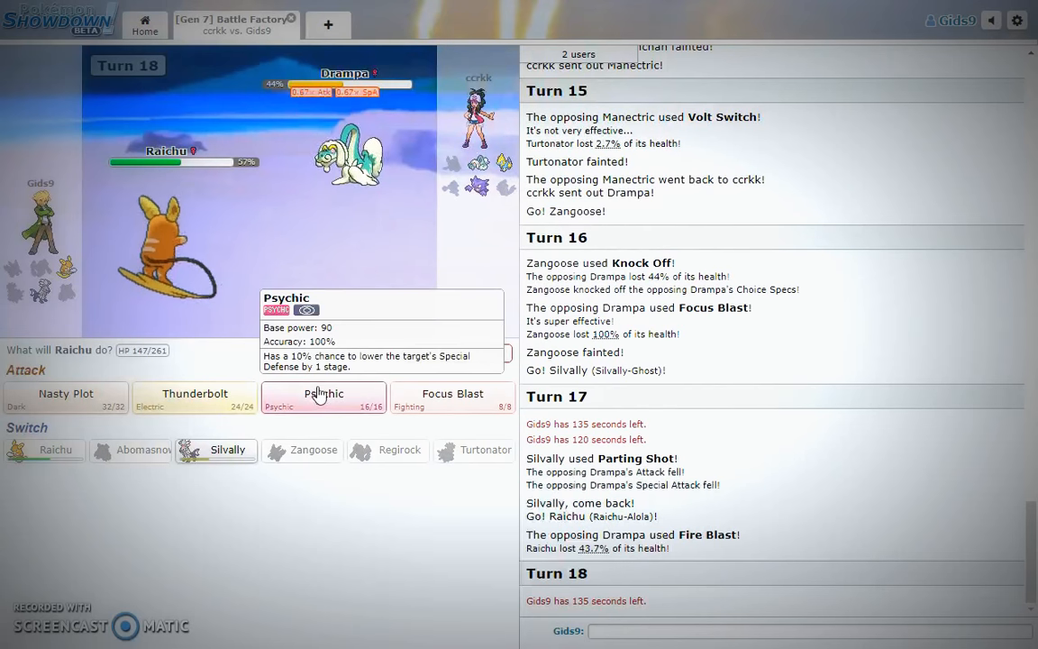
# Attack Drampa with Raichu's Psychic, then switch Raichu out for Silvally on Turn 19.
pyautogui.click(323, 395)
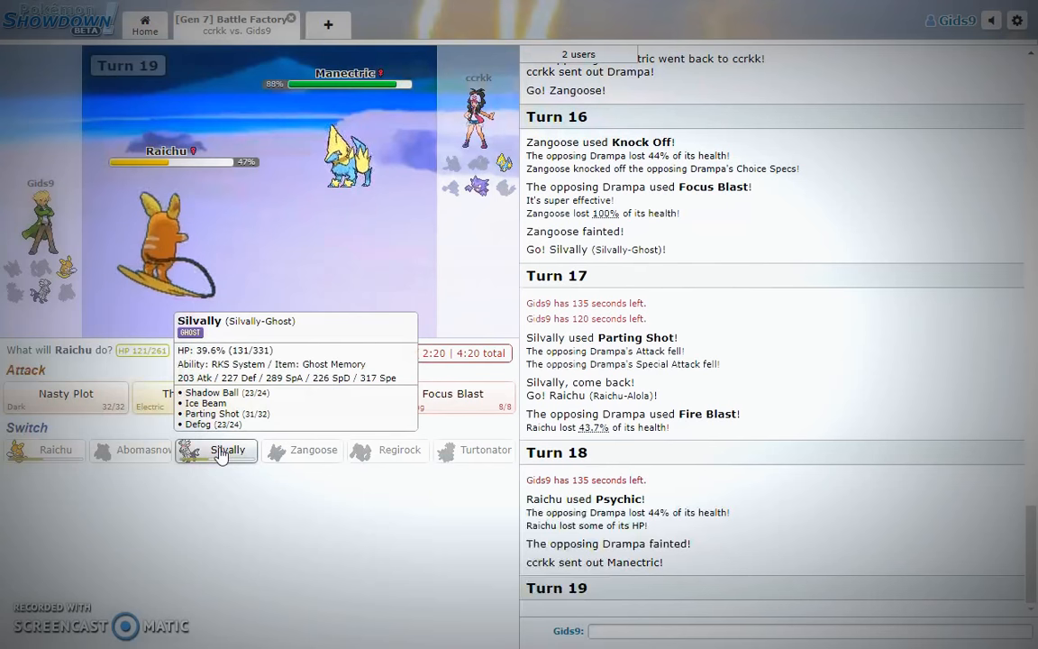
pyautogui.click(227, 450)
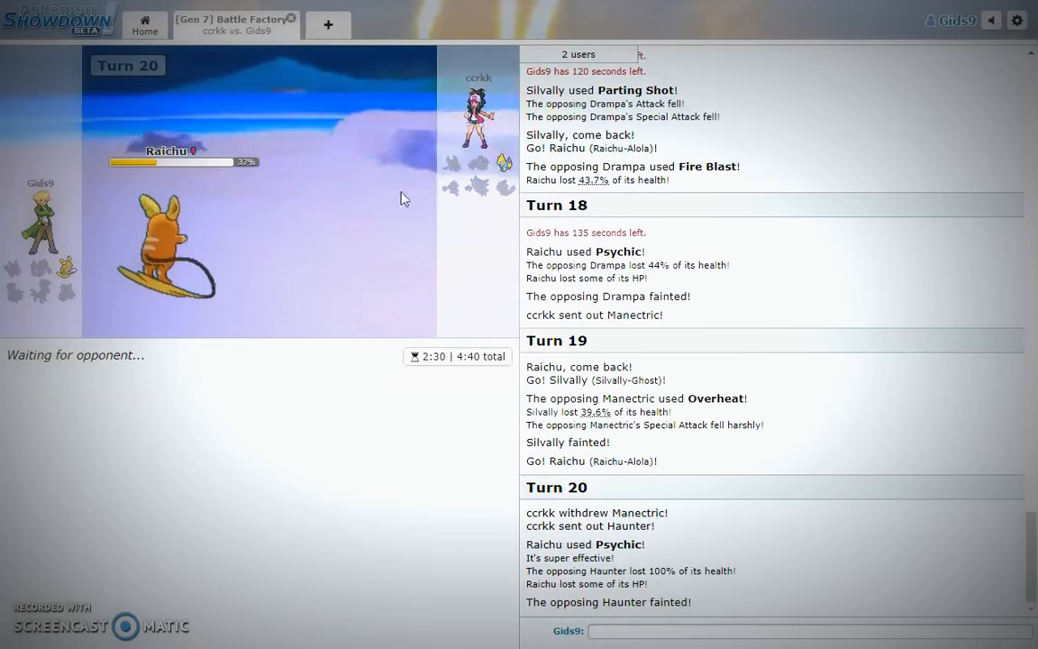
pyautogui.moveTo(167, 251)
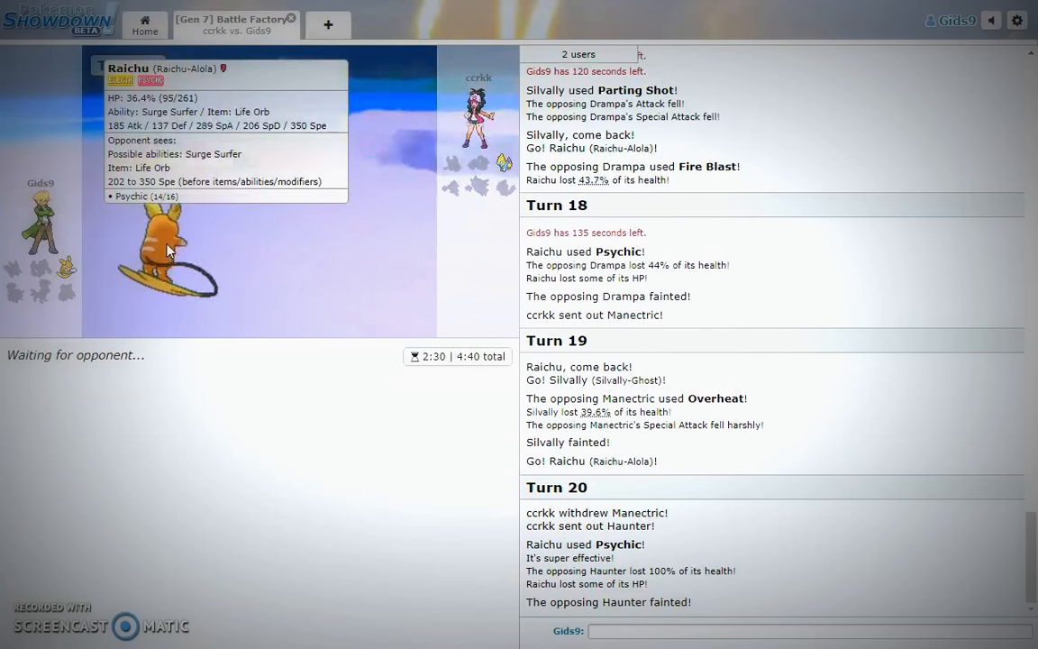
pyautogui.moveTo(500, 174)
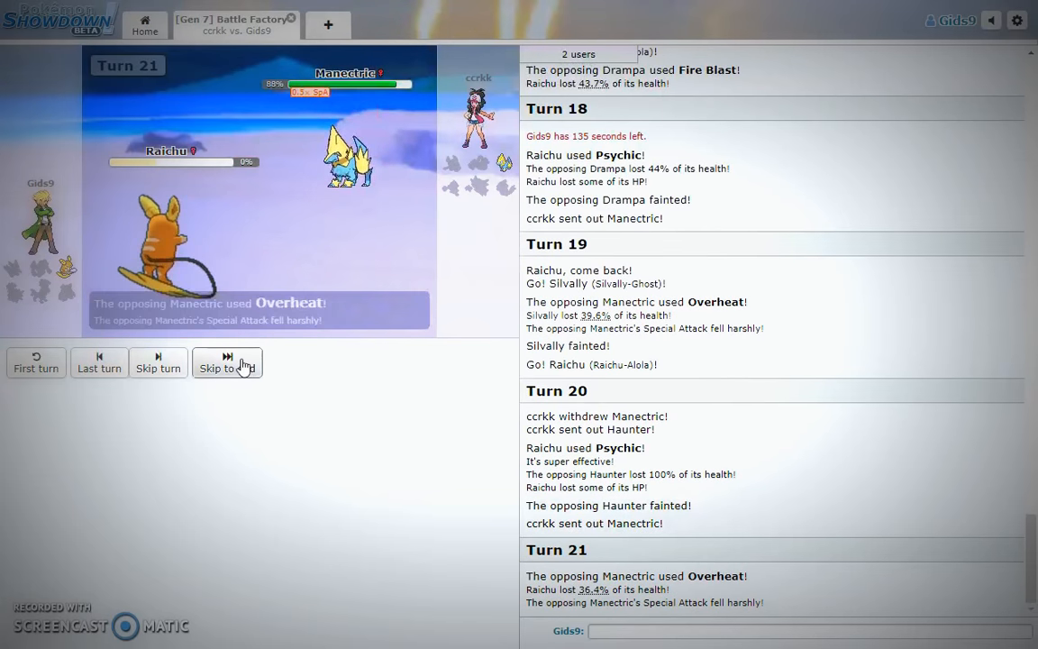
# Skip the remaining animations to the end of the battle after Raichu faints.
pyautogui.click(227, 363)
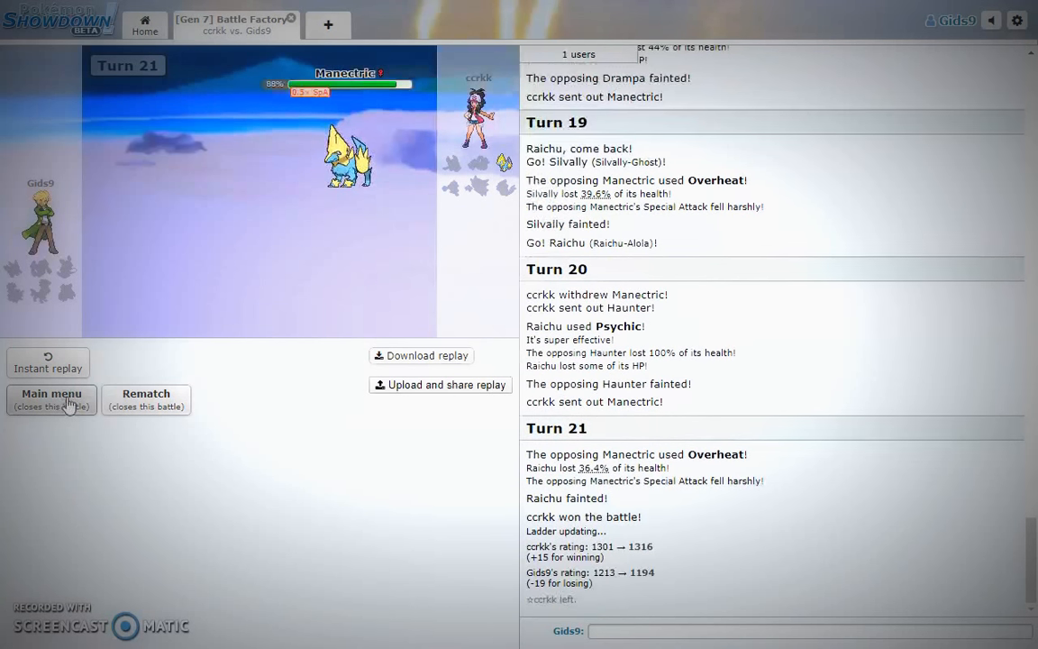
pyautogui.moveTo(139, 263)
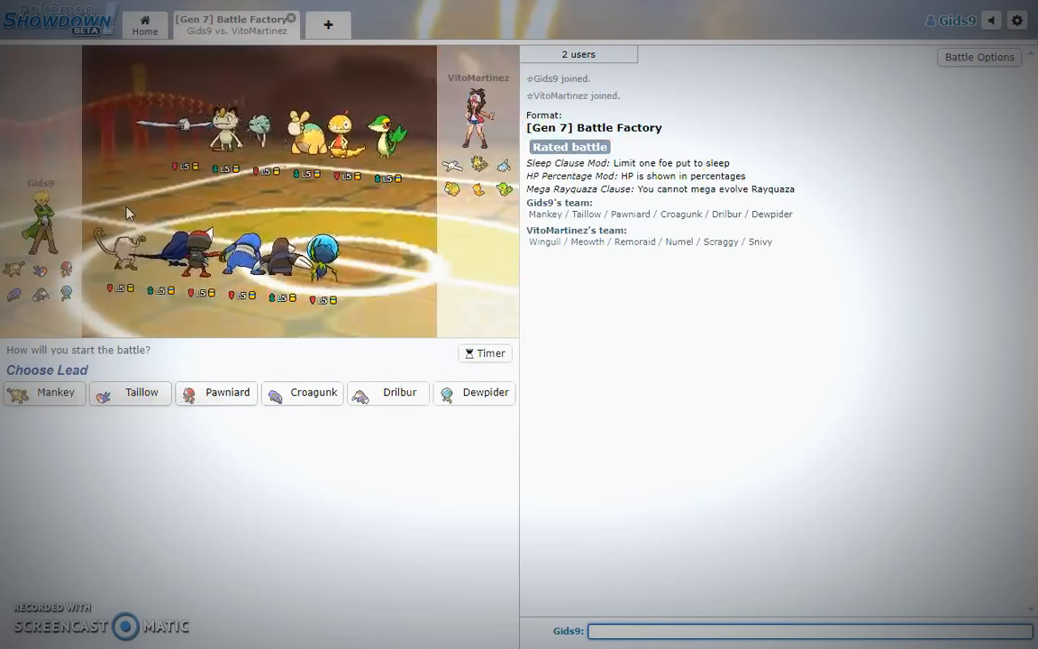
pyautogui.moveTo(385, 393)
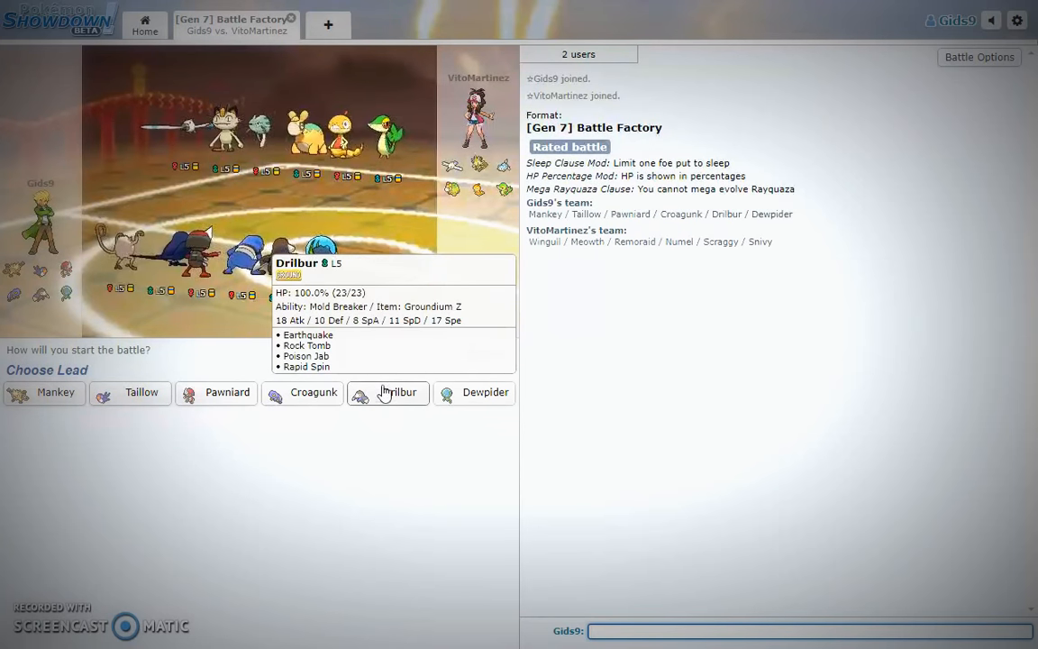
pyautogui.moveTo(374, 349)
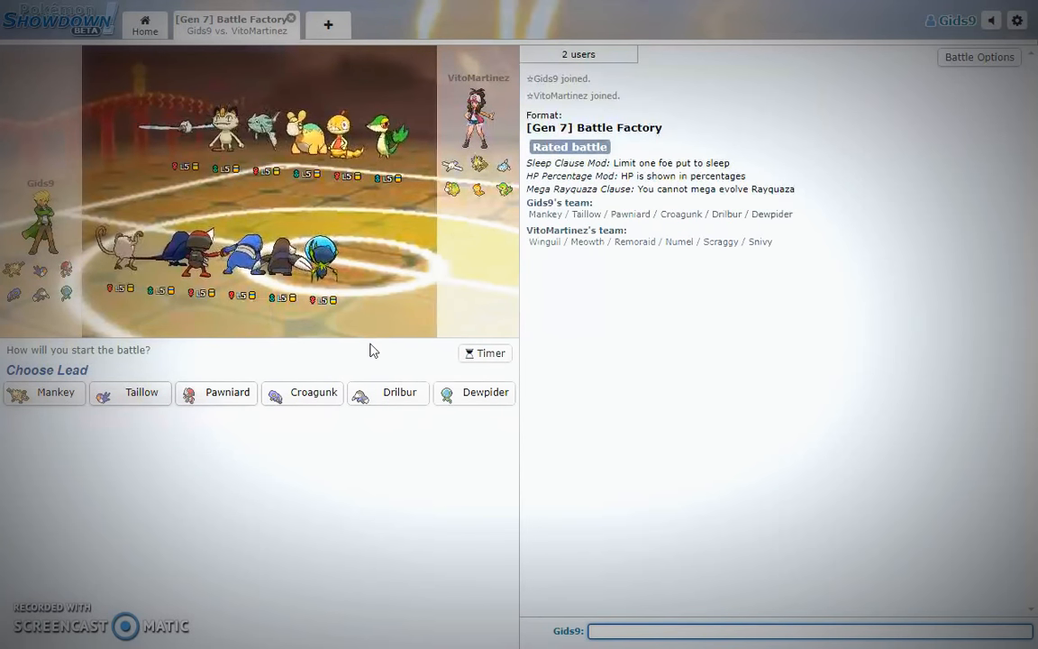
pyautogui.moveTo(474, 393)
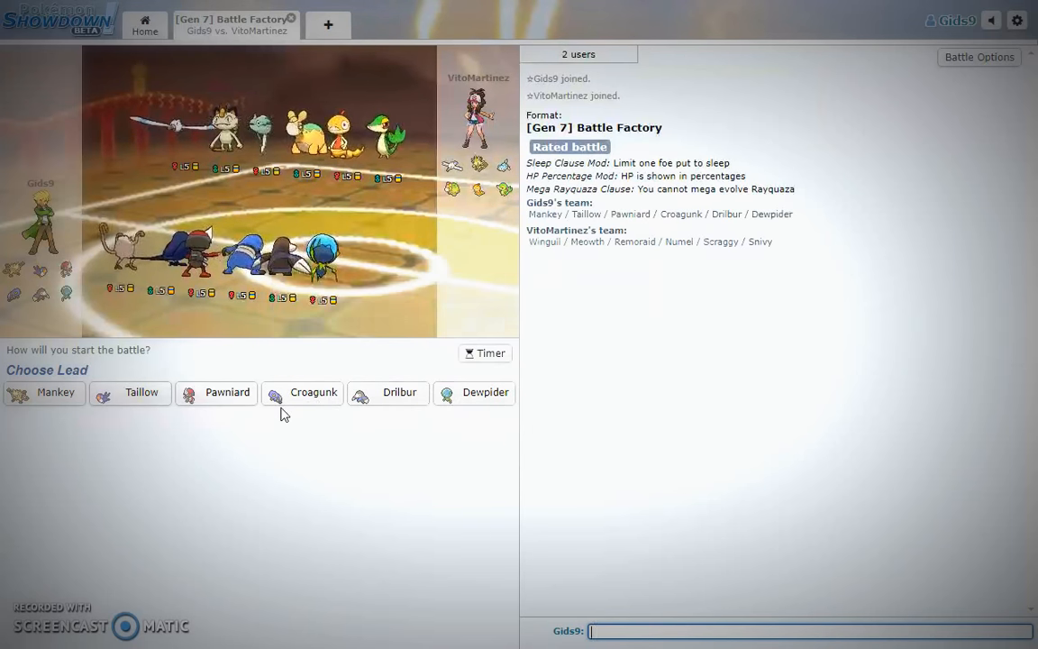
pyautogui.moveTo(393, 398)
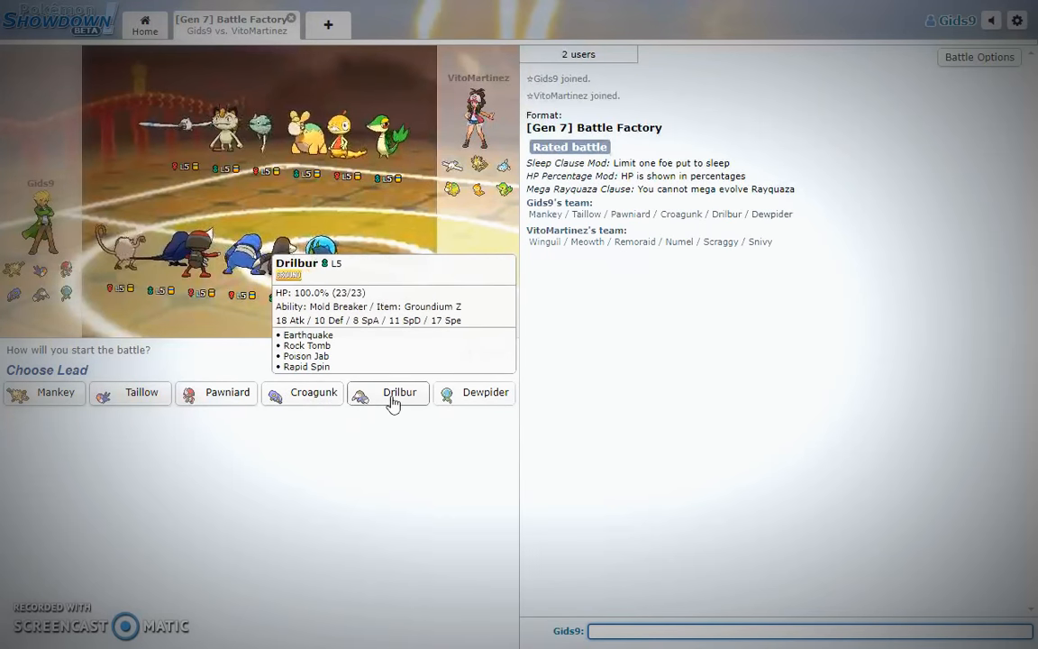
pyautogui.moveTo(358, 400)
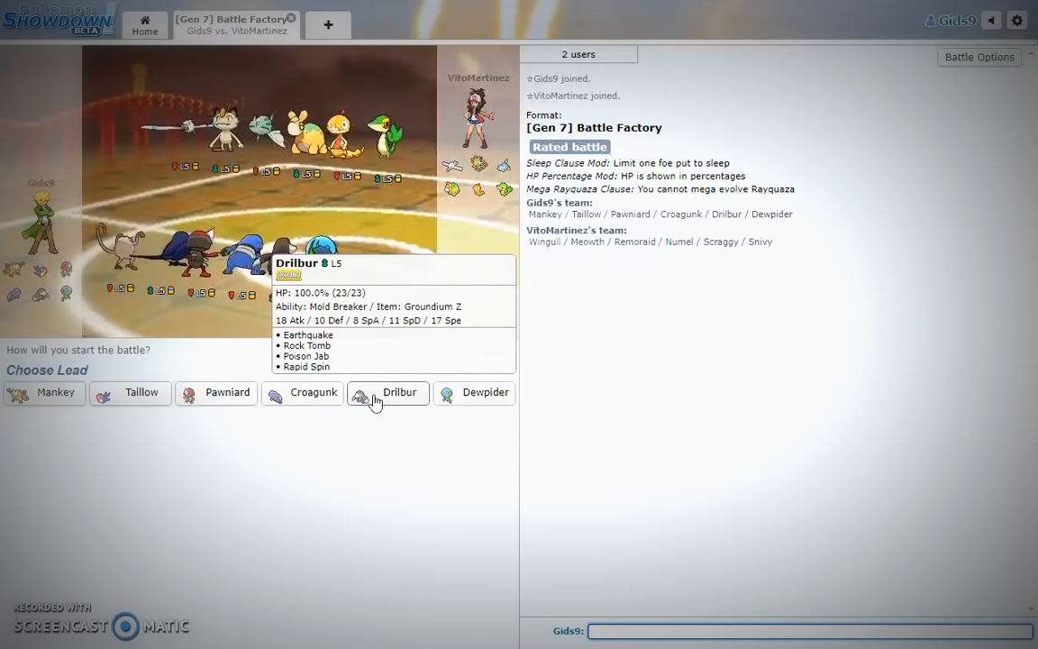
# Choose Drilbur as the lead Pokémon against VitoMartinez's team.
pyautogui.click(388, 392)
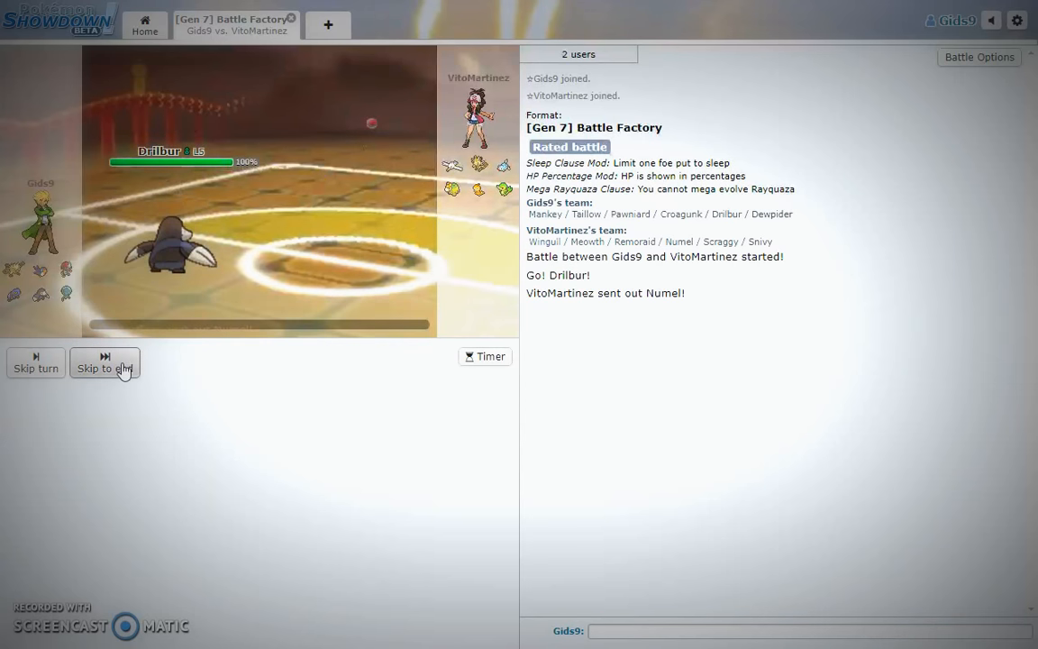
# Fire Drilbur's Tectonic Rage Z-move, skip the animations, then switch Drilbur out.
pyautogui.click(104, 362)
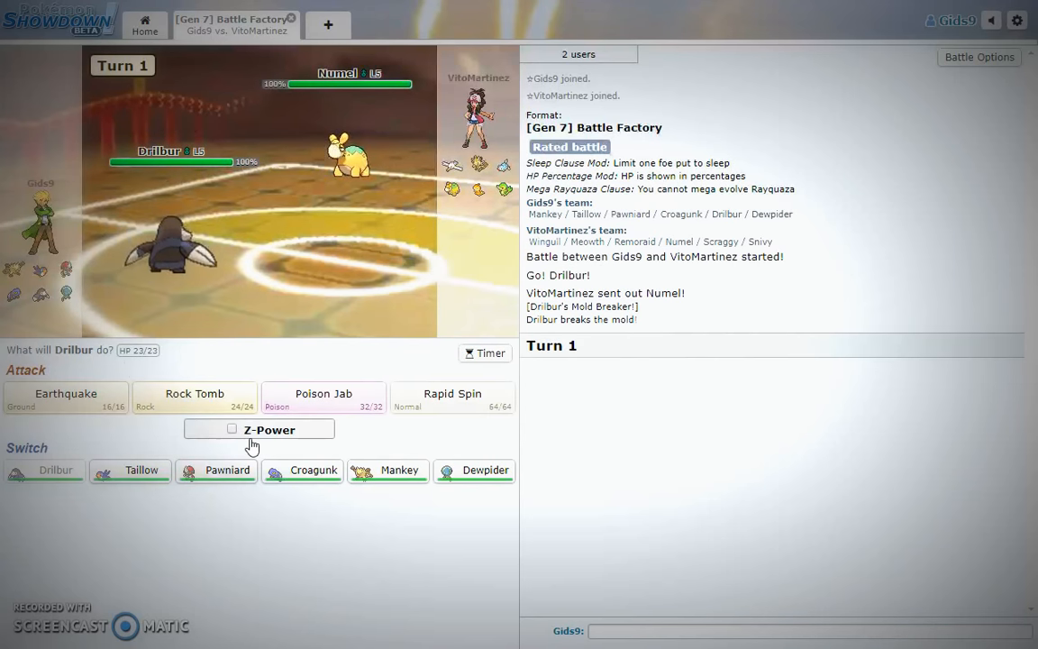
pyautogui.click(232, 428)
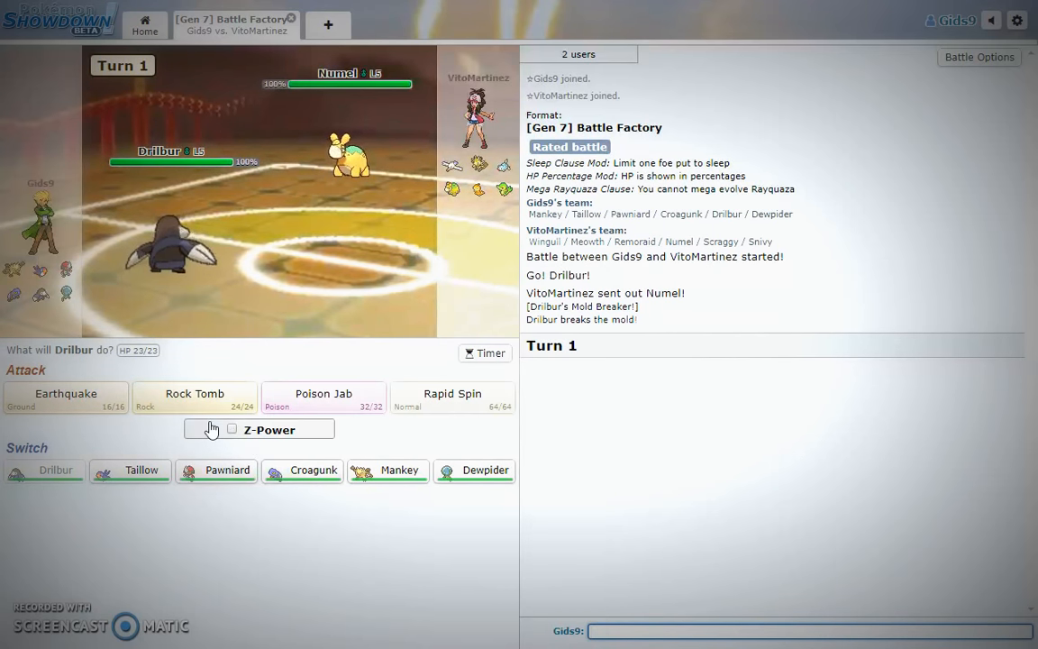
pyautogui.click(231, 429)
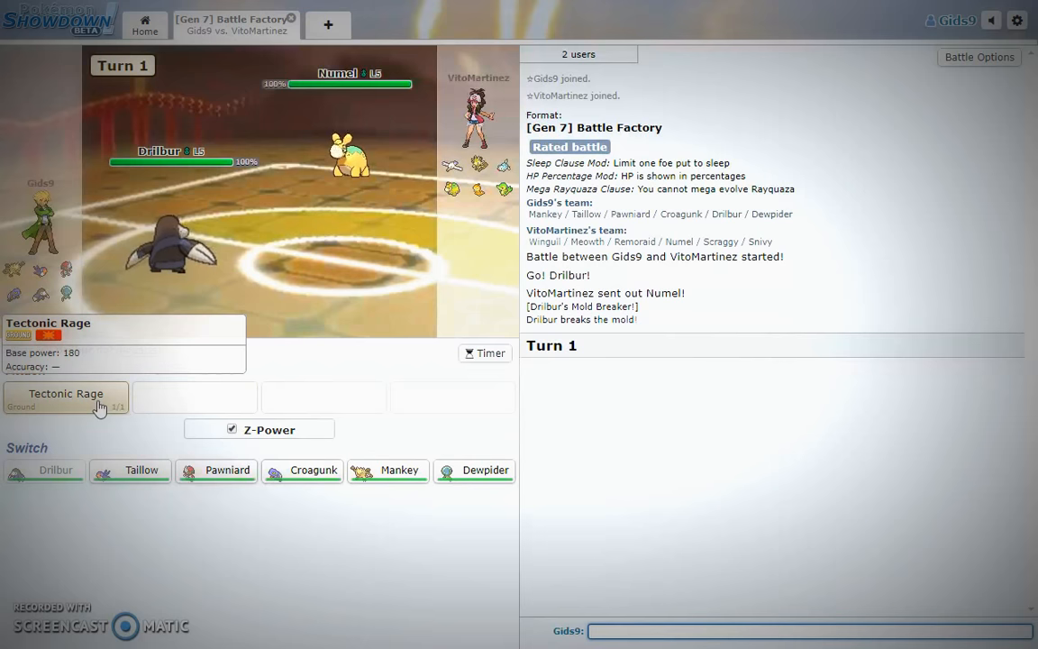
pyautogui.click(65, 397)
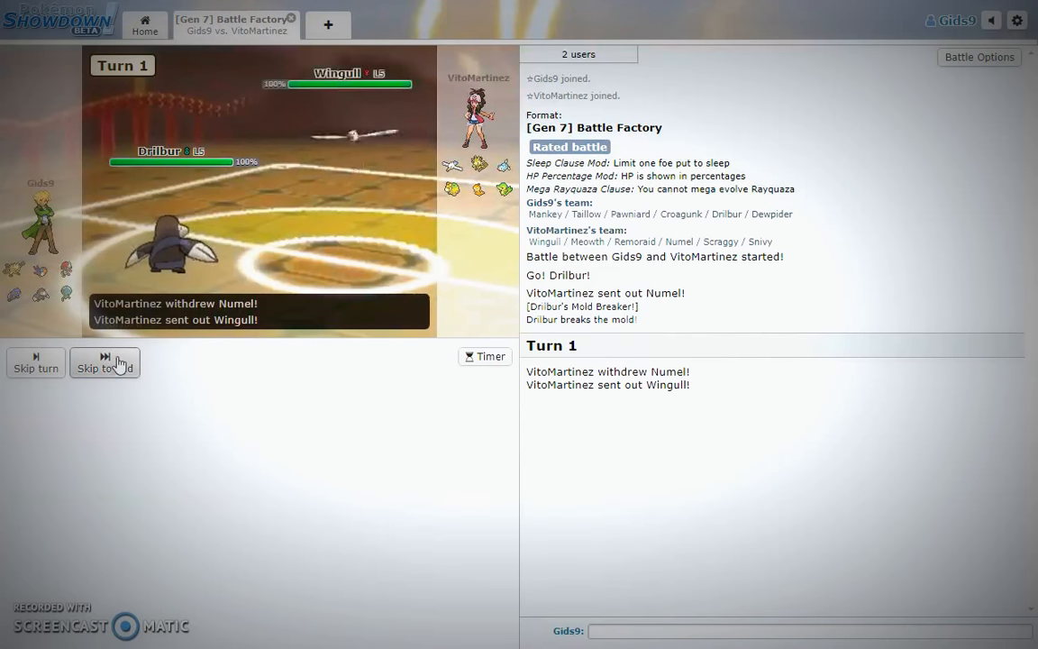
pyautogui.click(104, 364)
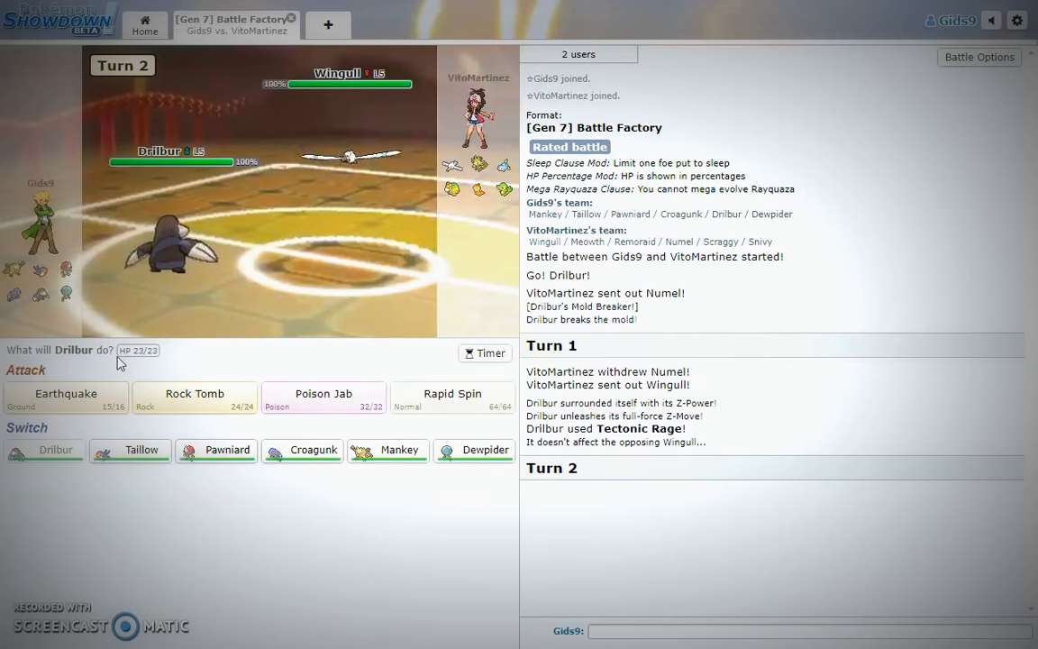
pyautogui.moveTo(195, 409)
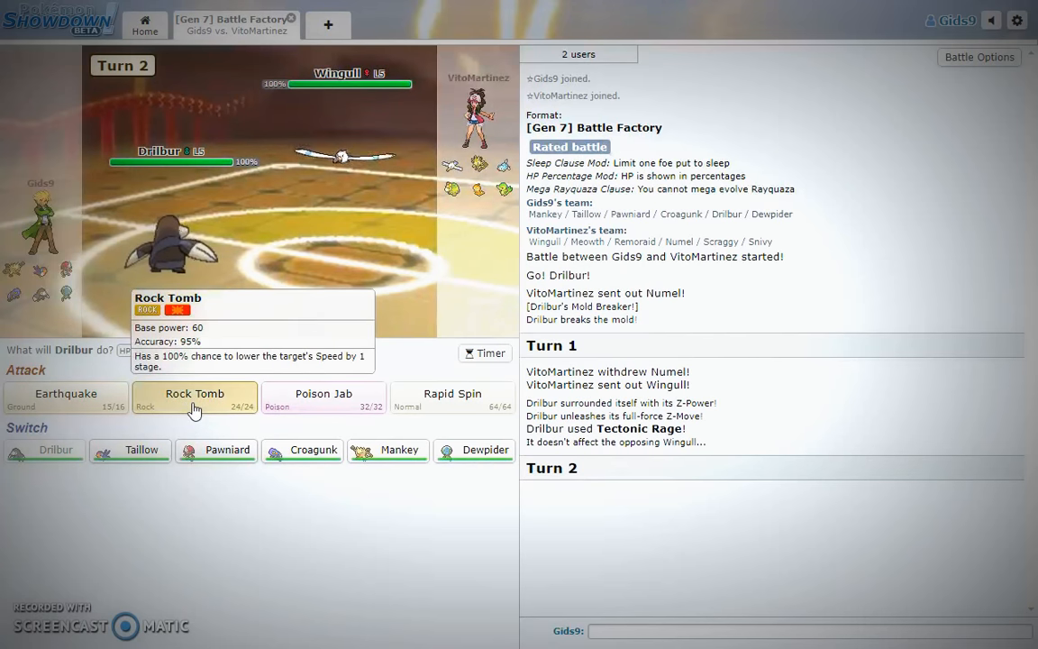
pyautogui.moveTo(198, 420)
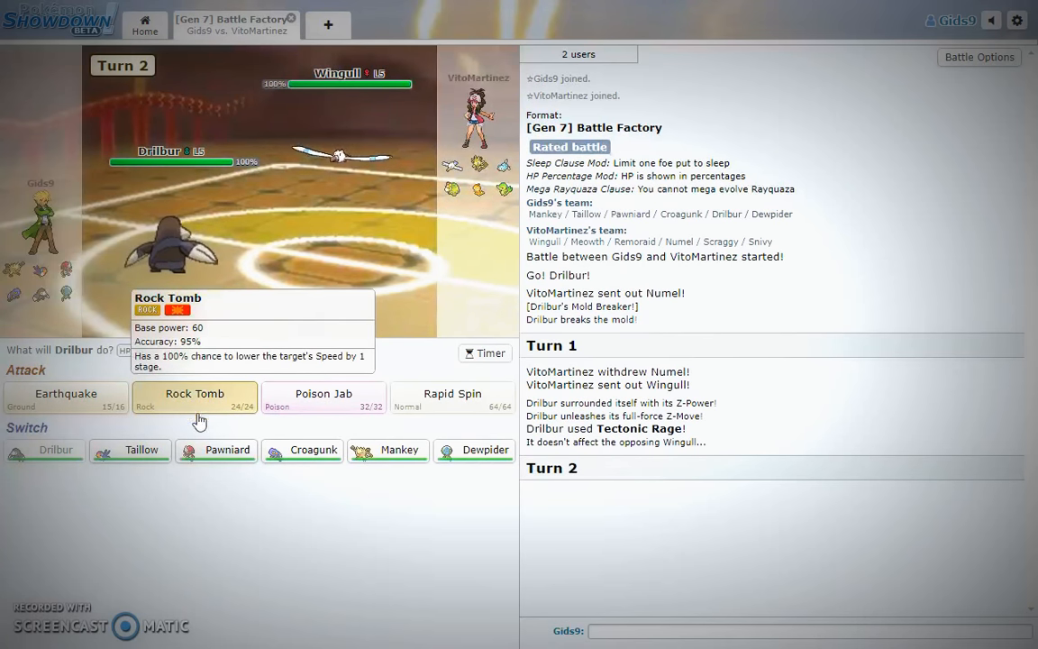
pyautogui.moveTo(383, 452)
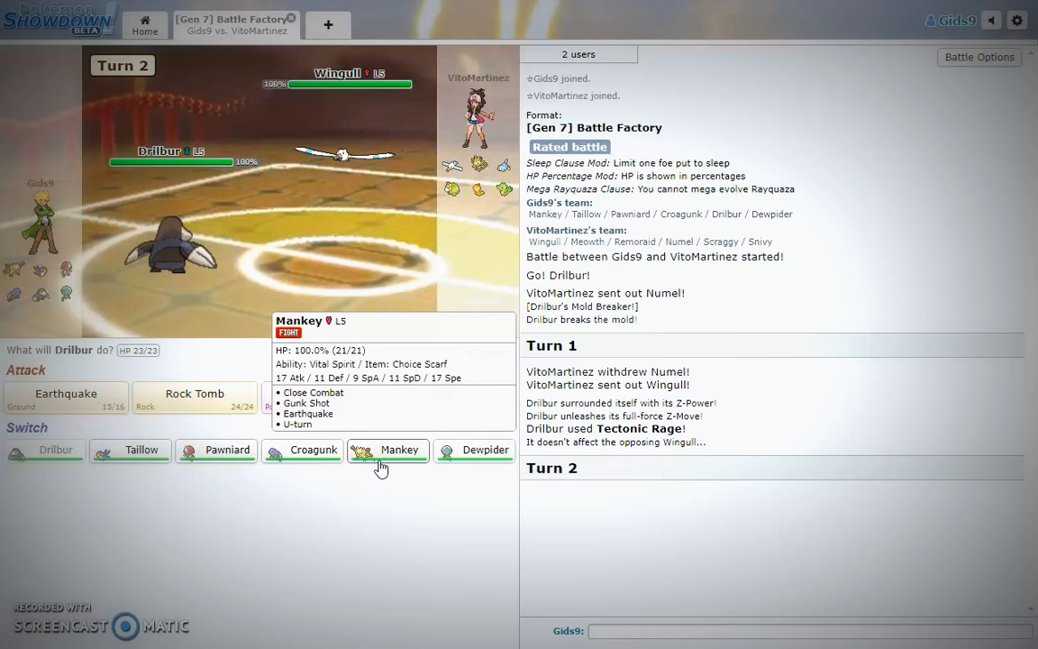
pyautogui.click(475, 450)
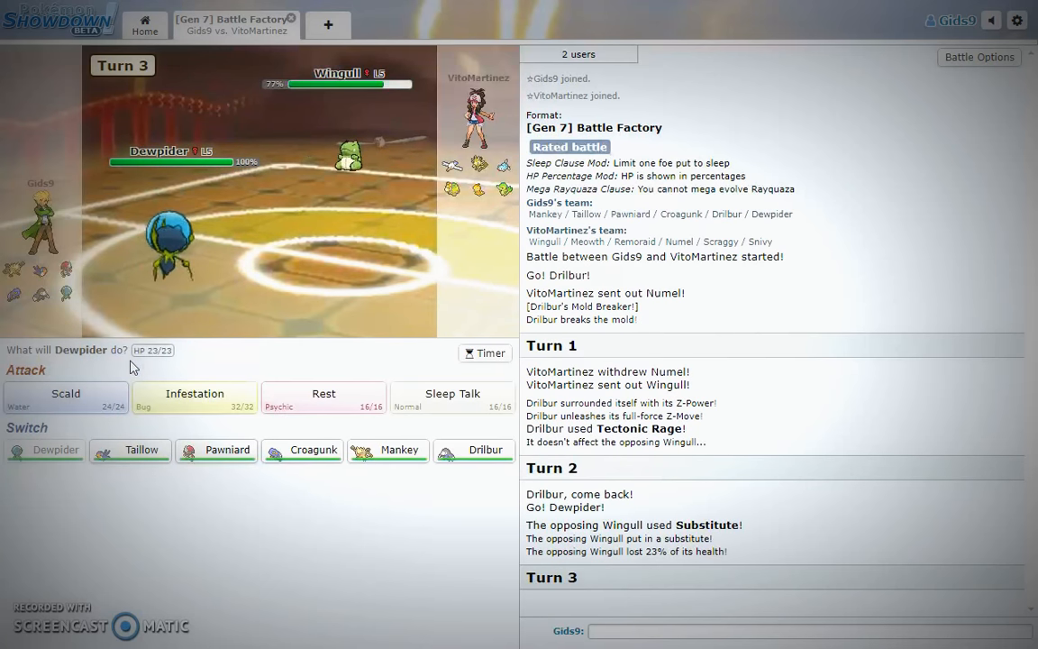
pyautogui.moveTo(65, 394)
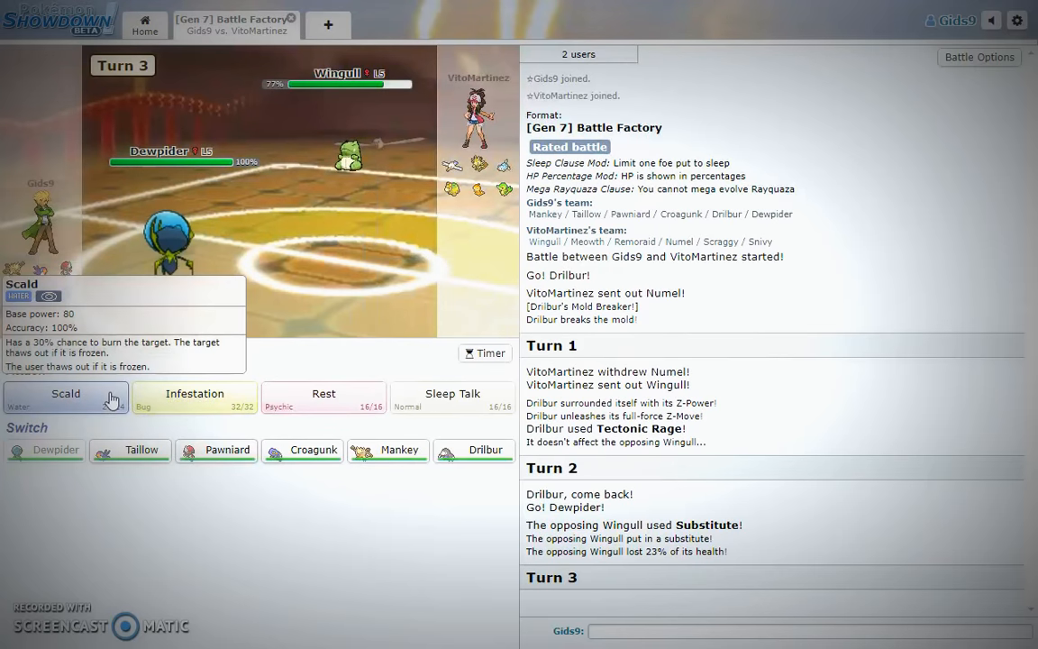
# Scald Wingull, switch to Pawniard for Stealth Rock and Sucker Punch, then return Dewpider.
pyautogui.click(65, 394)
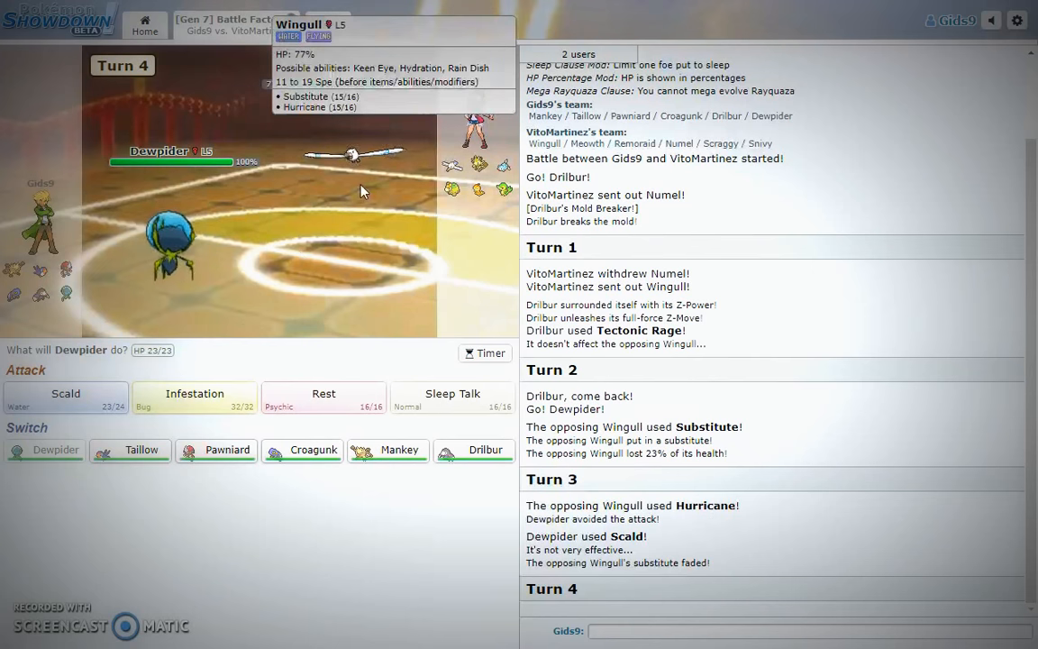
pyautogui.moveTo(226, 450)
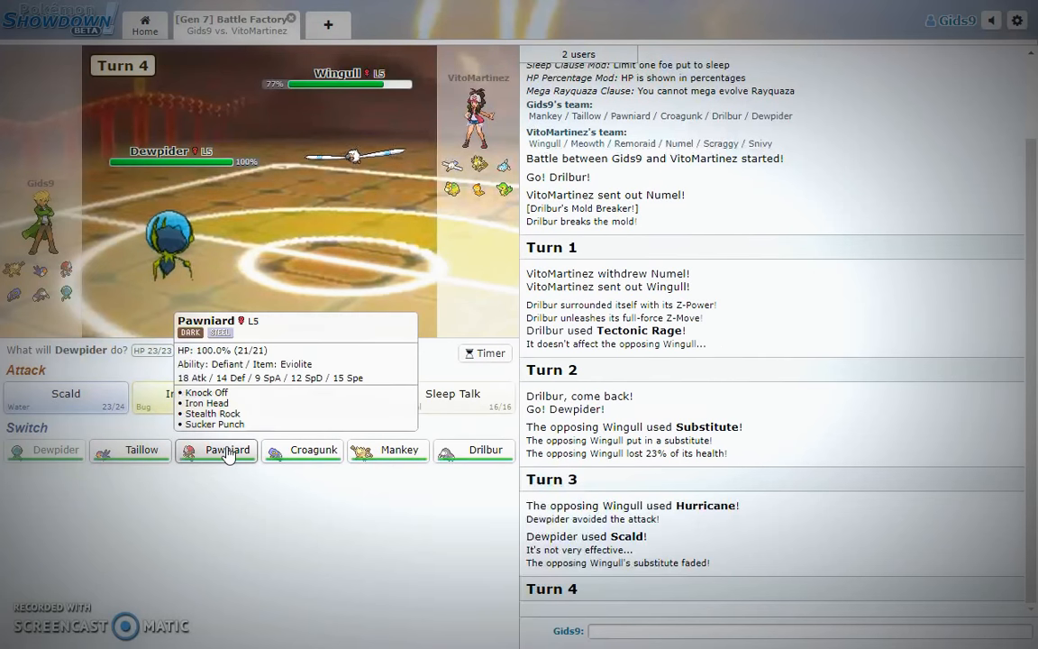
pyautogui.click(226, 450)
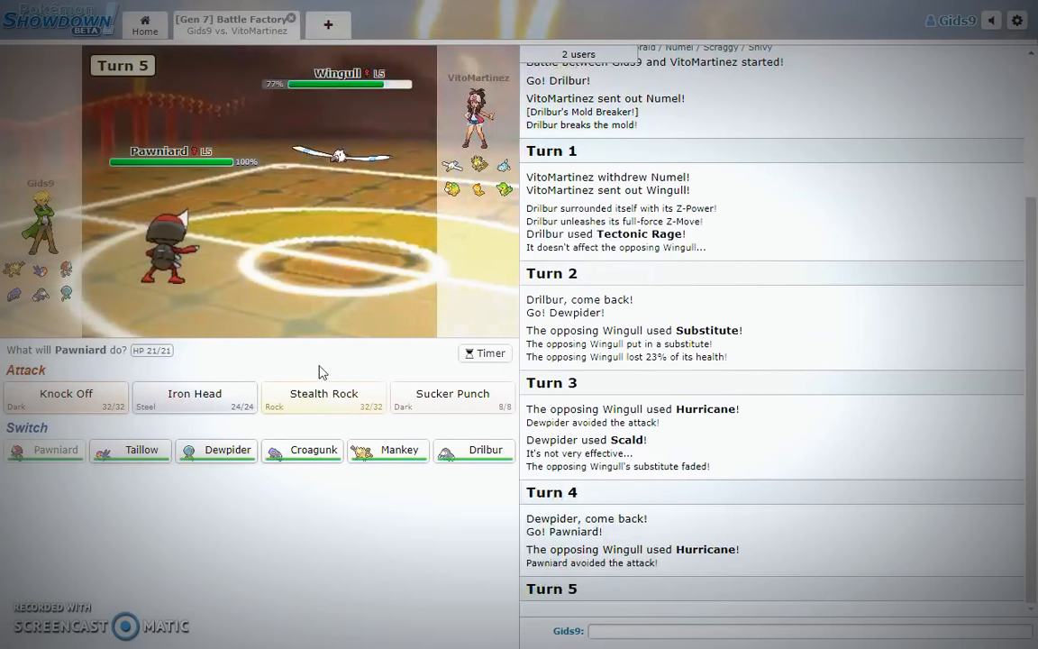
pyautogui.click(323, 397)
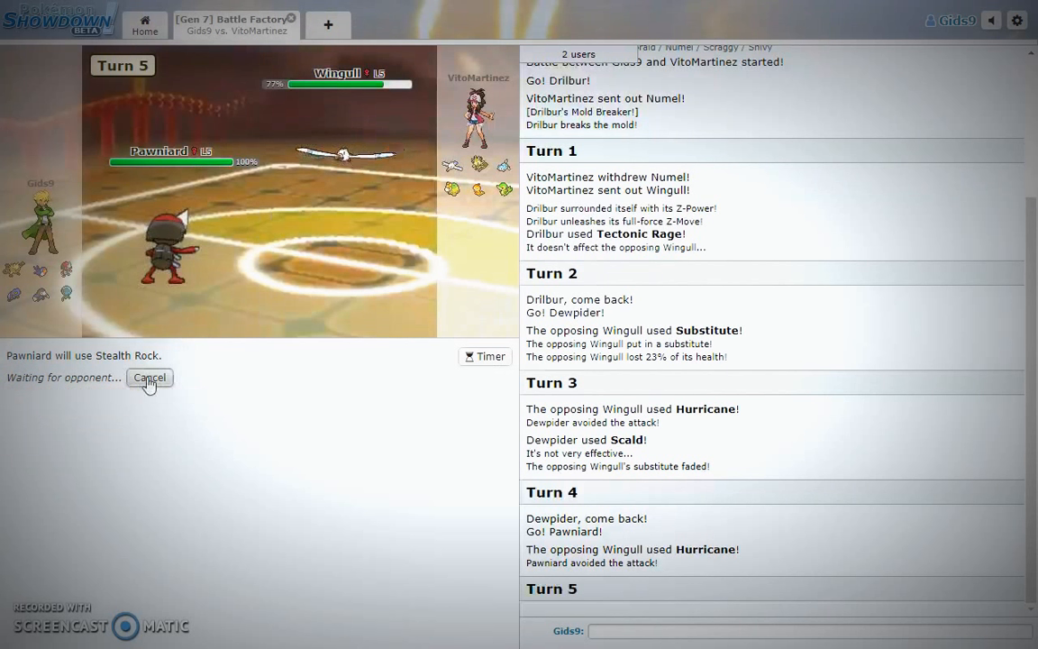
pyautogui.moveTo(340, 144)
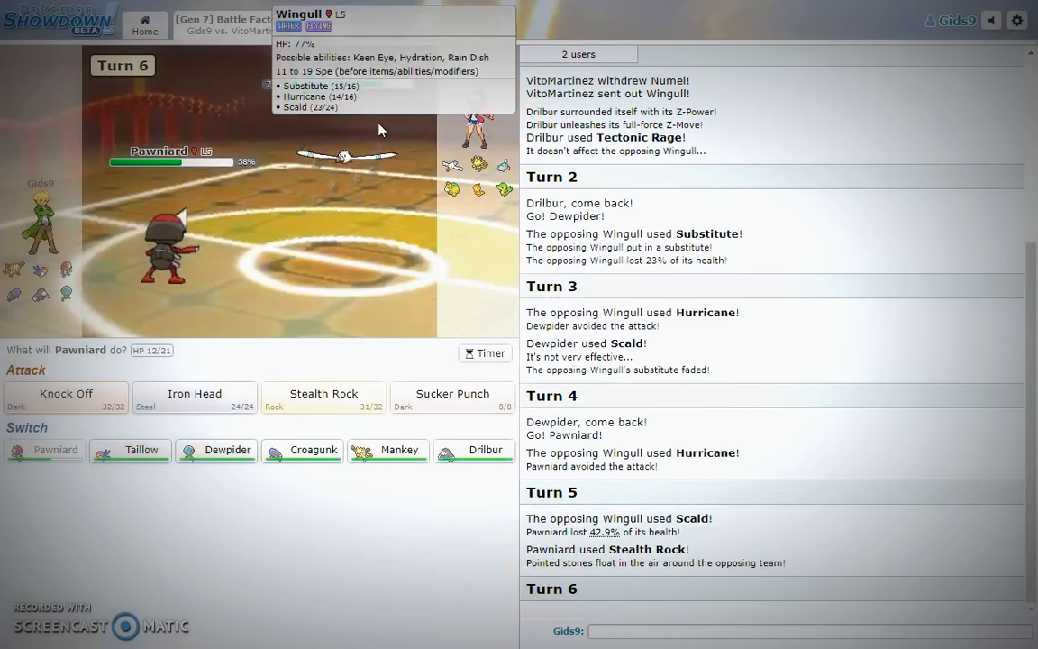
pyautogui.click(452, 394)
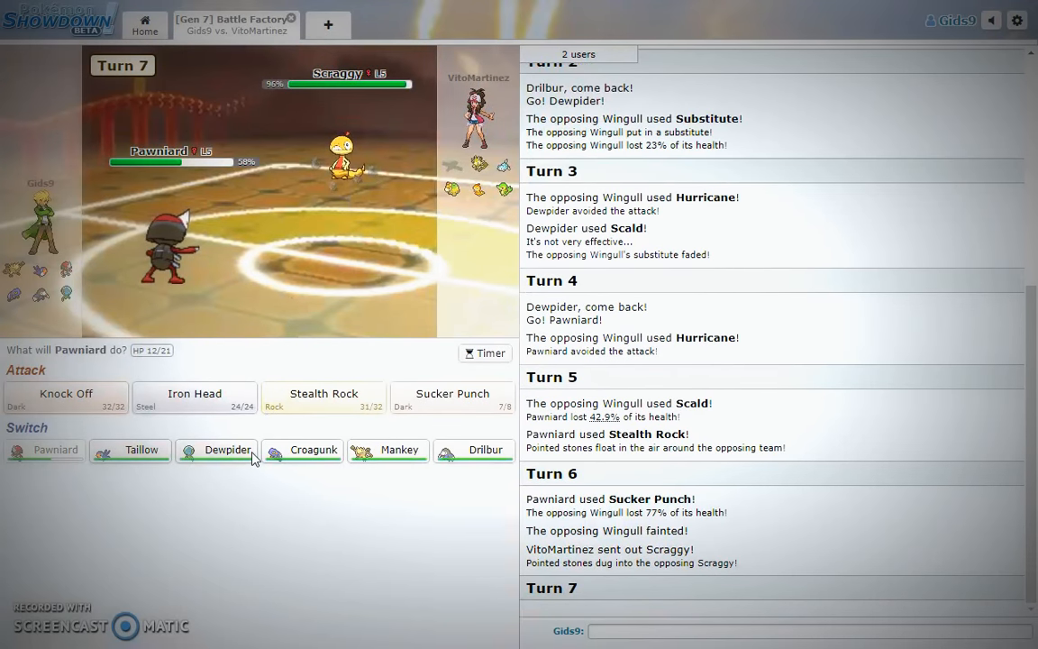
pyautogui.click(228, 451)
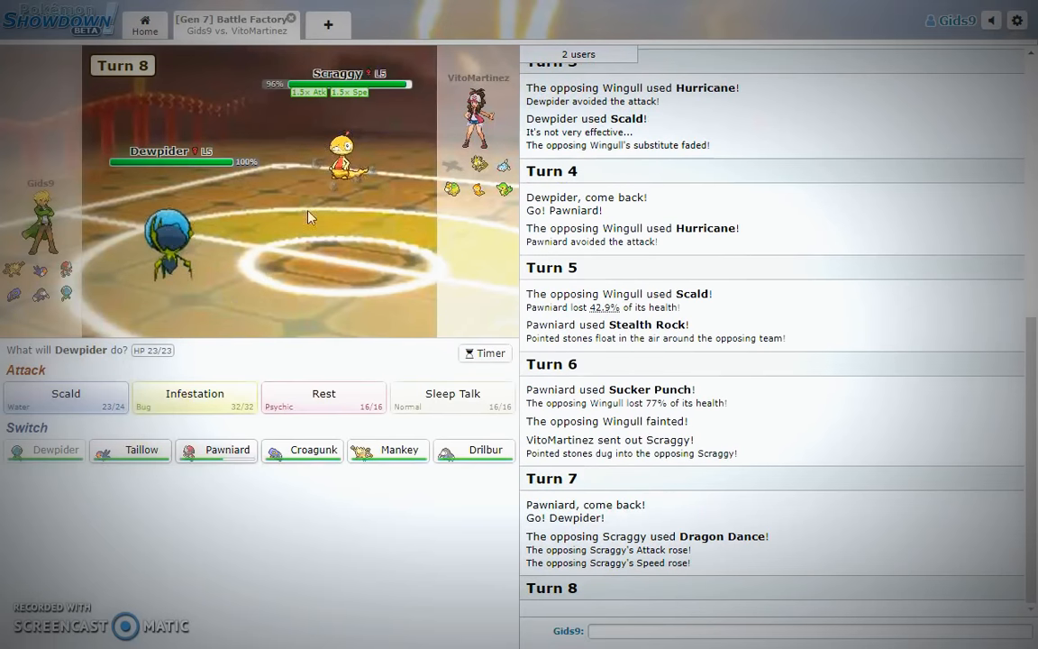
pyautogui.moveTo(369, 163)
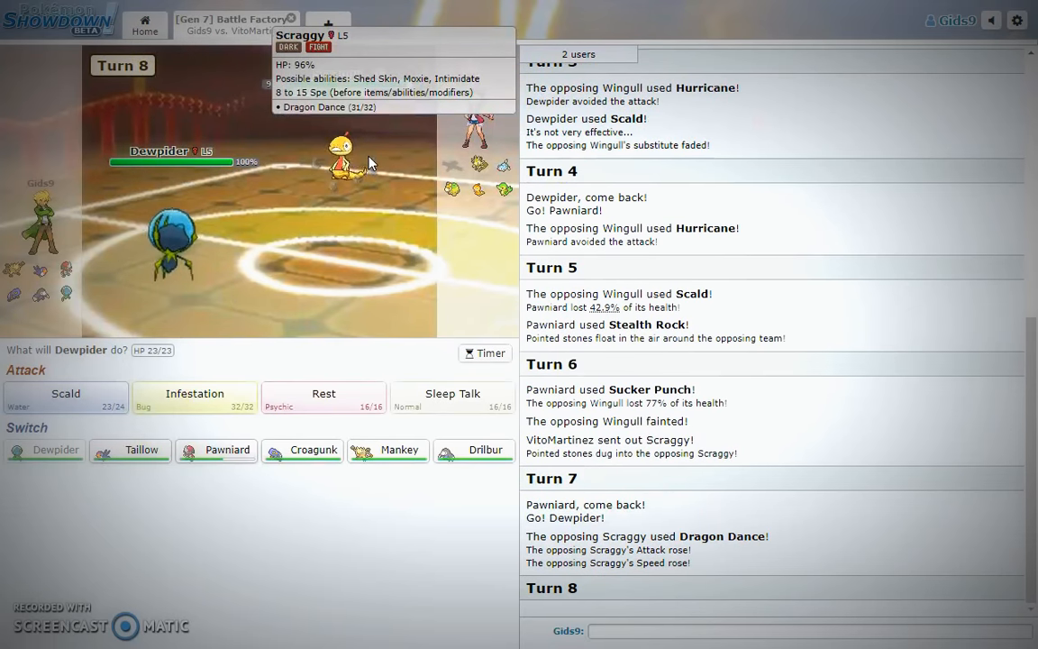
# Attack Scraggy with Dewpider's Scald and start the battle timer.
pyautogui.click(64, 394)
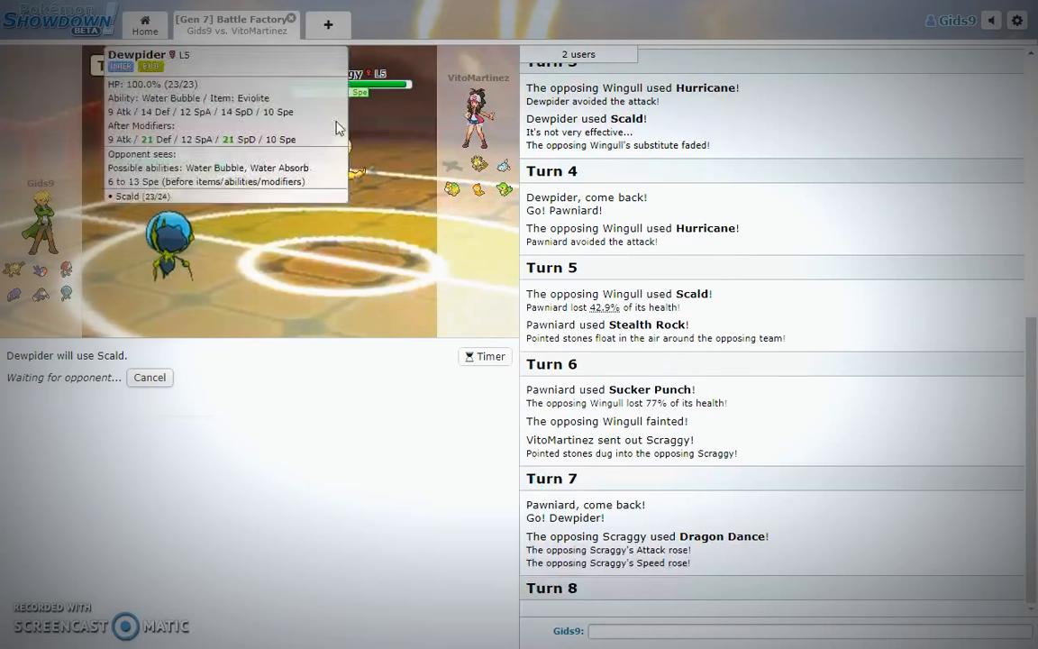
pyautogui.moveTo(342, 153)
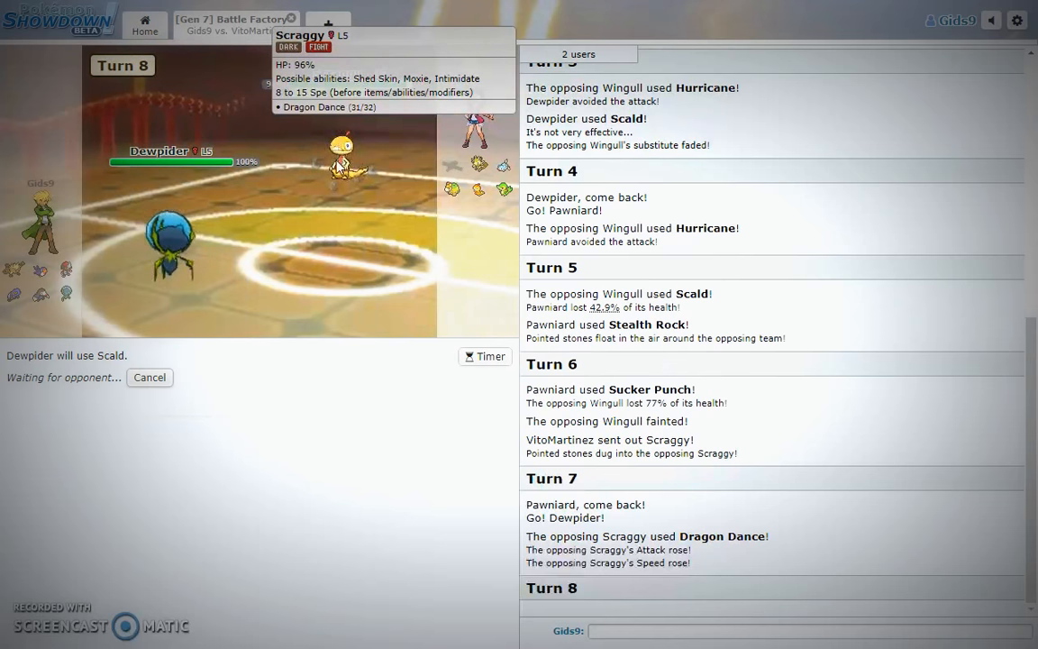
pyautogui.moveTo(368, 337)
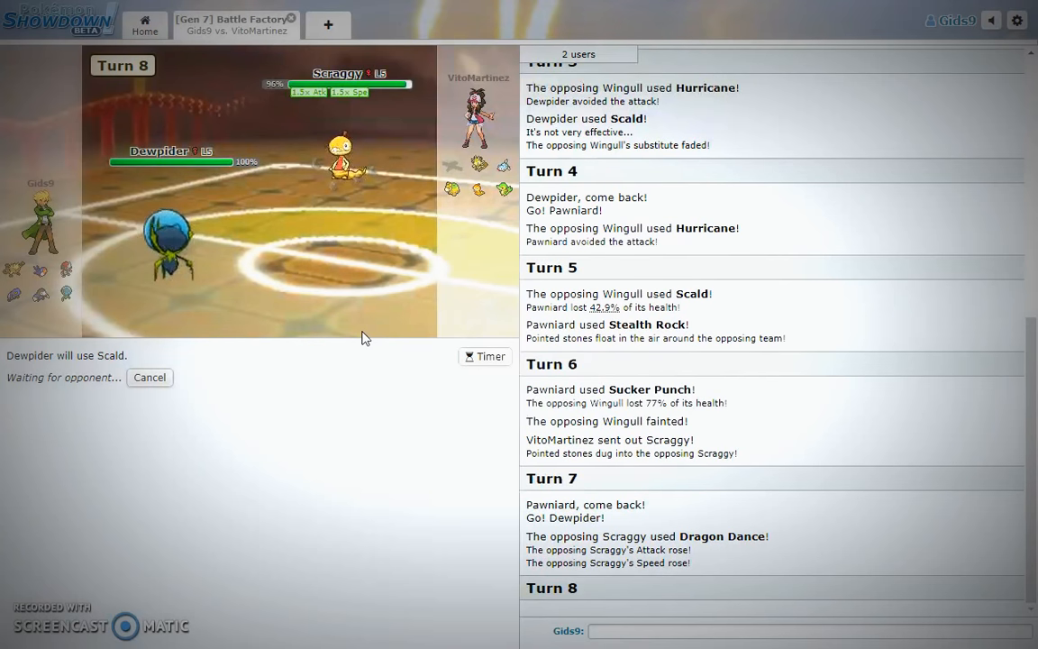
pyautogui.moveTo(347, 144)
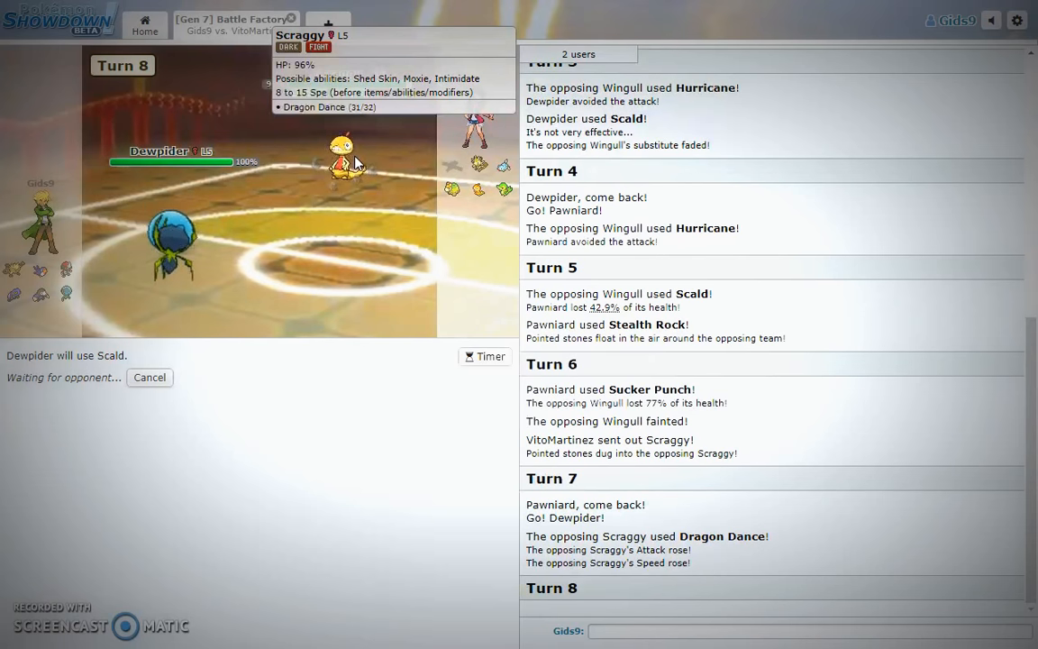
pyautogui.click(484, 357)
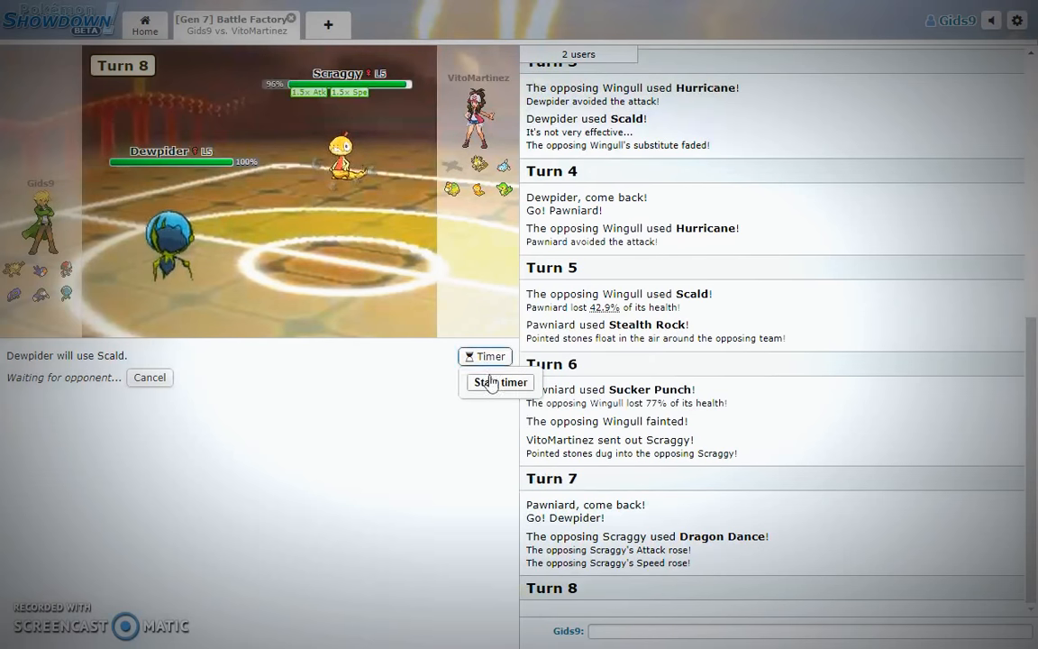
pyautogui.click(499, 381)
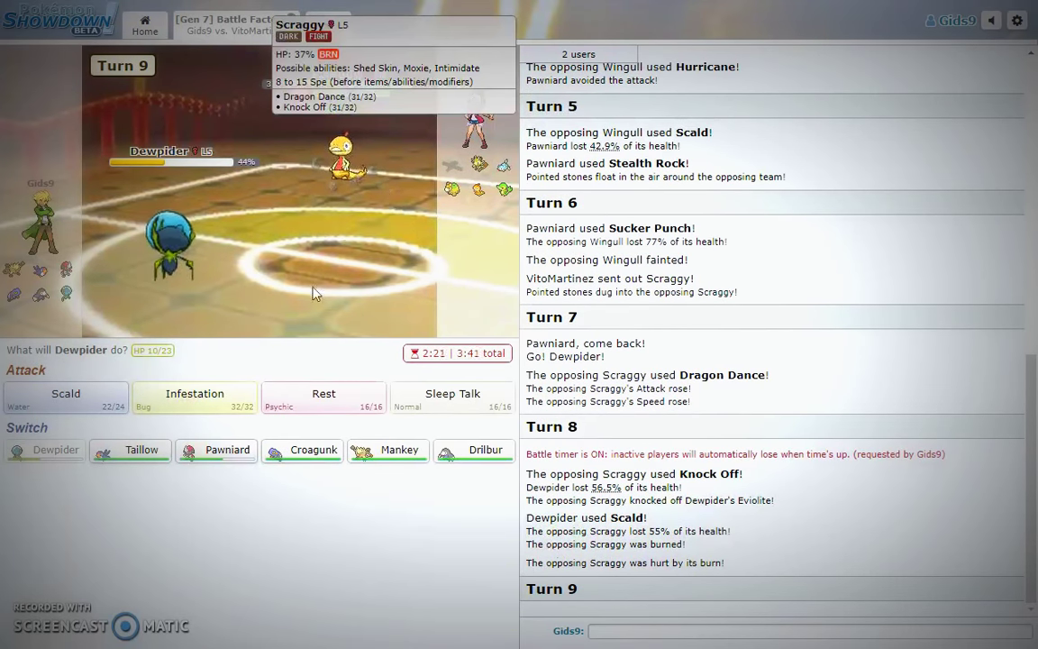
# Use Dewpider's Infestation then Rest, and send Pawniard in after Dewpider faints.
pyautogui.click(194, 393)
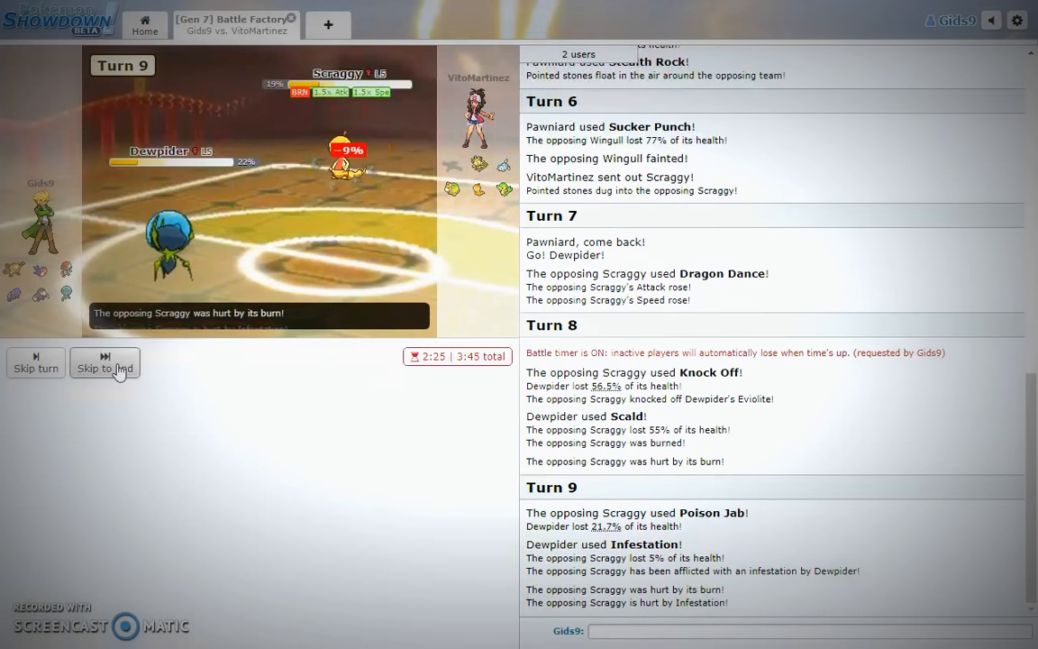
pyautogui.click(105, 364)
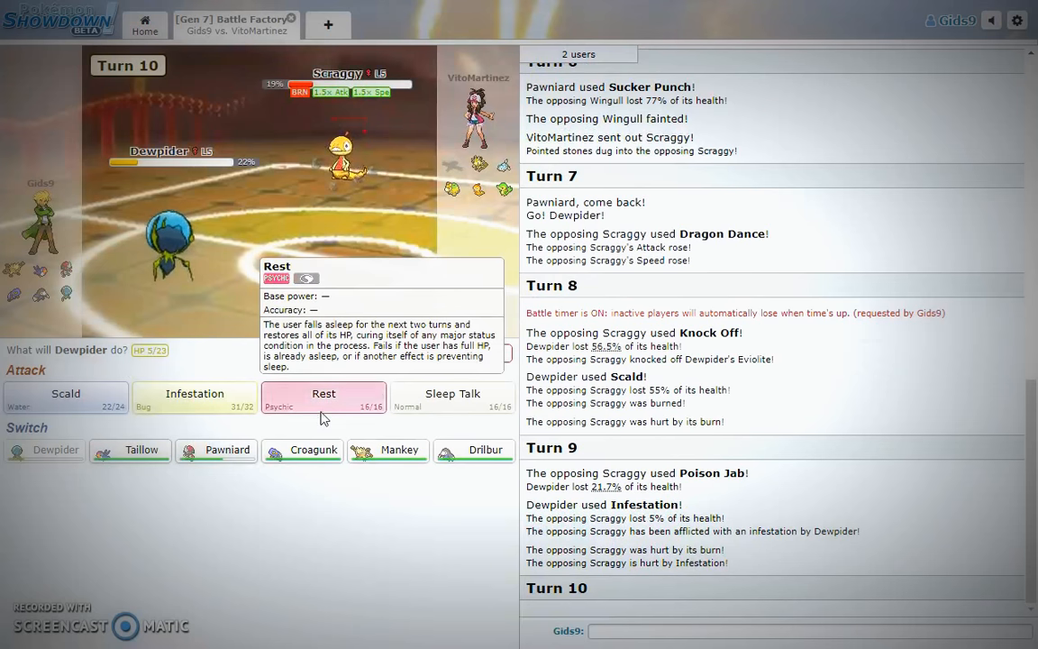
pyautogui.click(322, 394)
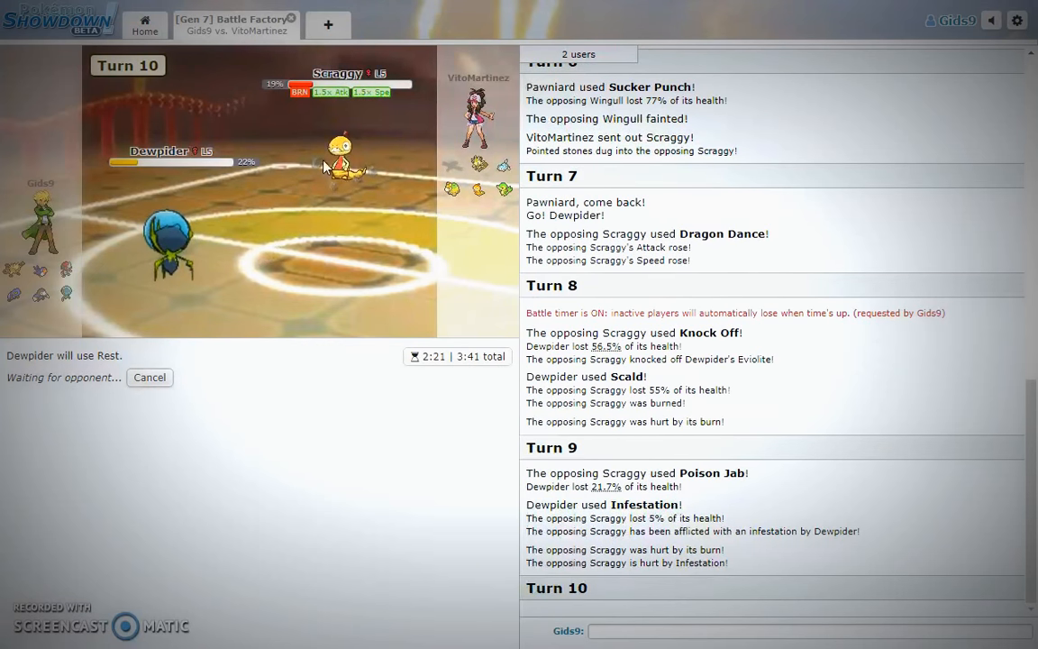
pyautogui.moveTo(349, 158)
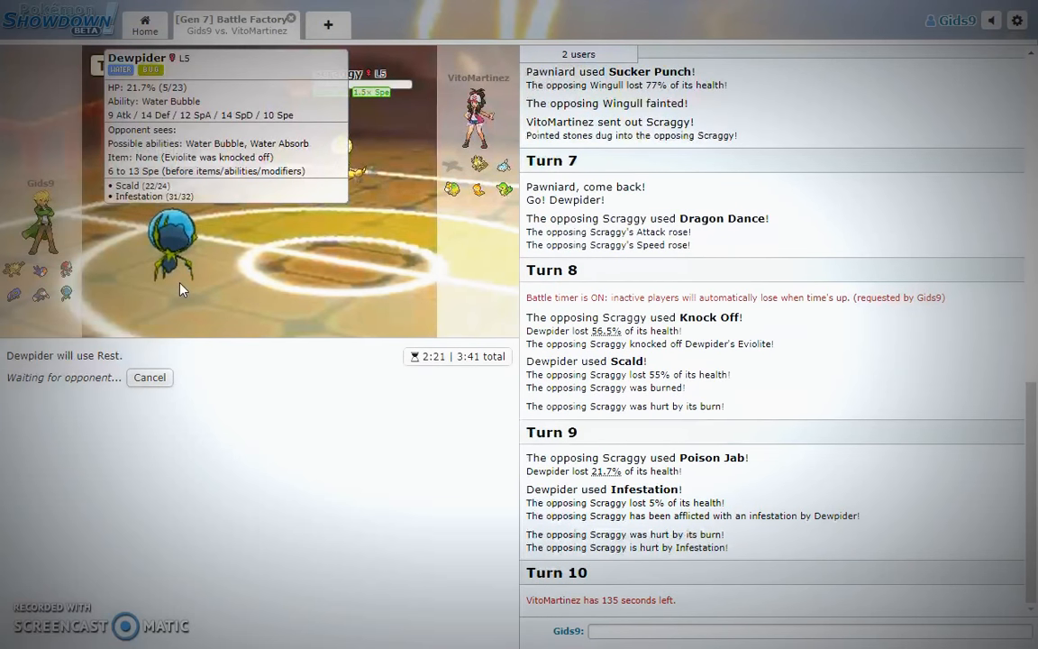
pyautogui.moveTo(210, 396)
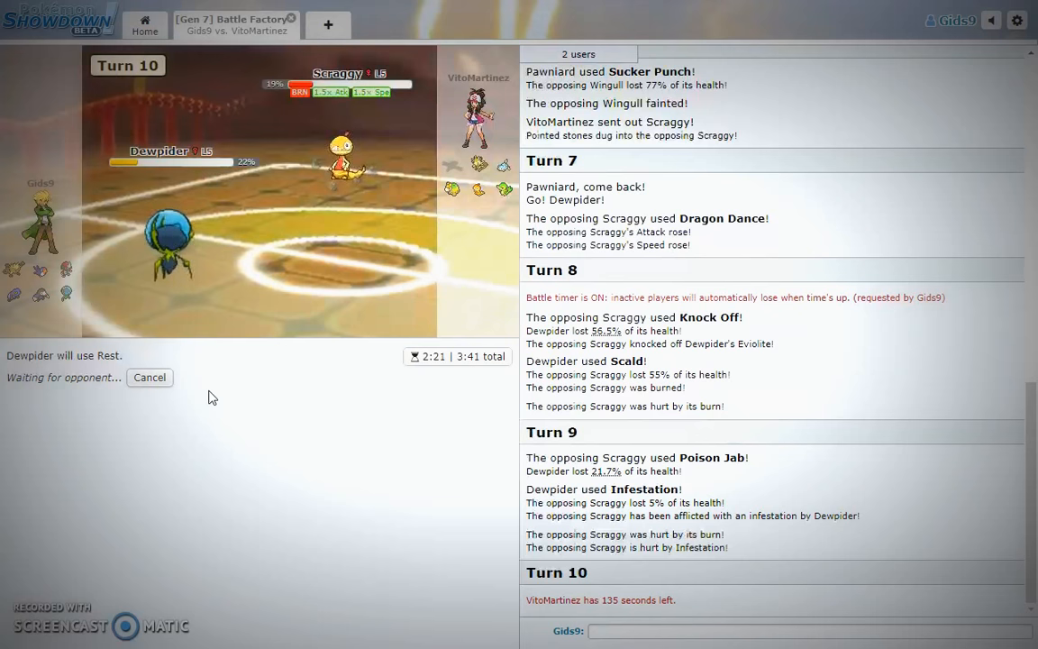
pyautogui.moveTo(174, 256)
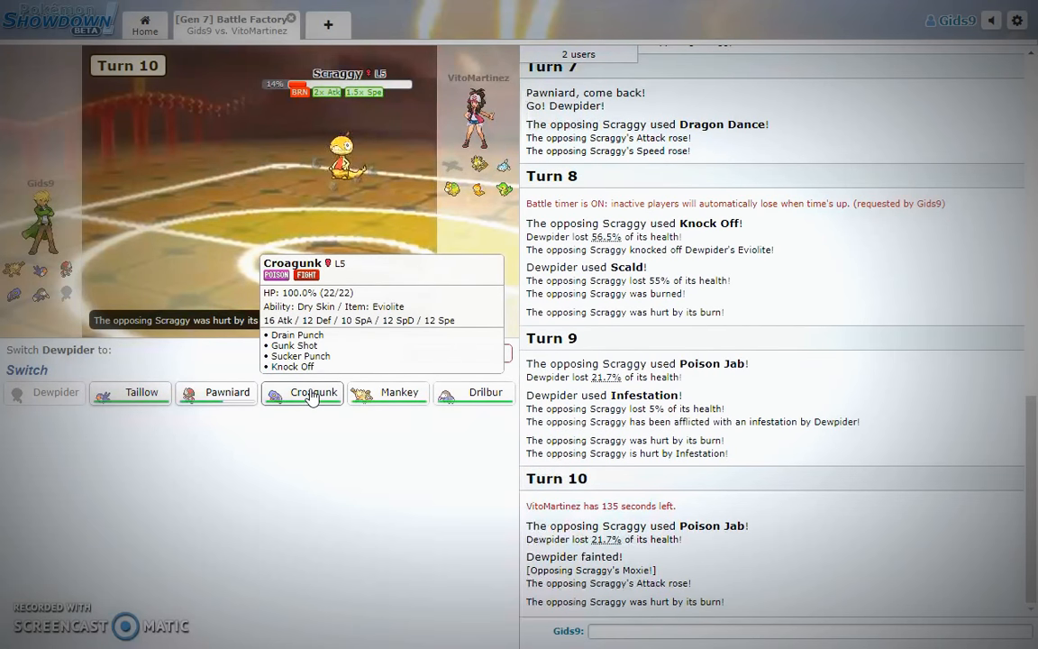
pyautogui.moveTo(227, 392)
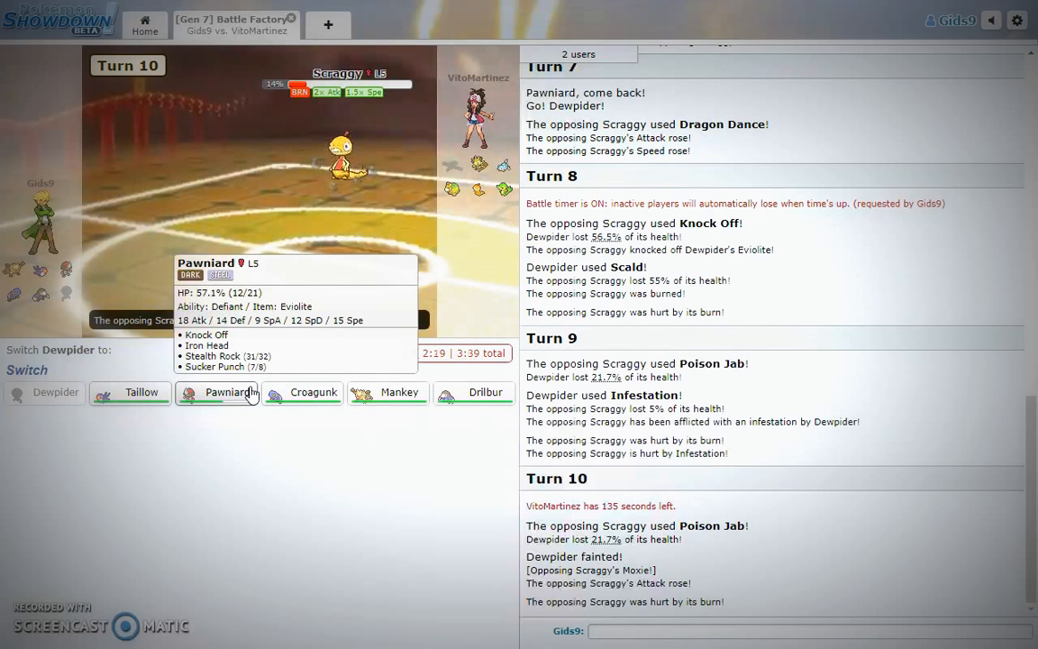
pyautogui.click(227, 392)
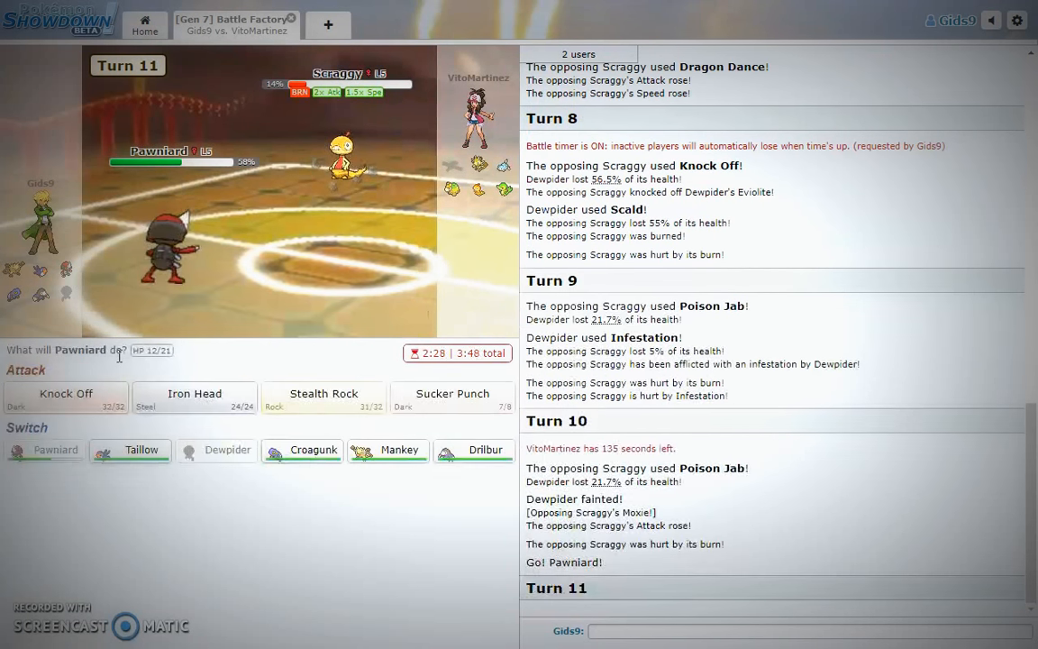
pyautogui.moveTo(342, 171)
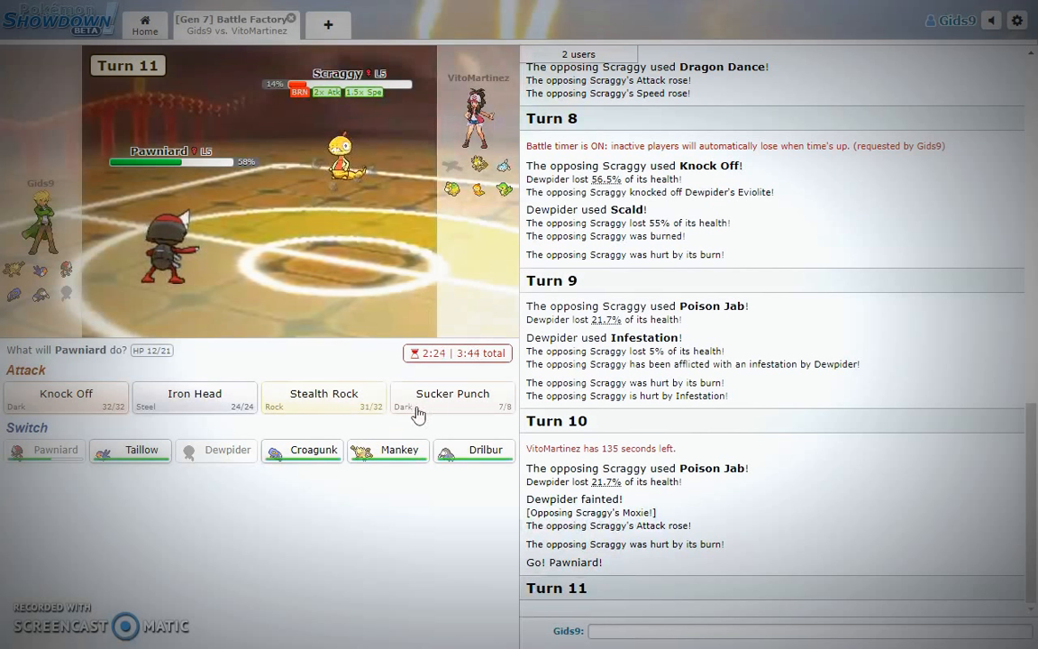
# Queue Sucker Punch, cancel it, and lock in Iron Head for Pawniard.
pyautogui.click(452, 396)
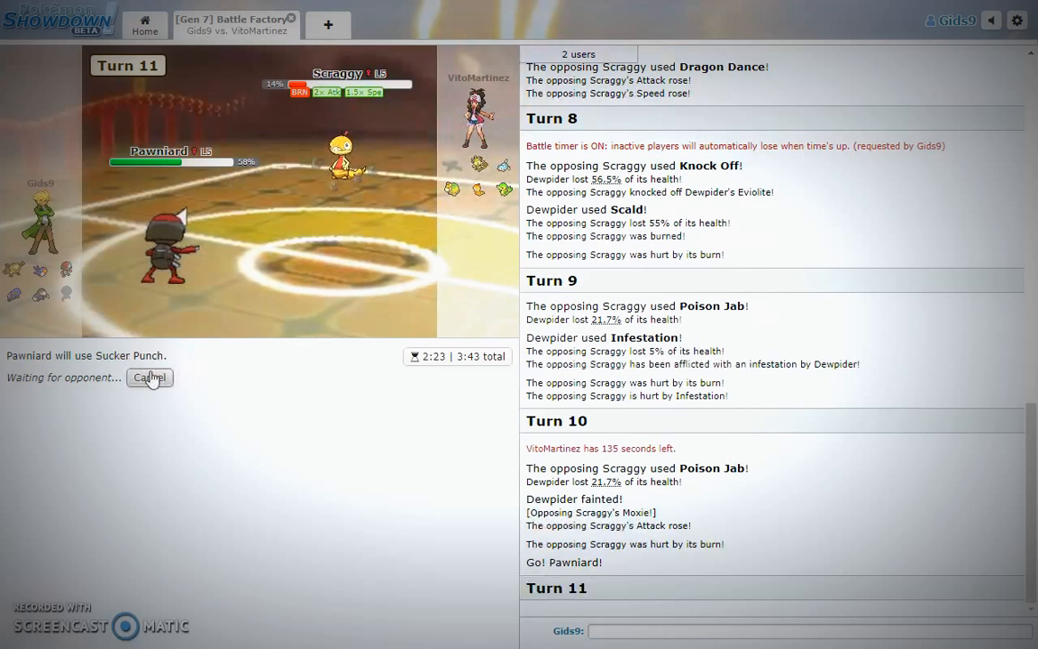
pyautogui.click(150, 377)
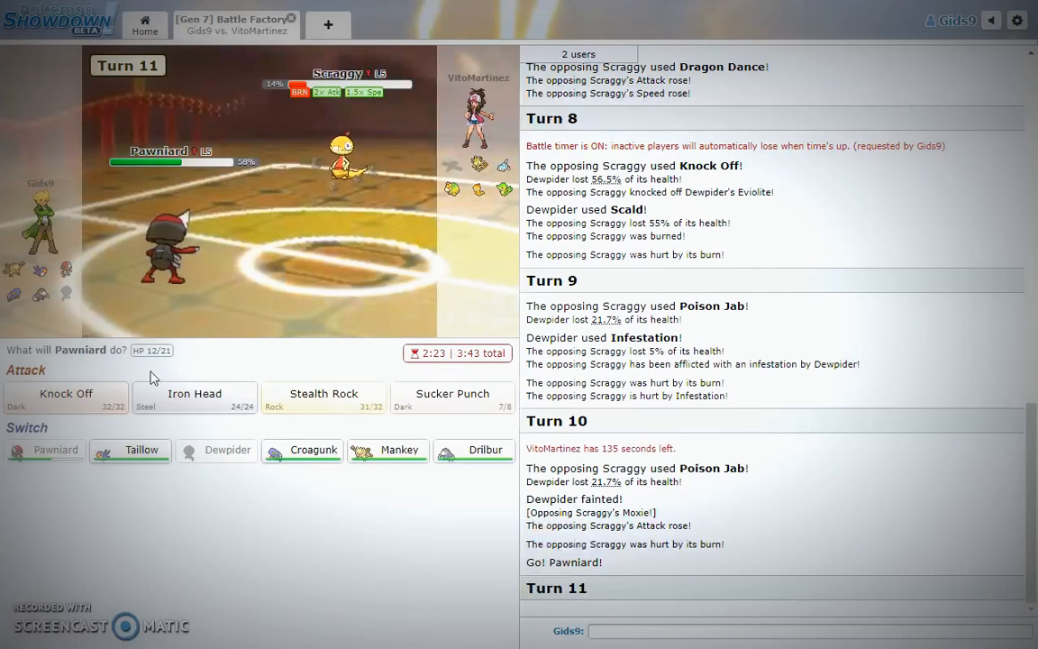
pyautogui.moveTo(193, 396)
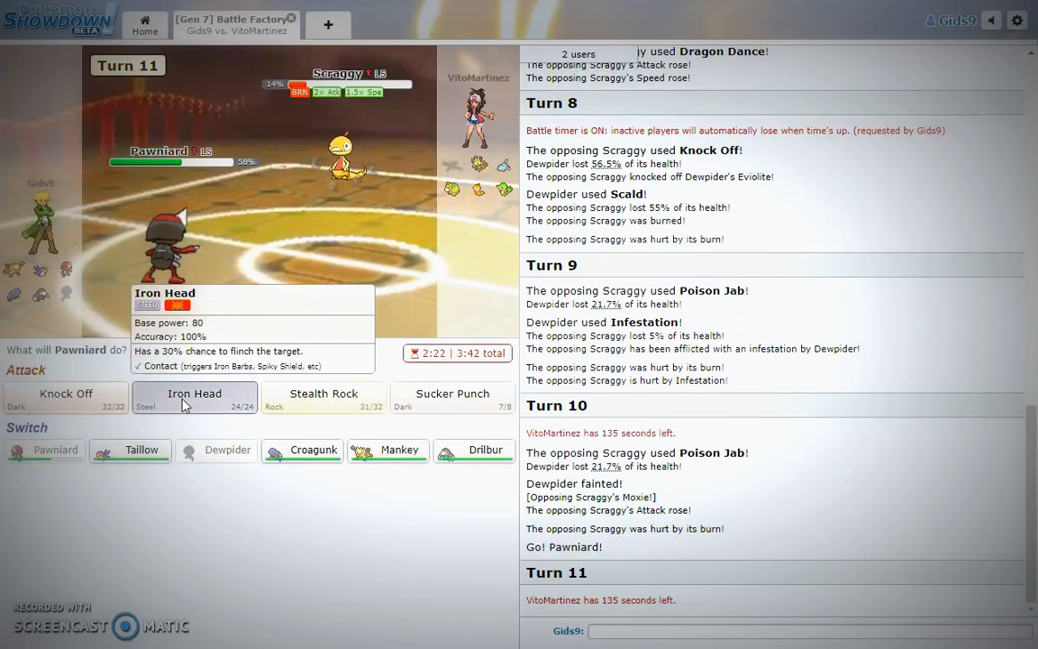
pyautogui.click(194, 394)
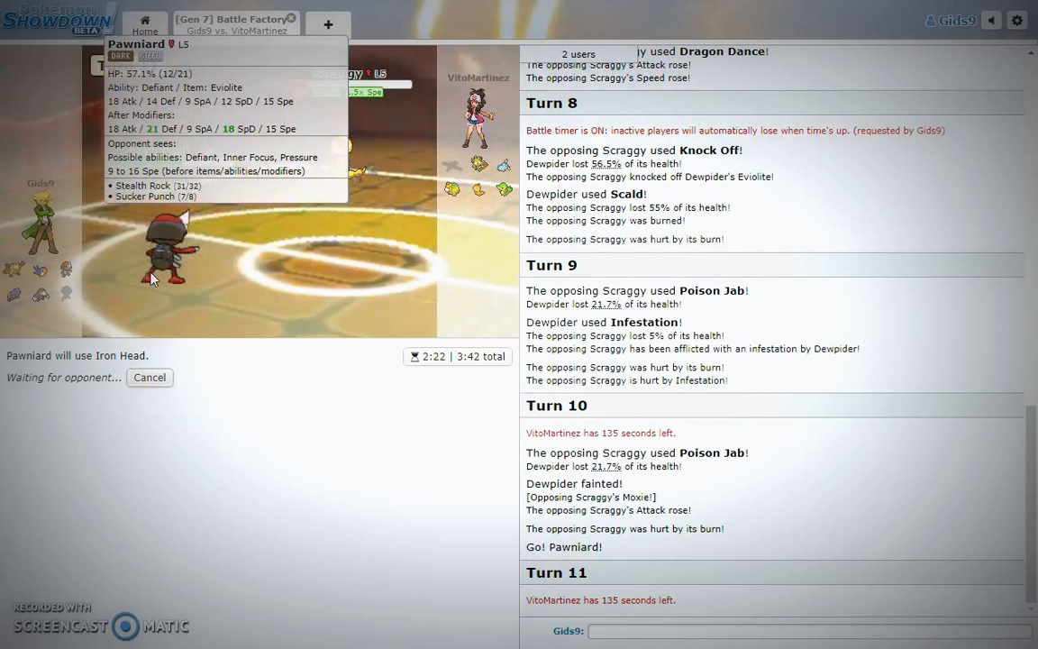
pyautogui.moveTo(174, 307)
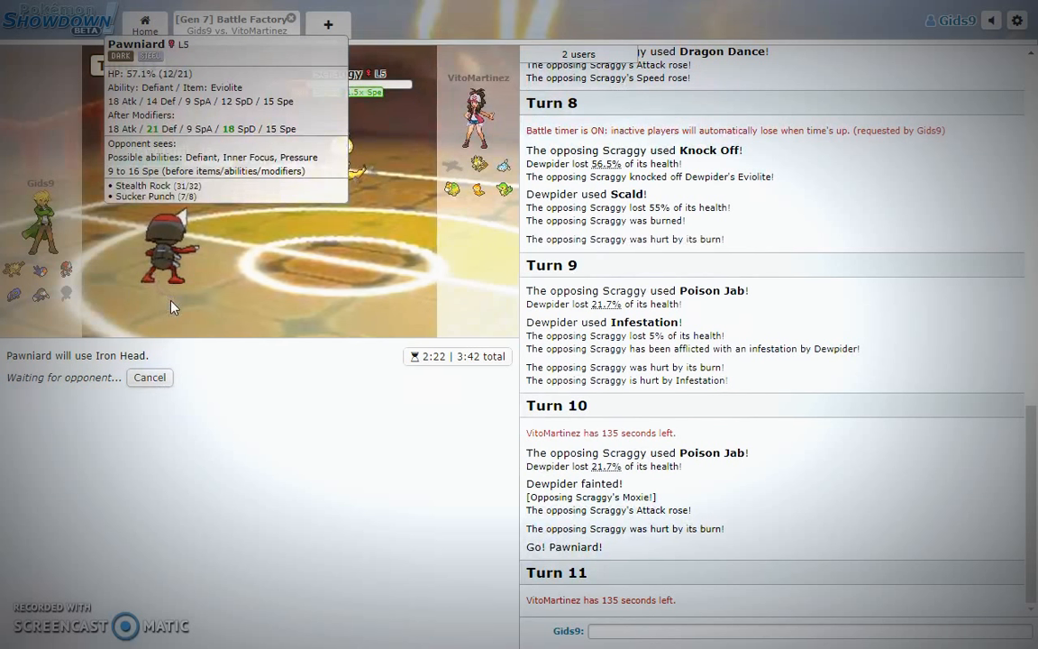
pyautogui.moveTo(380, 174)
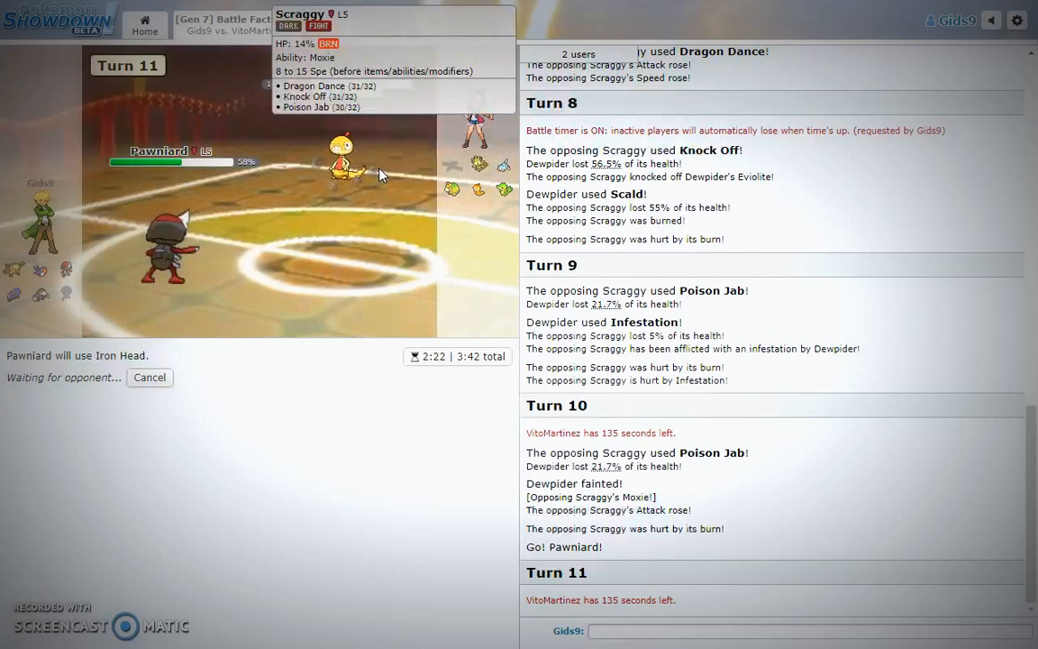
pyautogui.moveTo(145, 378)
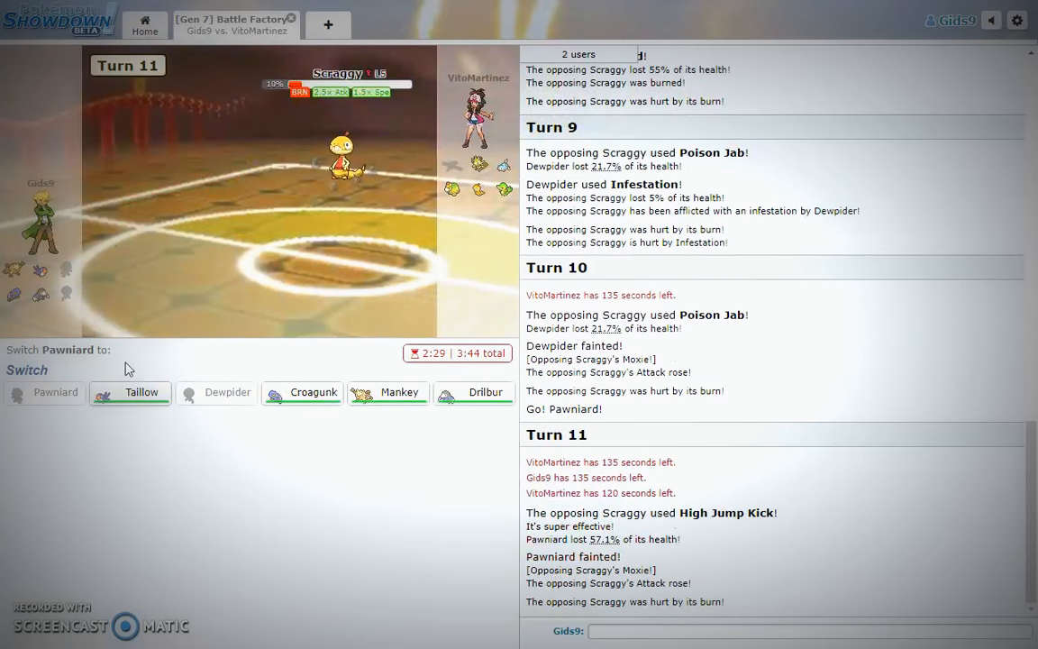
pyautogui.moveTo(343, 401)
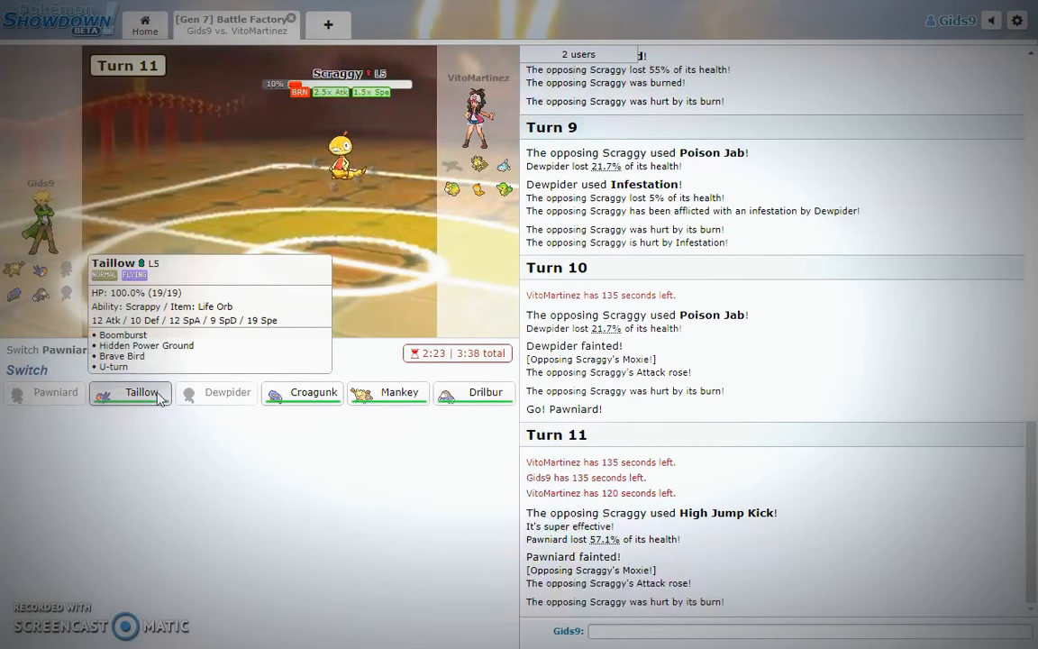
# Send Taillow in for the fainted Pawniard and choose Boomburst.
pyautogui.click(141, 392)
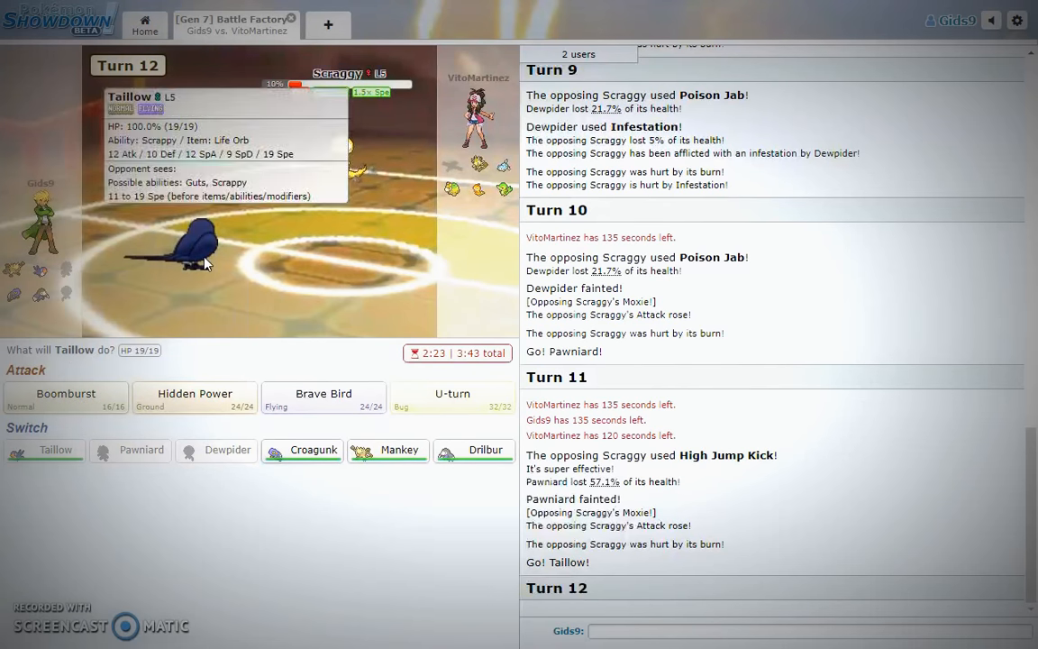
pyautogui.moveTo(248, 341)
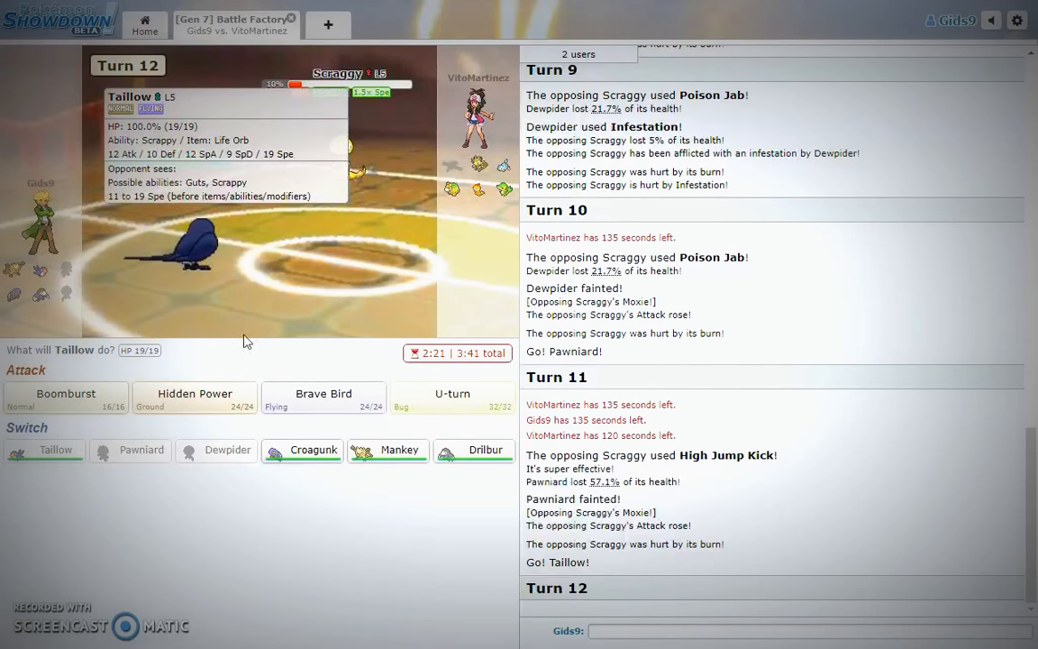
pyautogui.moveTo(265, 330)
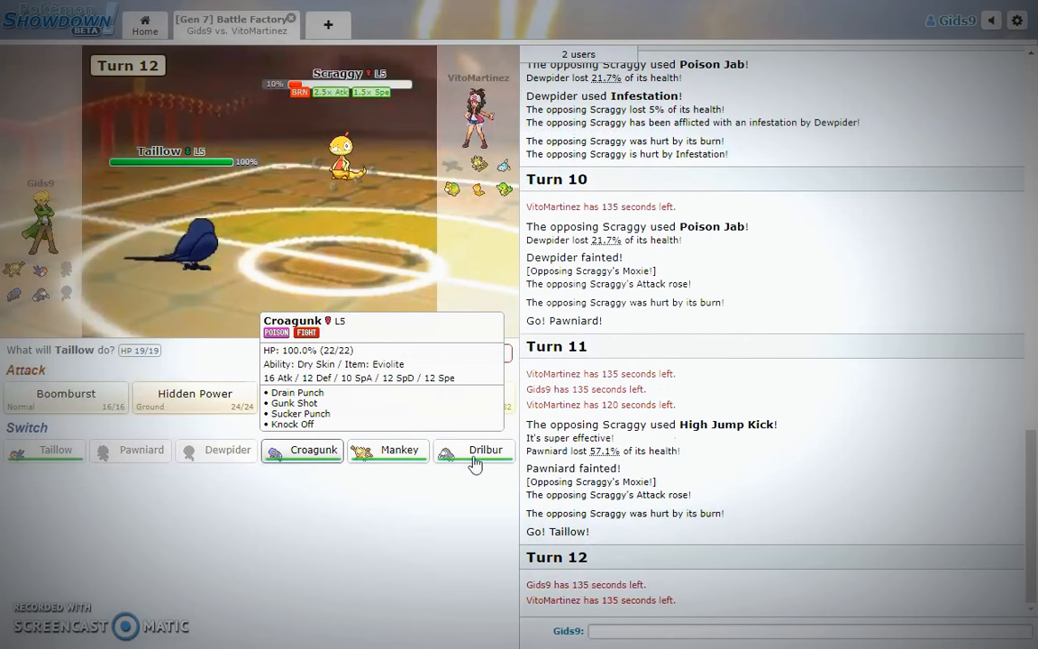
pyautogui.moveTo(486, 454)
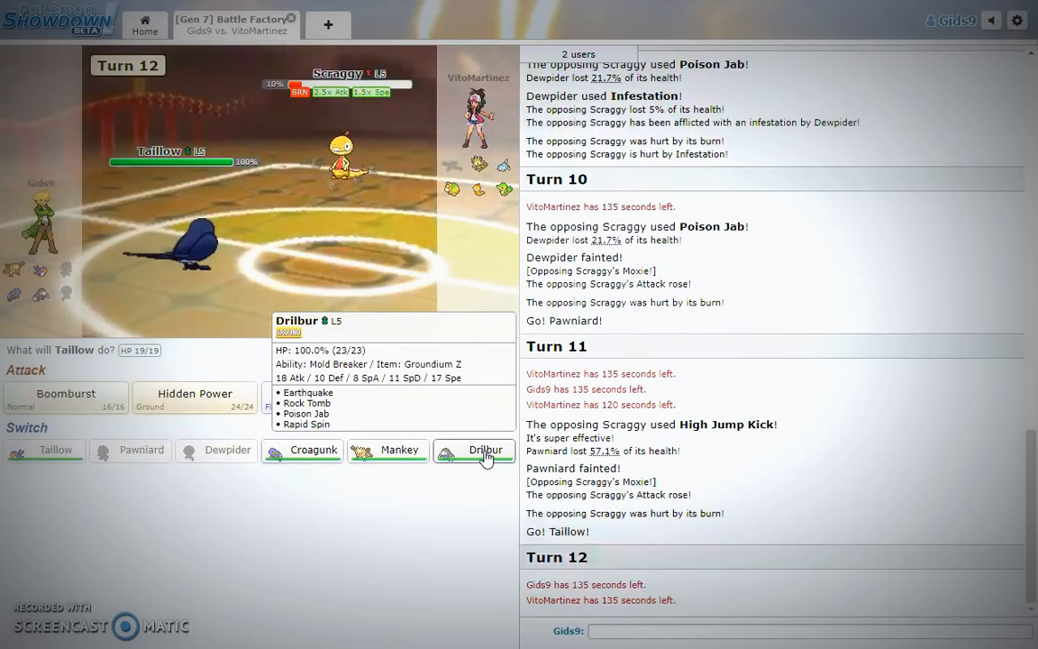
pyautogui.click(64, 394)
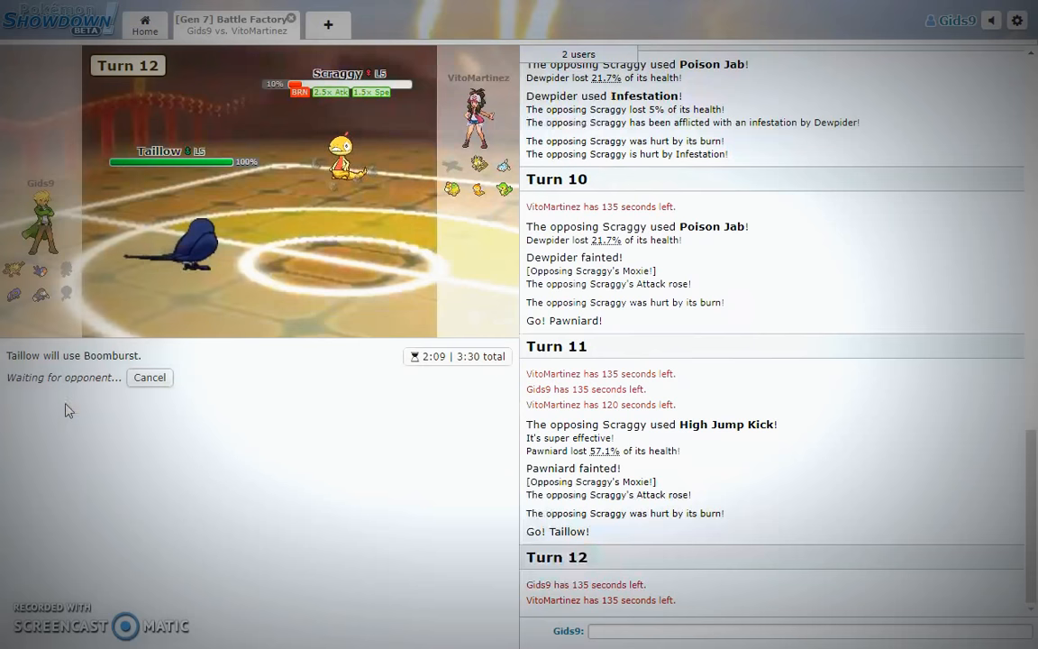
pyautogui.moveTo(332, 180)
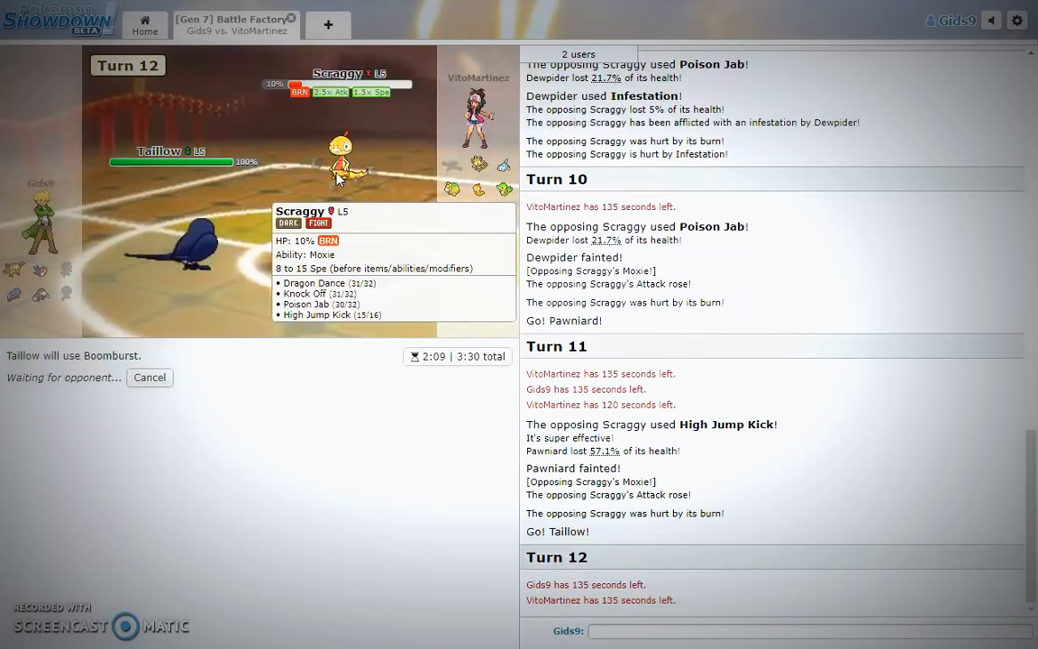
pyautogui.moveTo(169, 302)
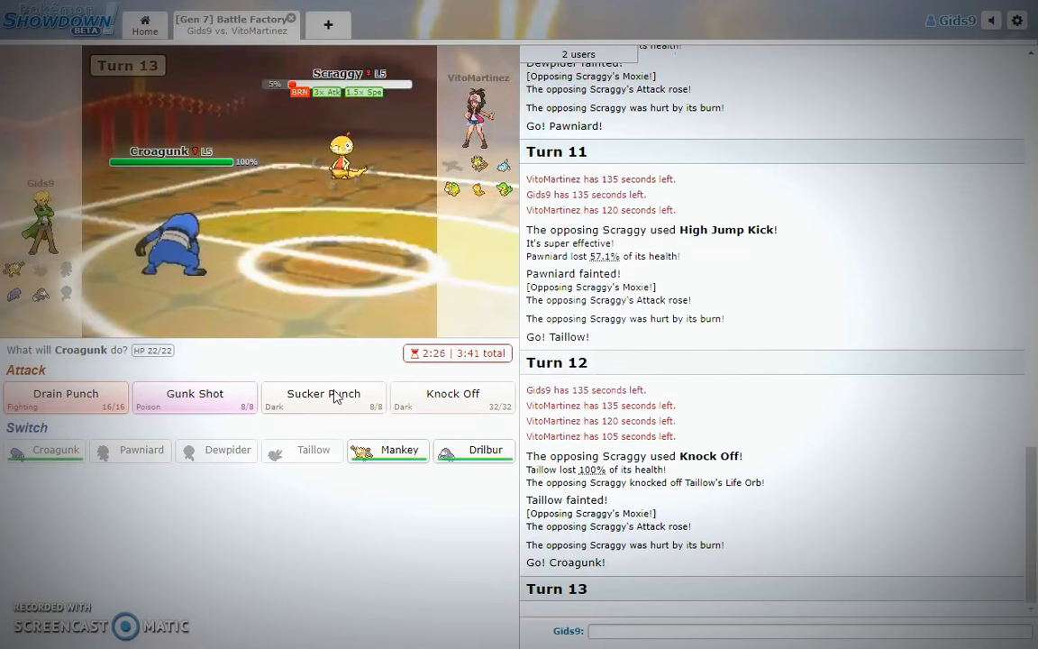
# Have Croagunk use Sucker Punch to finish off Scraggy.
pyautogui.click(322, 396)
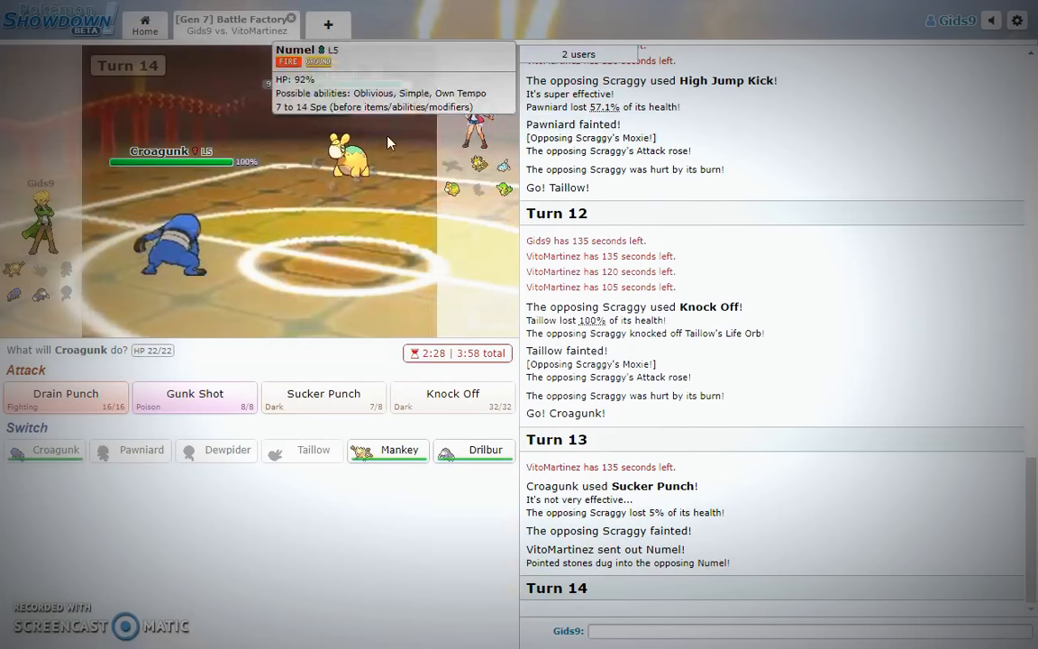
pyautogui.moveTo(387, 449)
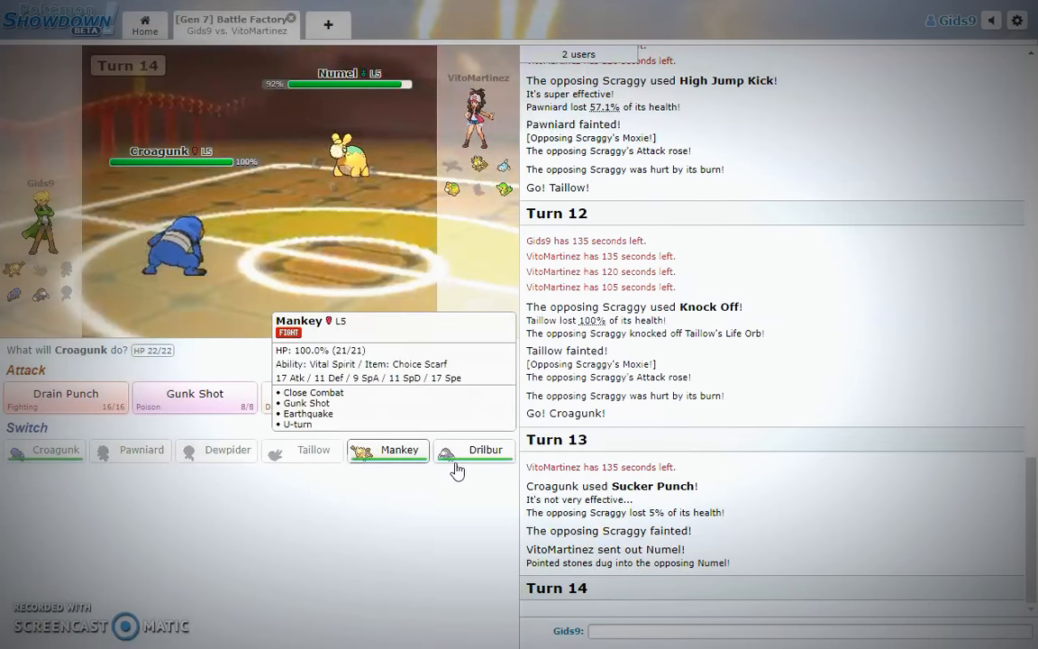
pyautogui.moveTo(404, 454)
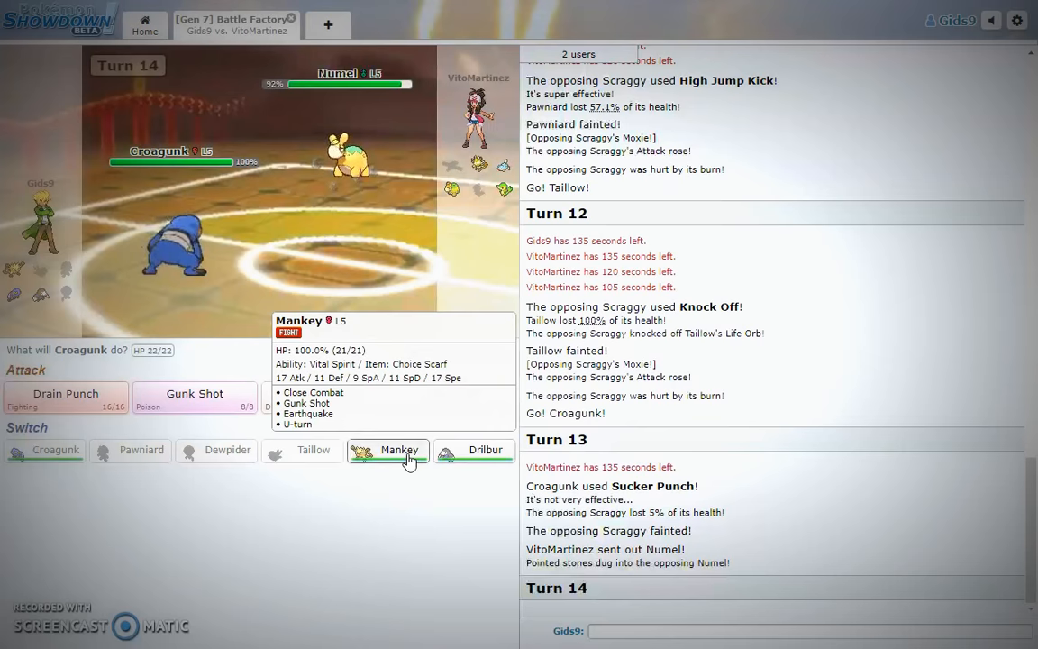
# Switch to Mankey, pick Earthquake, cancel it, then re-choose Mankey's attack.
pyautogui.click(397, 449)
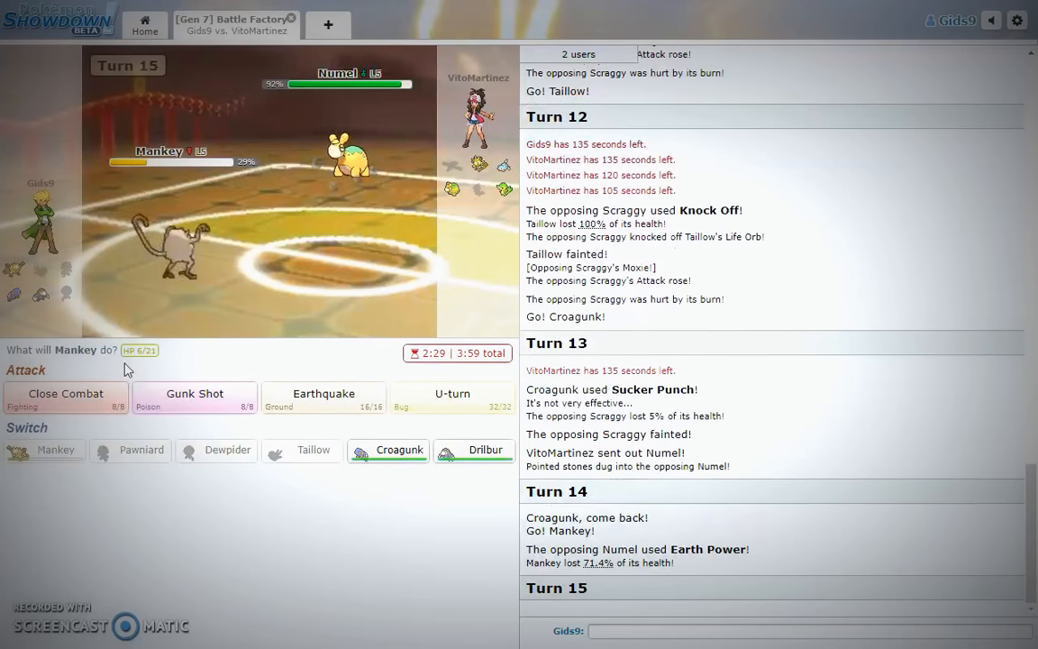
pyautogui.moveTo(339, 189)
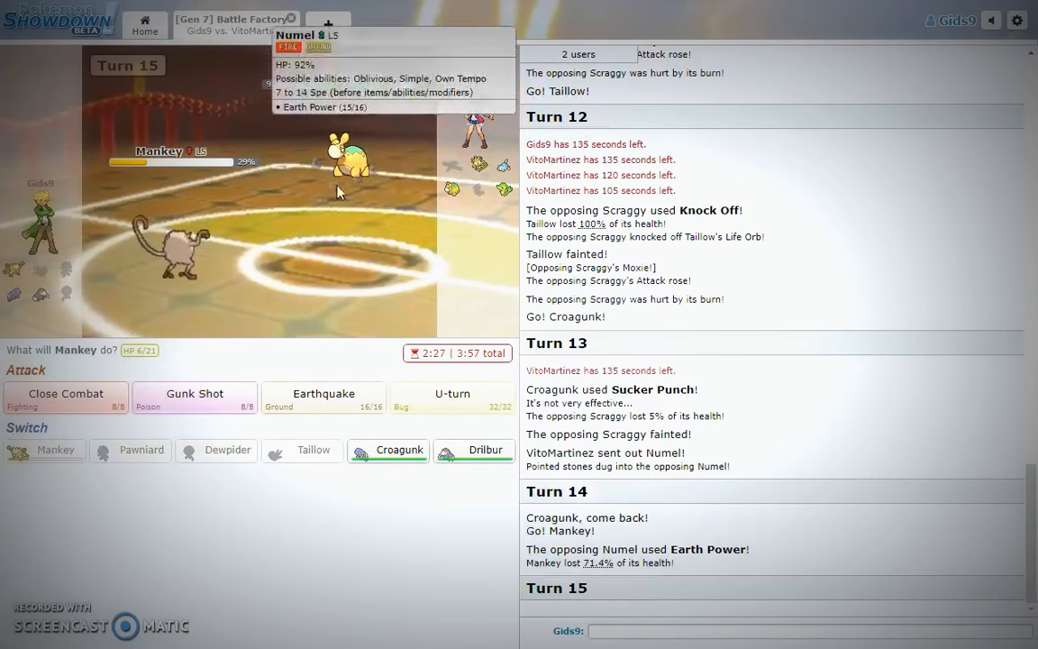
pyautogui.moveTo(354, 351)
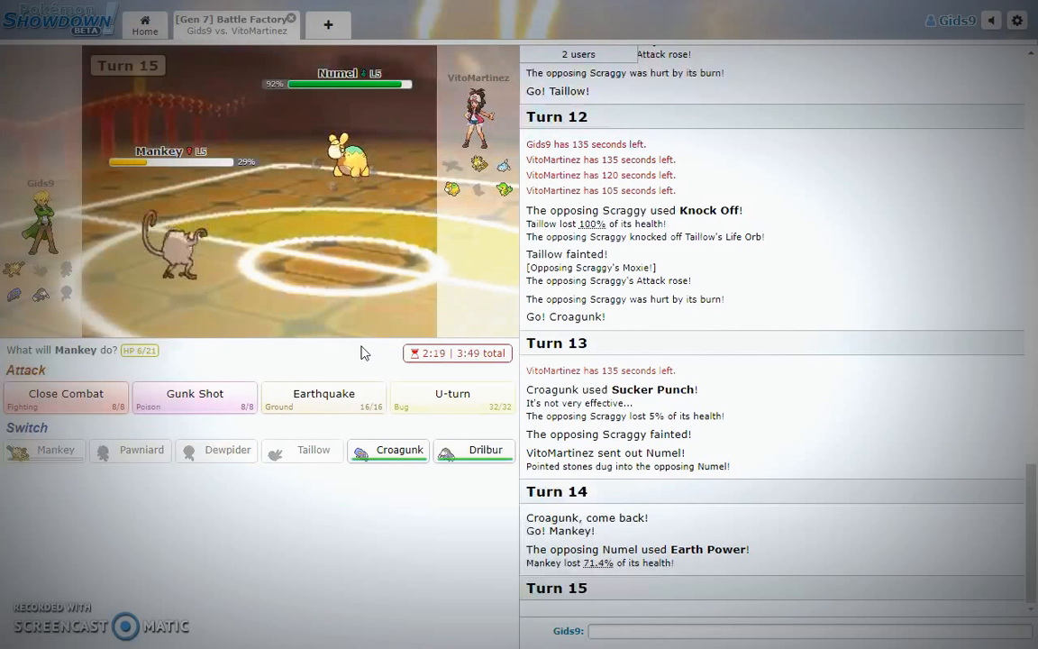
pyautogui.moveTo(189, 257)
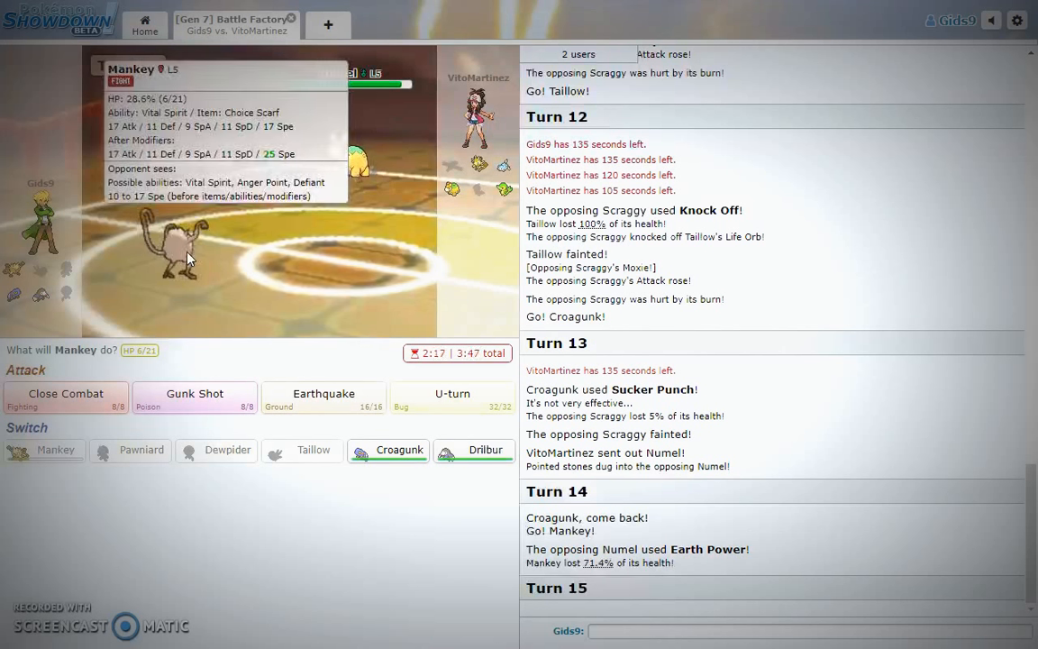
pyautogui.click(323, 394)
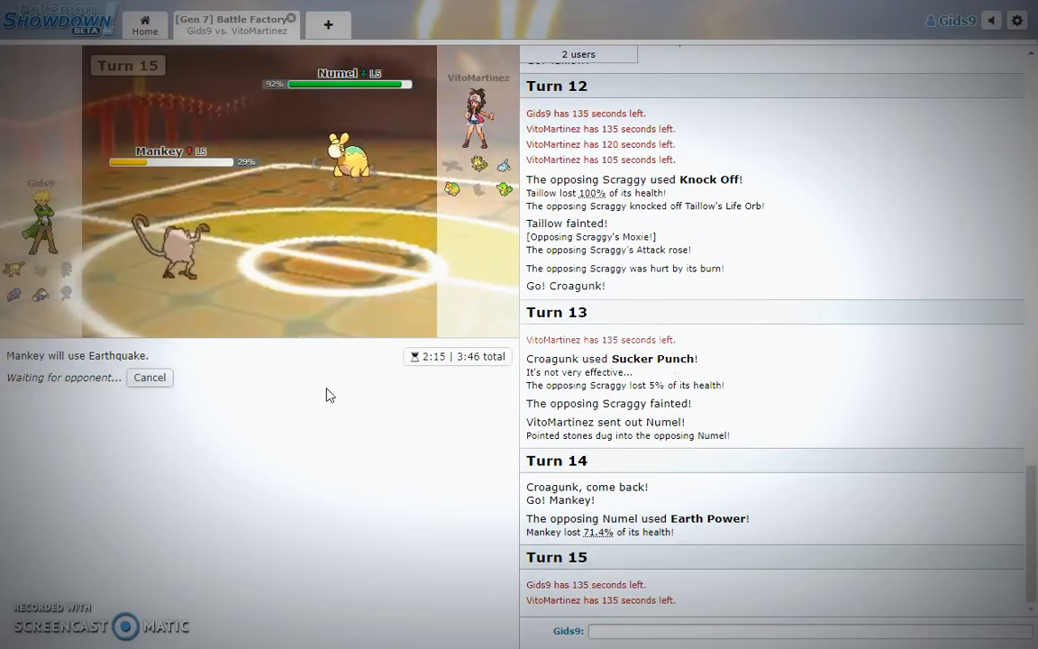
pyautogui.moveTo(342, 149)
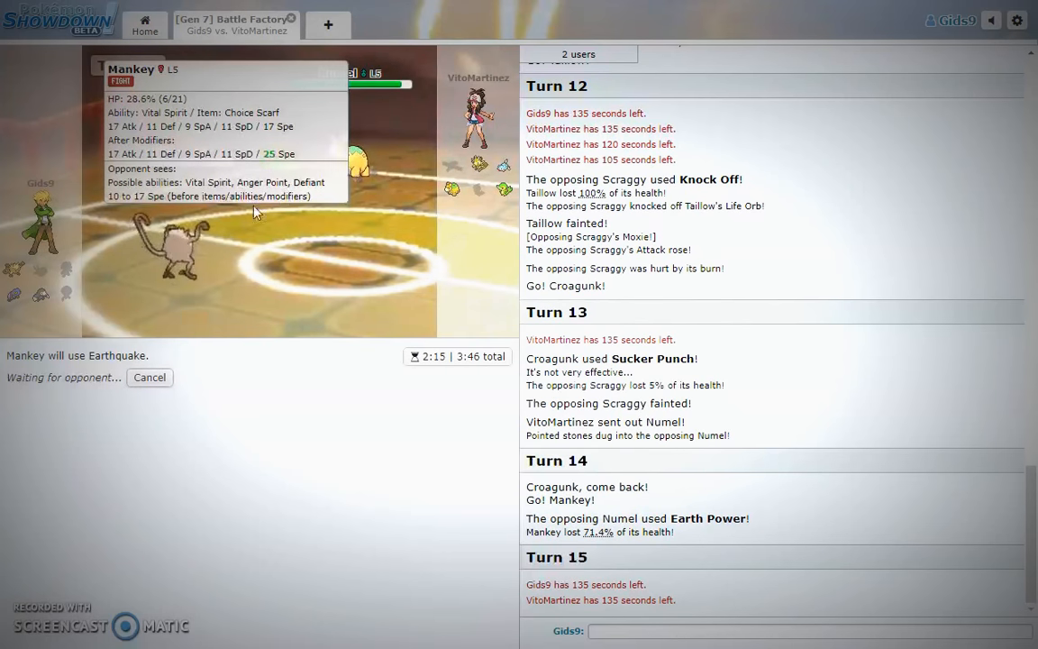
pyautogui.moveTo(297, 191)
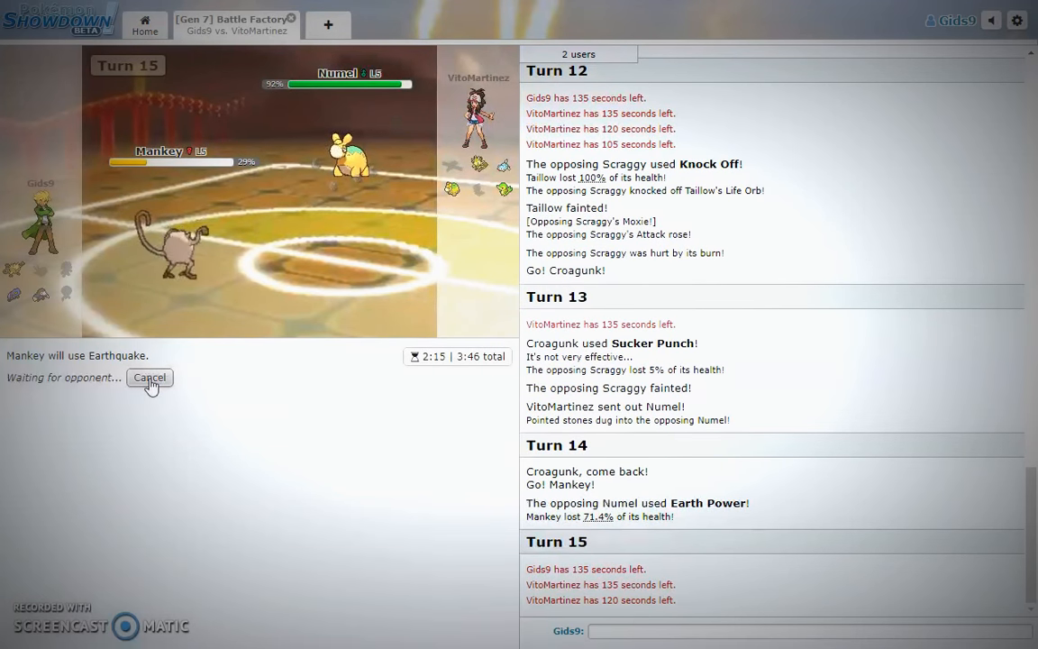
pyautogui.click(149, 378)
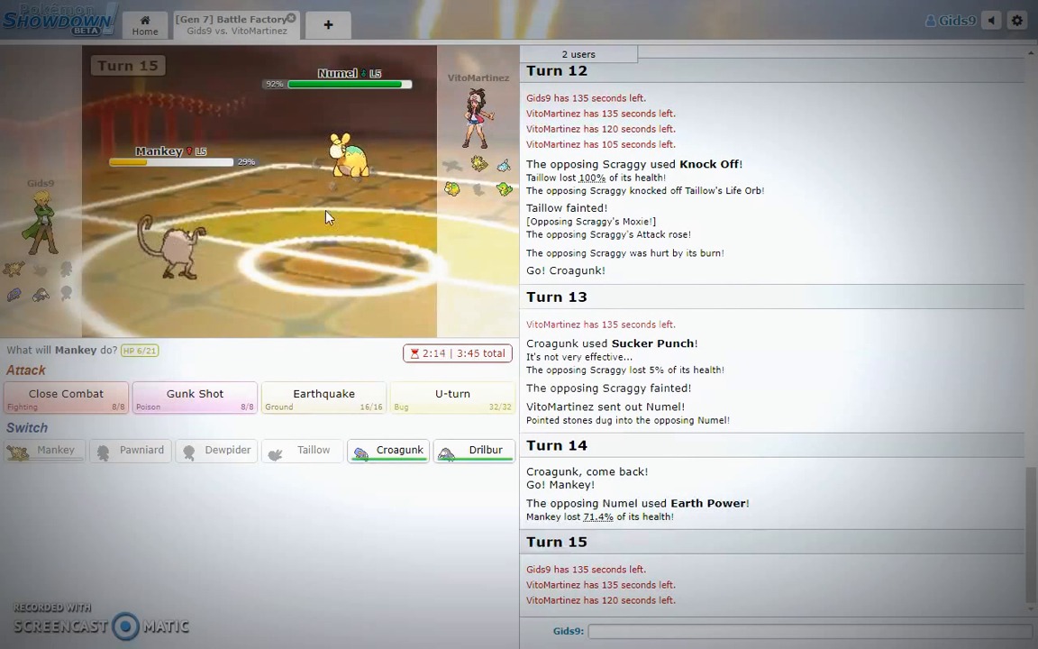
pyautogui.moveTo(64, 406)
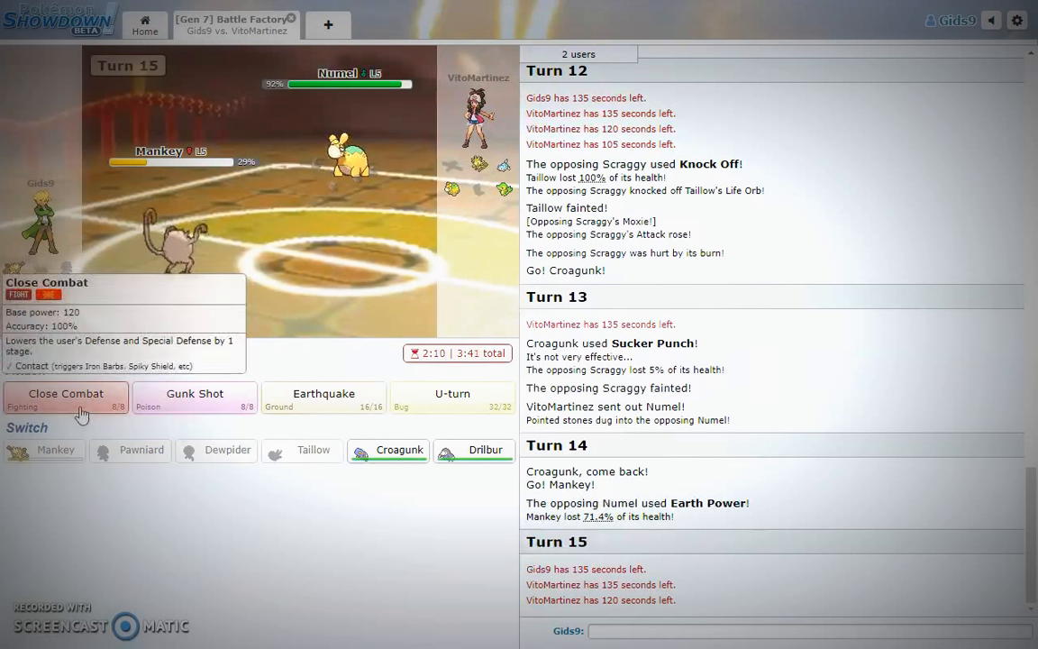
pyautogui.moveTo(299, 396)
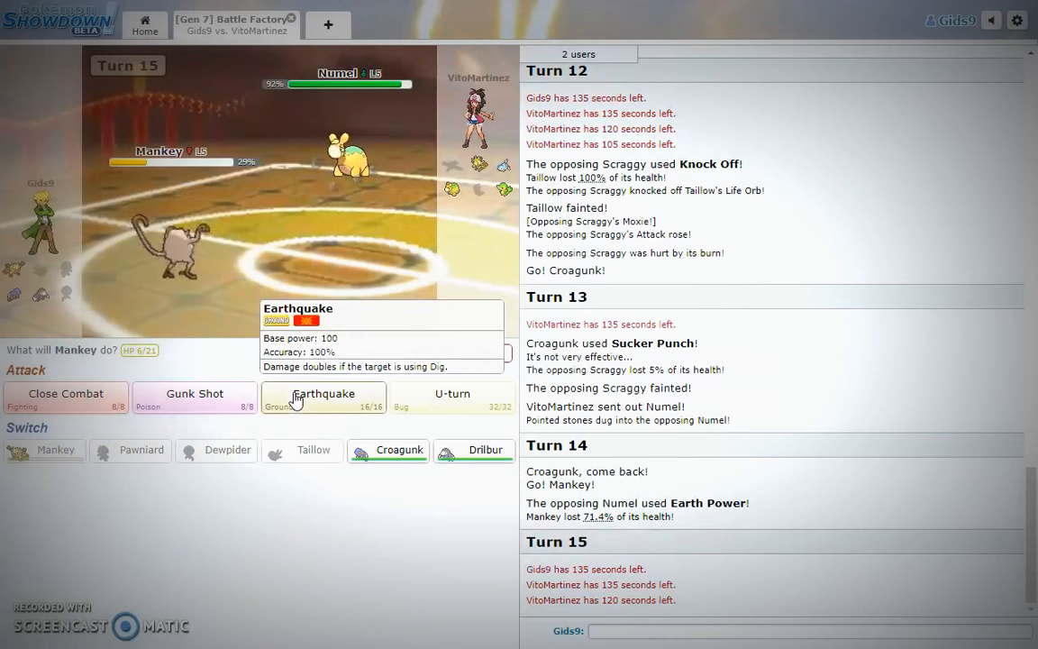
pyautogui.moveTo(141, 389)
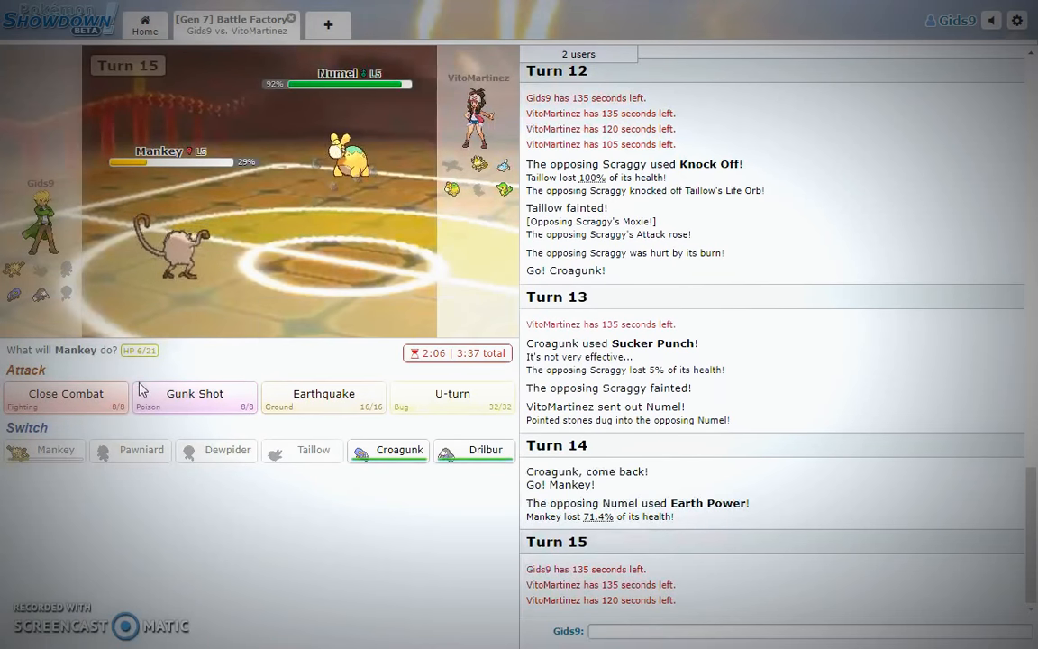
pyautogui.click(65, 393)
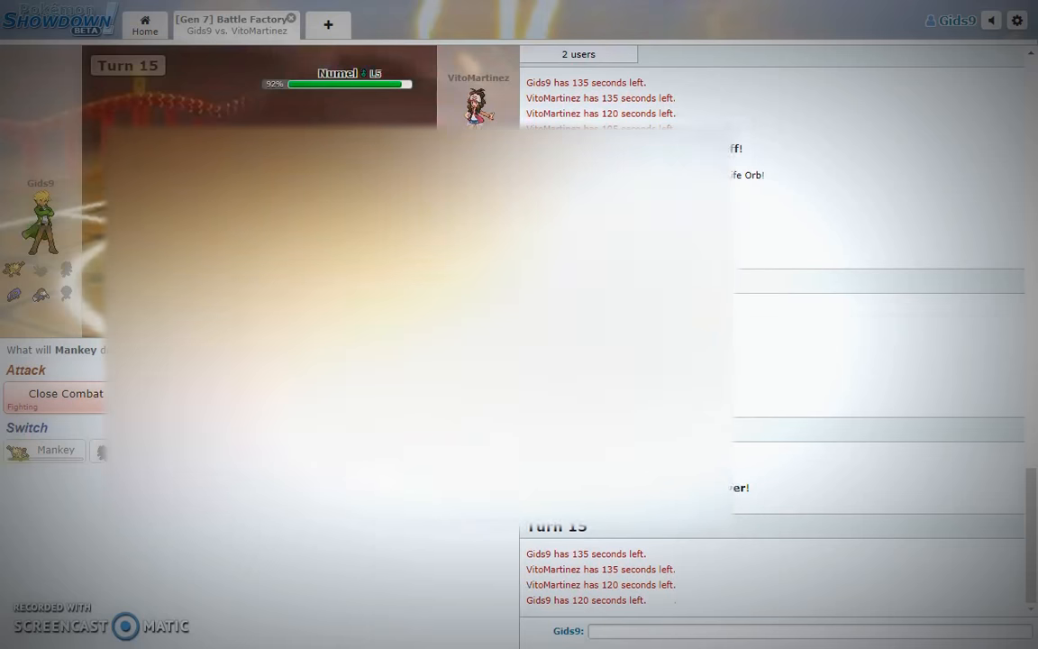